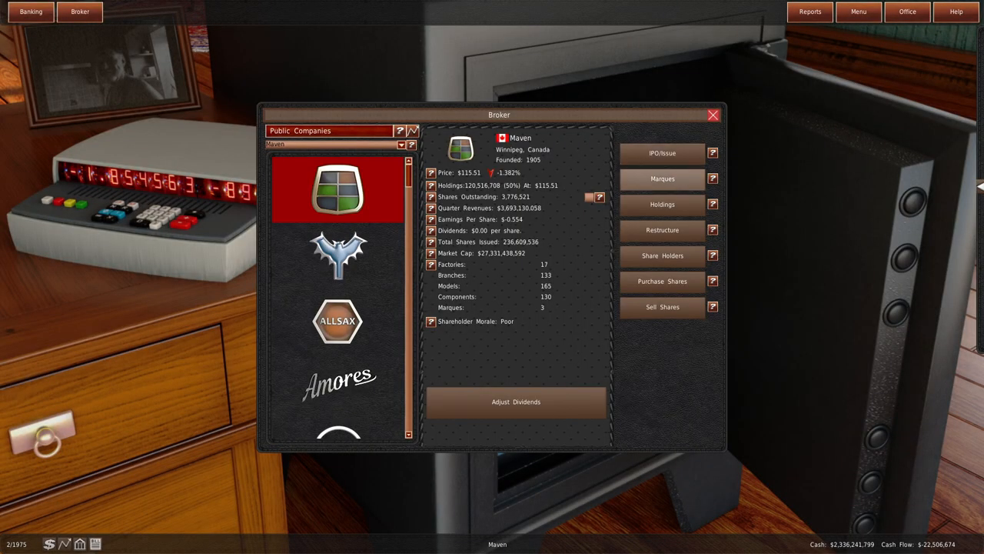
Browse Maven's marques in the broker, checking the Maven and Blackwood marque stats.
click(661, 179)
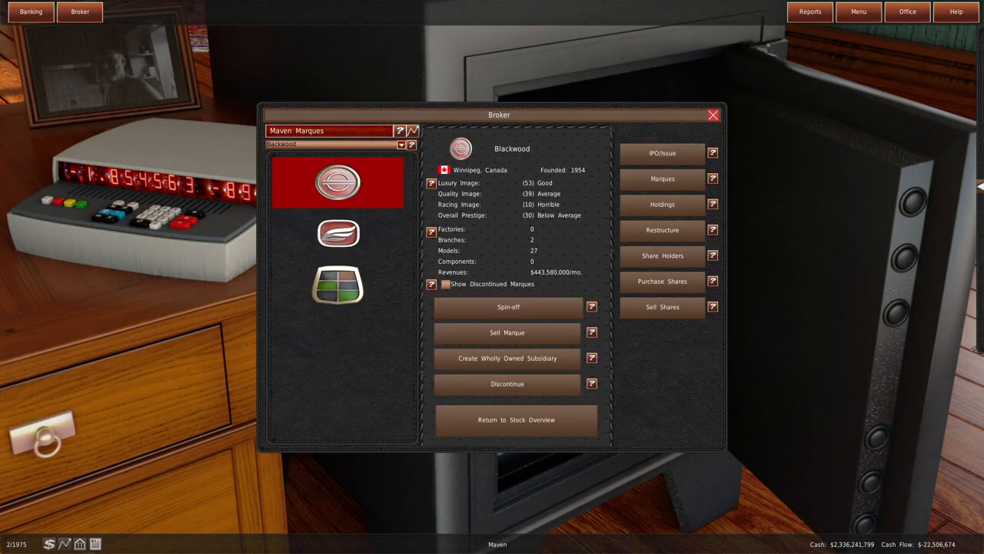
click(339, 285)
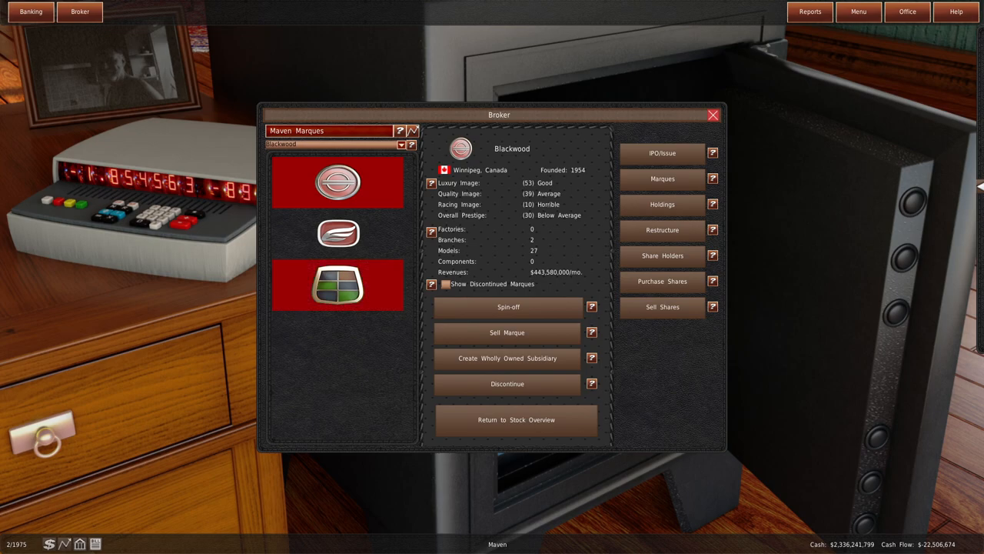
click(338, 284)
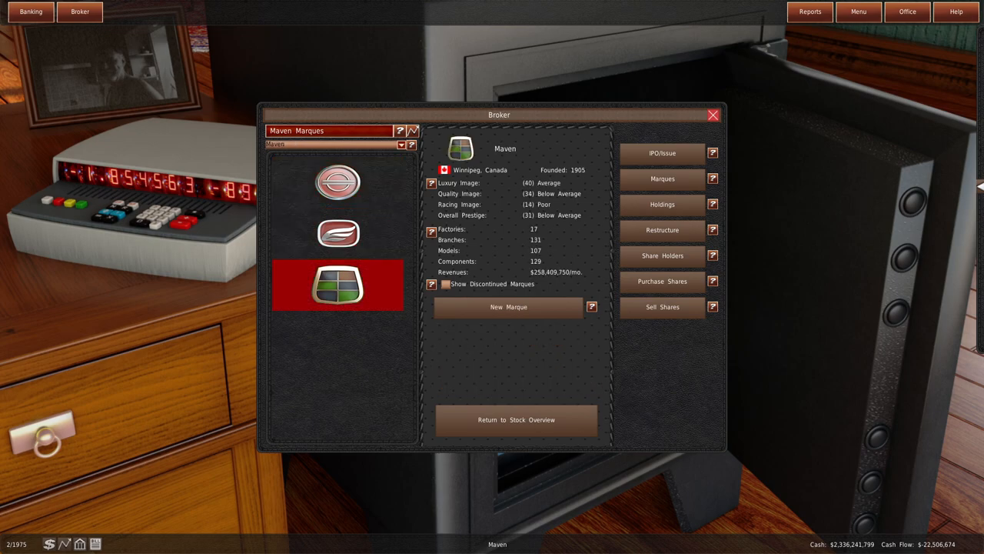
click(337, 181)
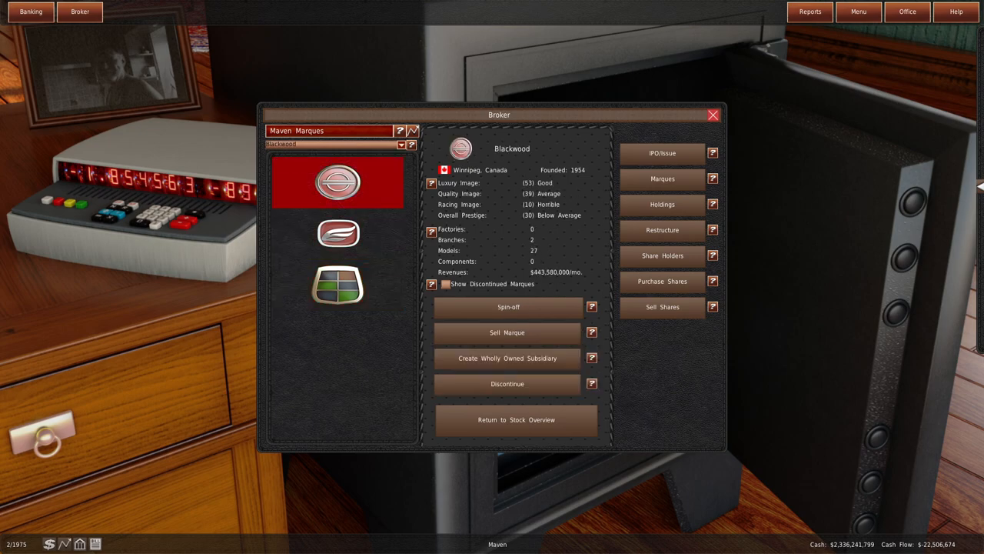
click(337, 233)
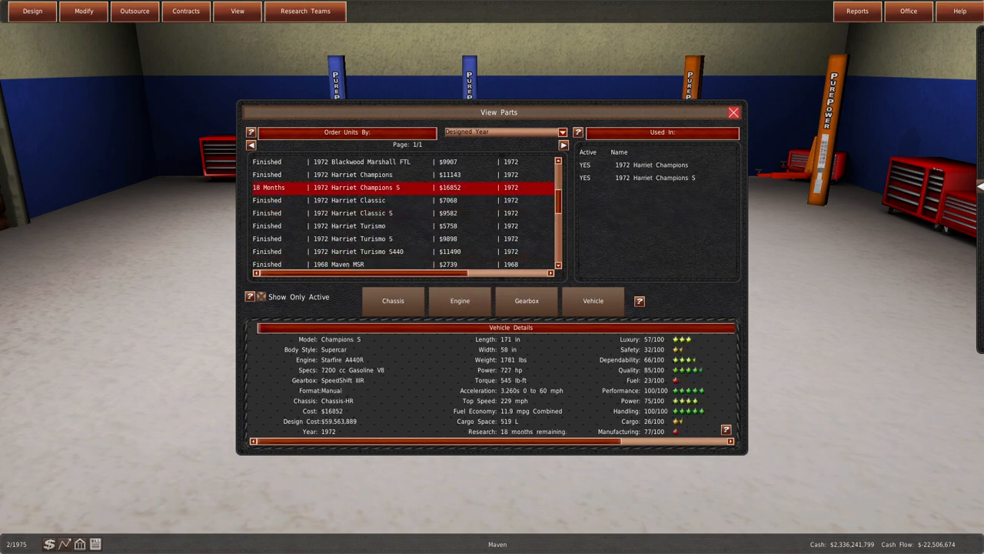
View the 1972 Harriet Champions design details and close the parts viewer.
click(361, 175)
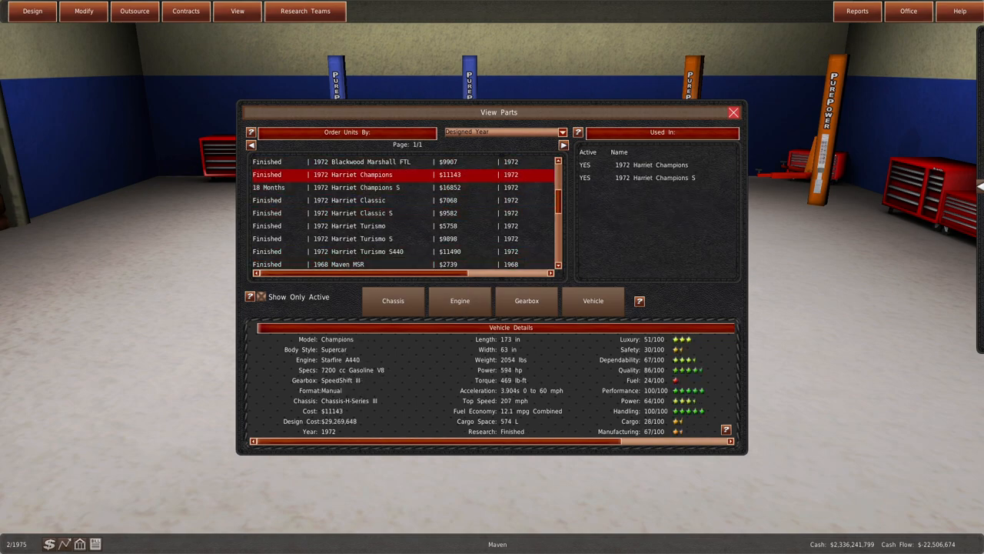
click(346, 188)
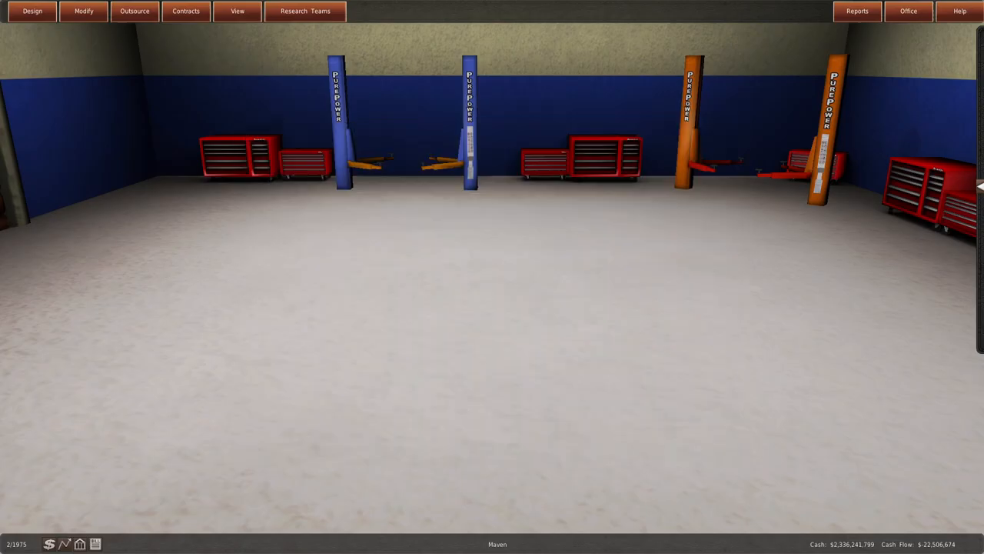
From the car design overview, browse the engine catalogue then the vehicle designs like the Blackwood Coachster.
click(32, 10)
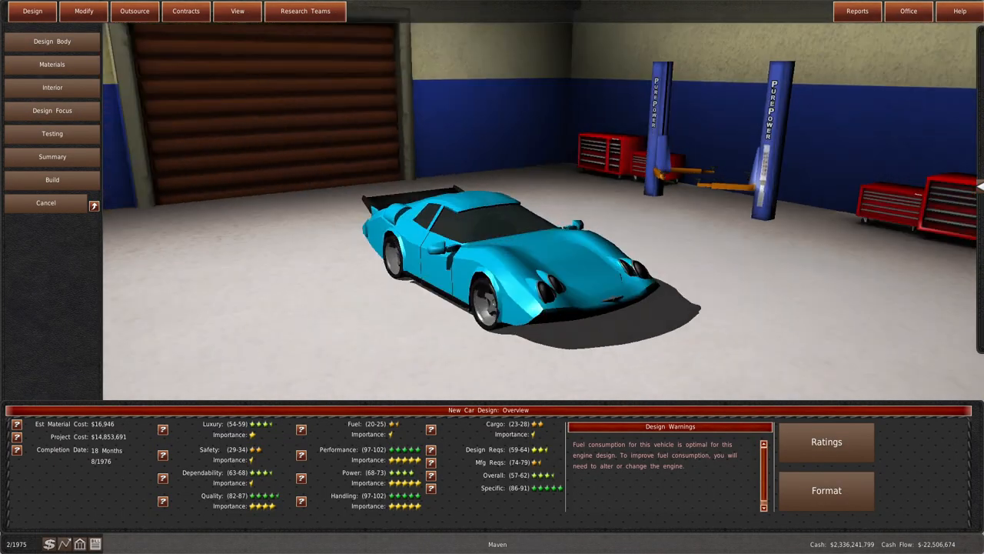
click(826, 441)
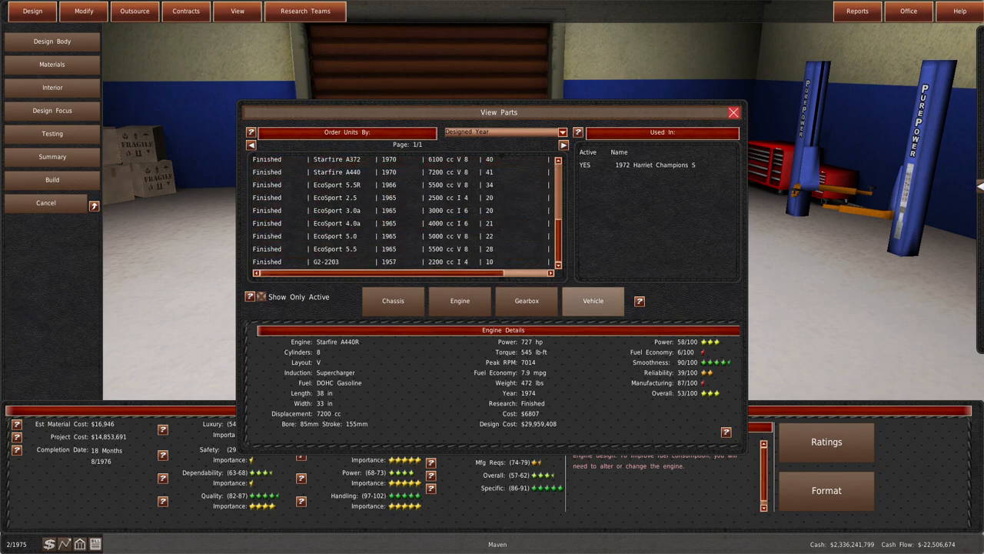
click(593, 300)
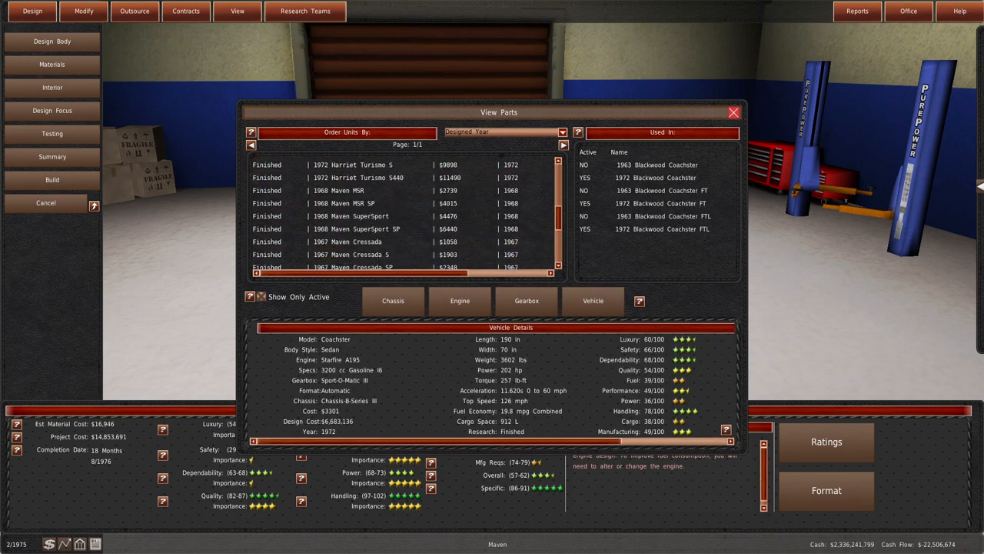
scroll(down, 3)
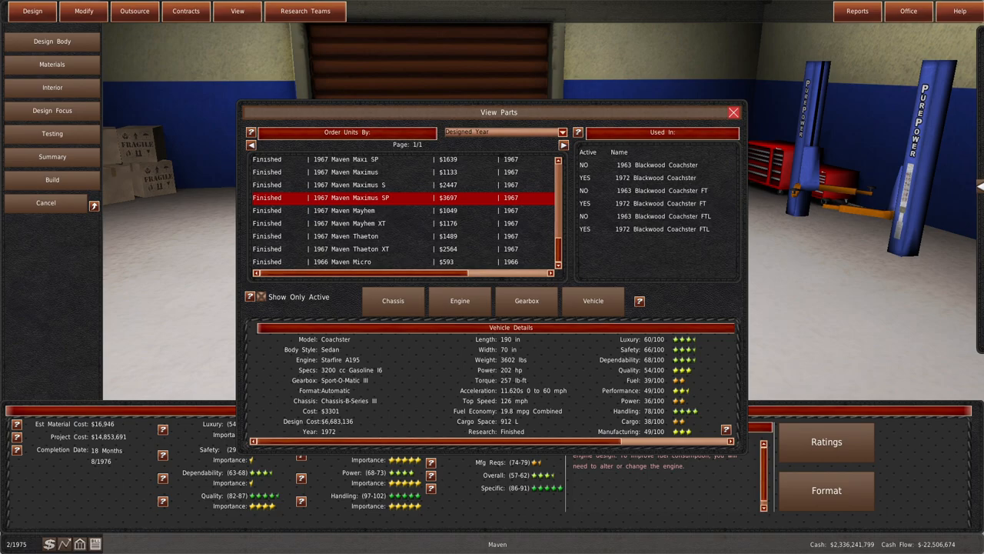
In R&D's Modify > Engine list, view the G2-2203 engine's full details and the cars using it.
click(907, 10)
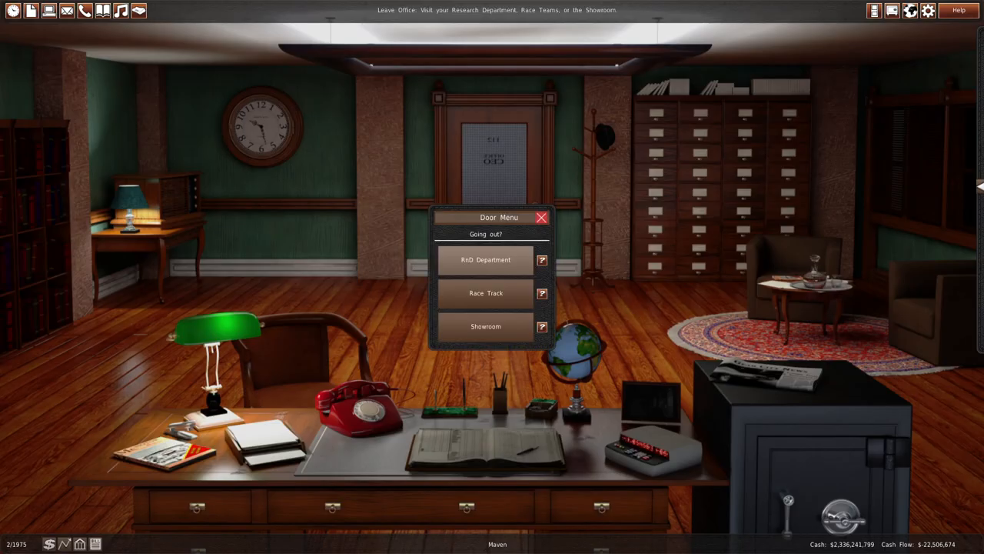
click(486, 258)
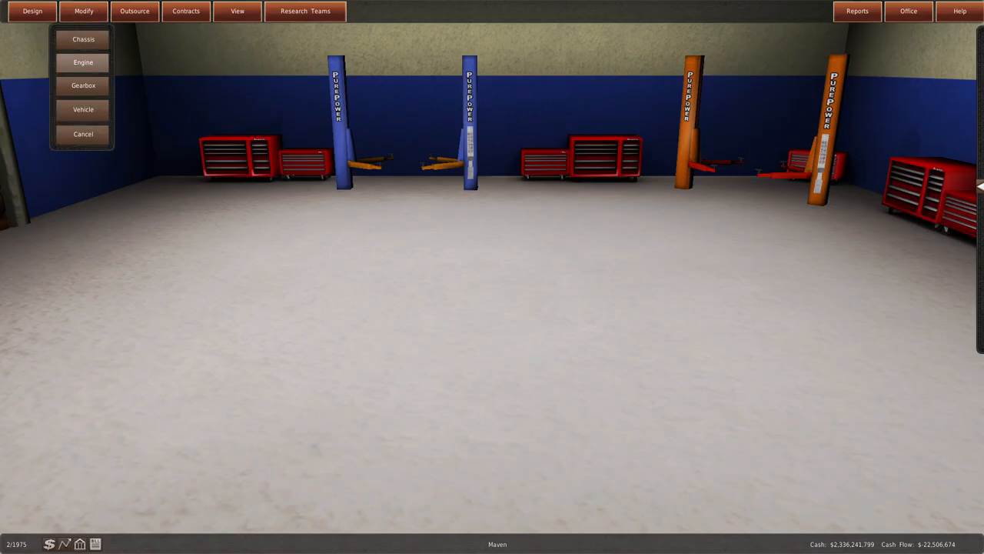
click(83, 61)
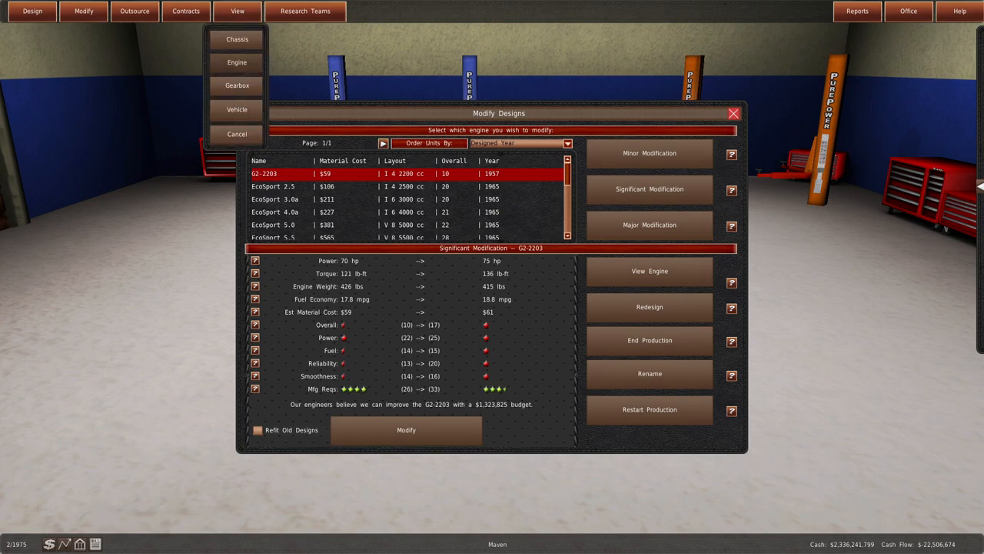
click(649, 271)
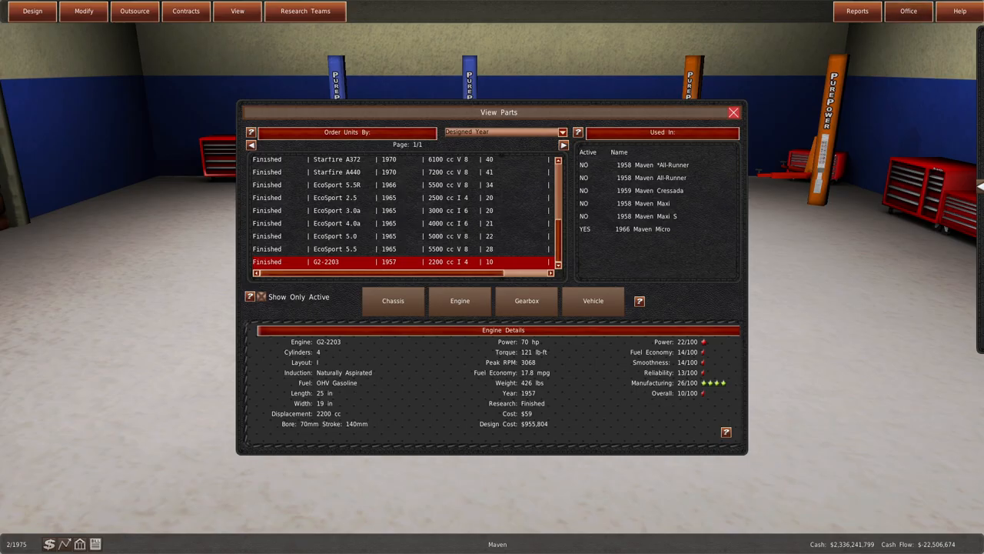
click(857, 11)
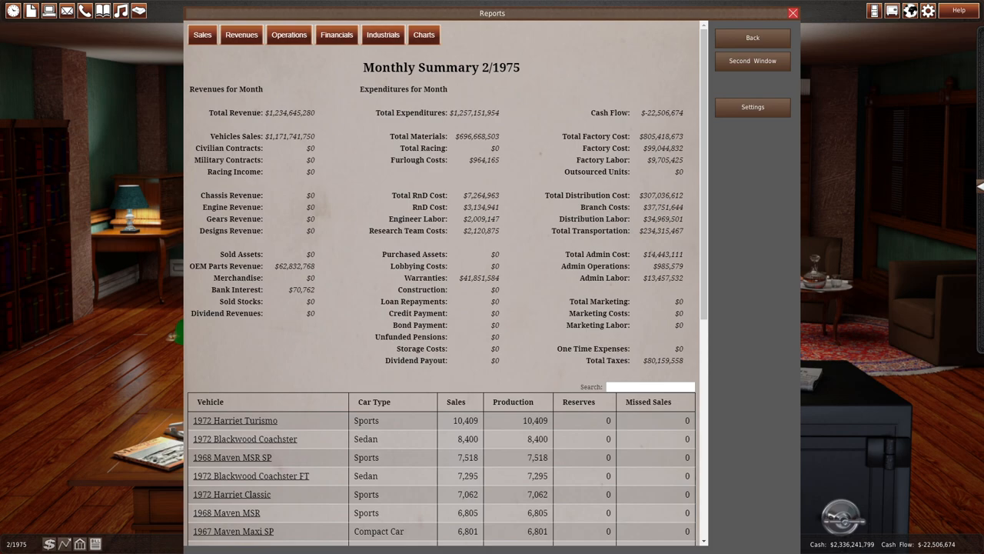
View the lifetime revenue chart and the all-time market share of top companies.
click(424, 34)
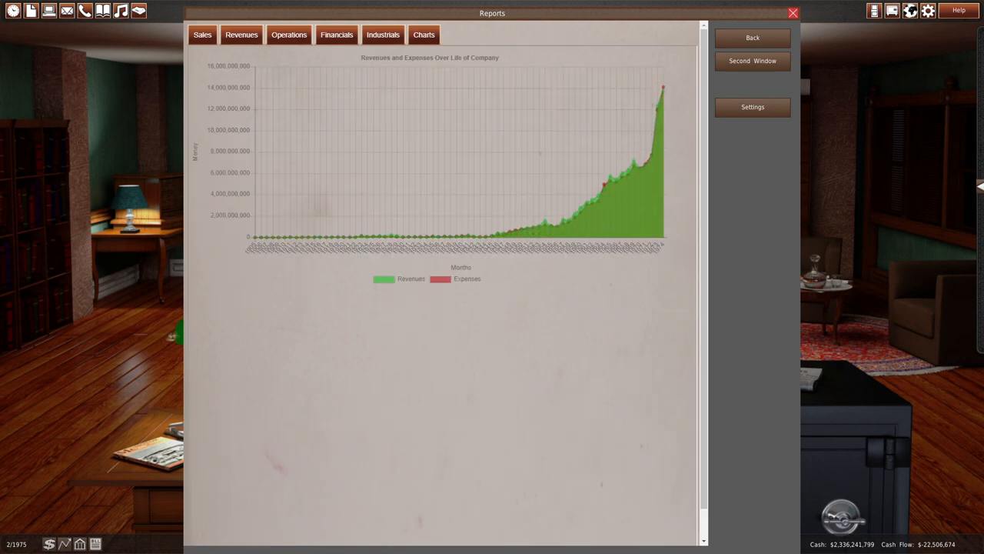
click(424, 34)
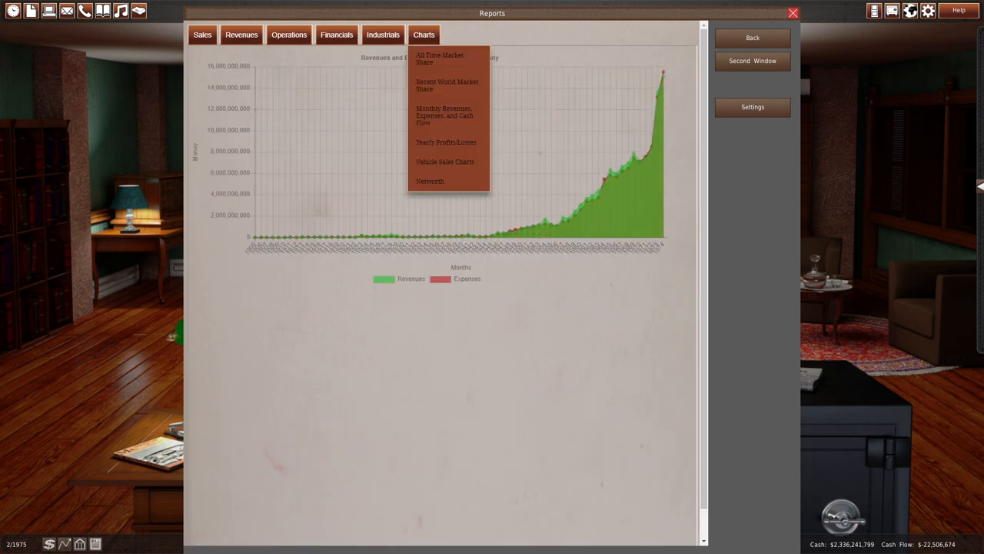
click(439, 59)
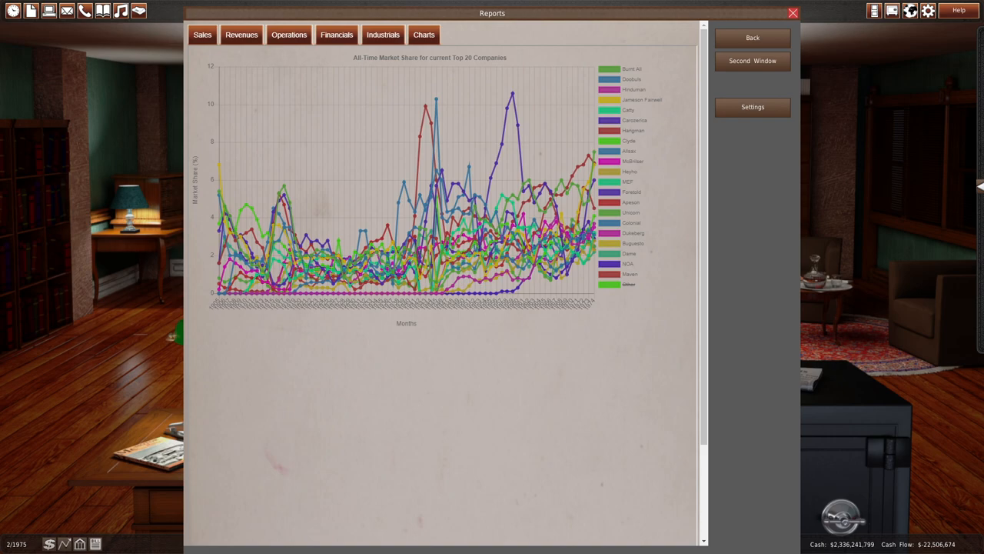
mouse_move(424, 105)
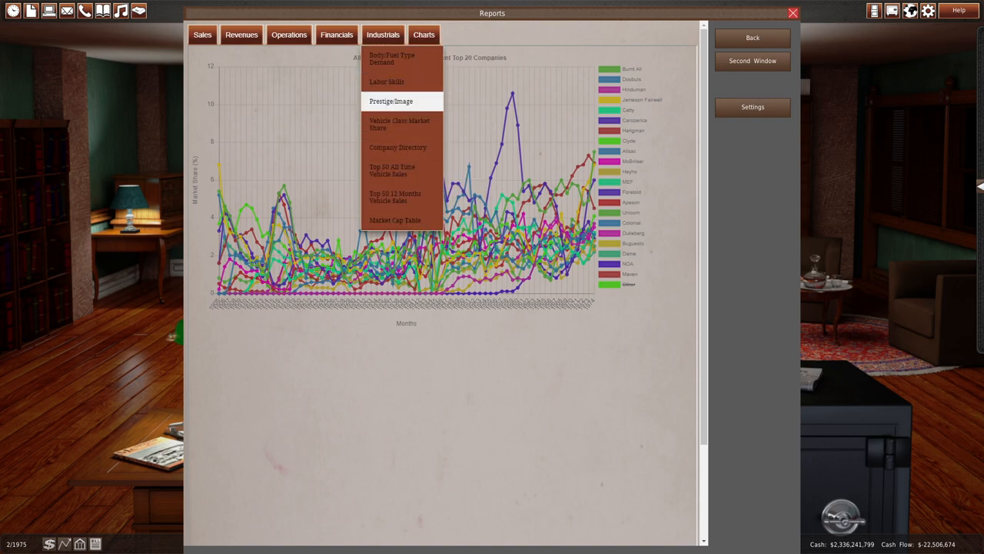
Review the 1974 vehicle class market share table, inspecting the Subcompact class.
click(400, 123)
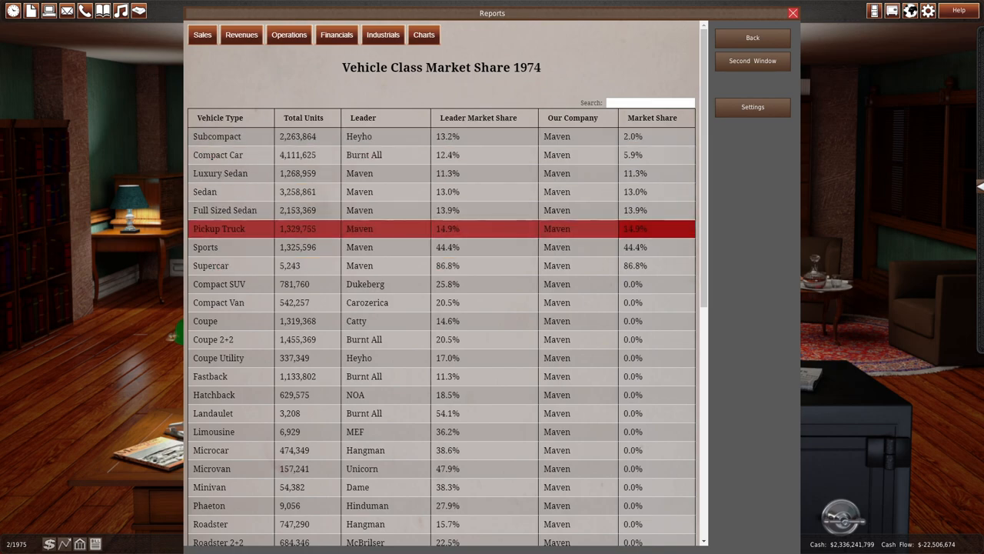
click(210, 265)
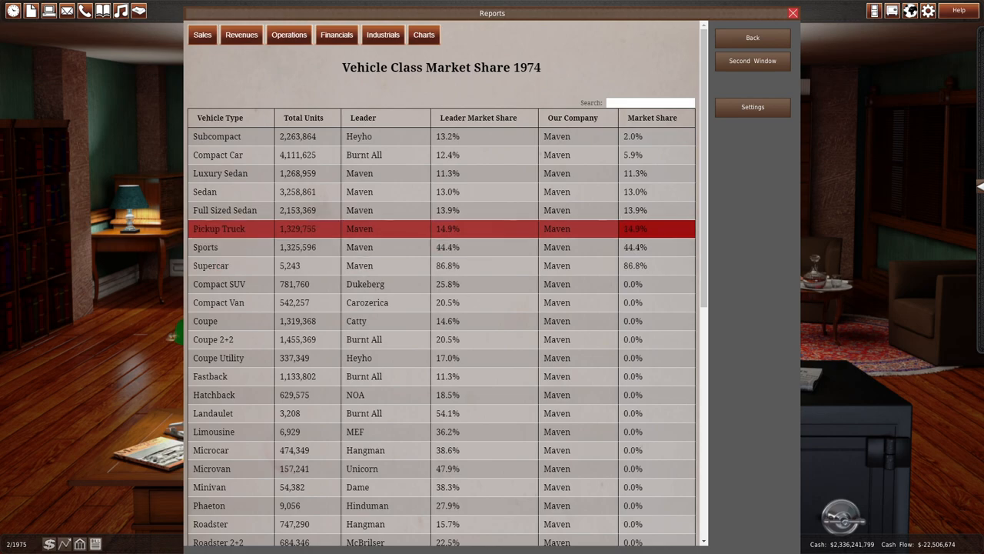
click(221, 172)
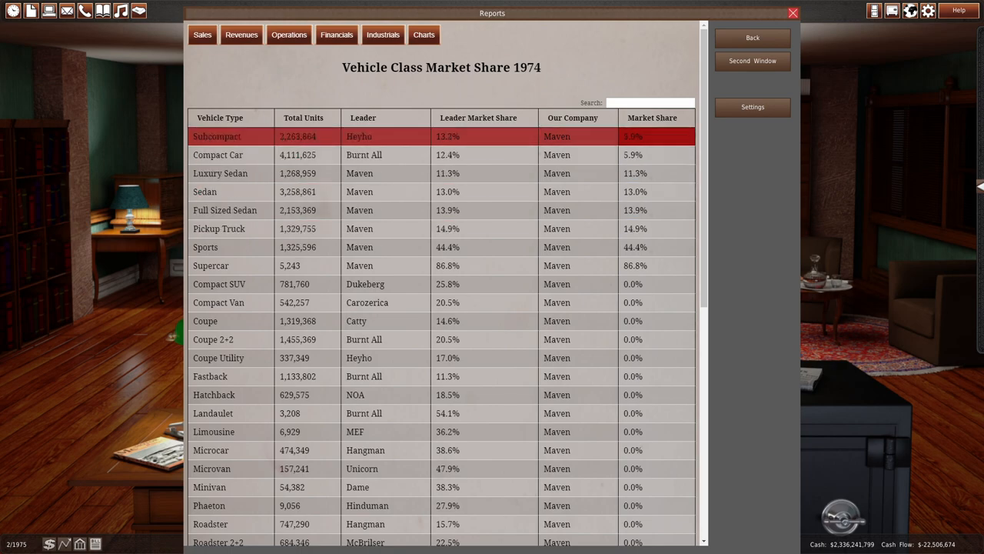
click(218, 154)
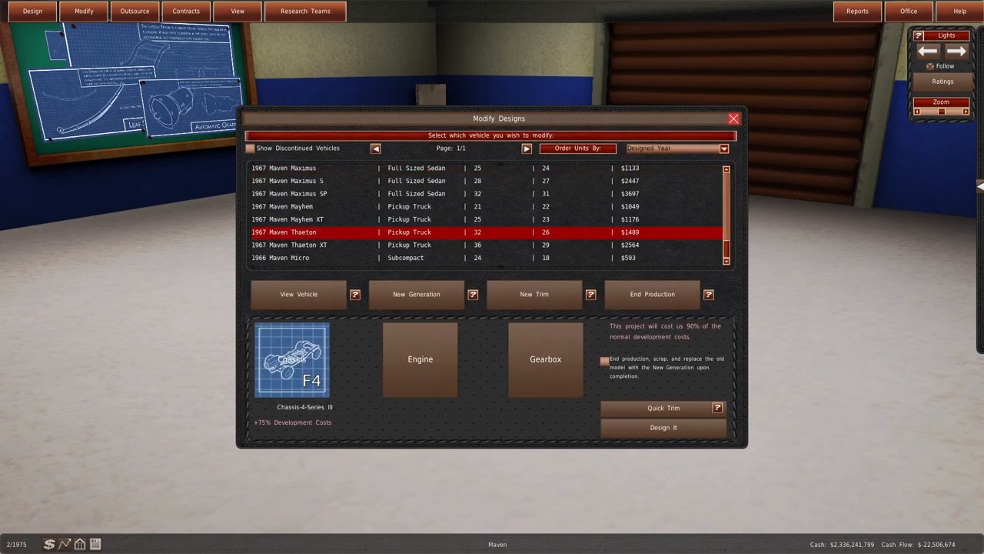
Select an EcoSport engine for the 1967 Maven Thaeton redesign.
click(420, 360)
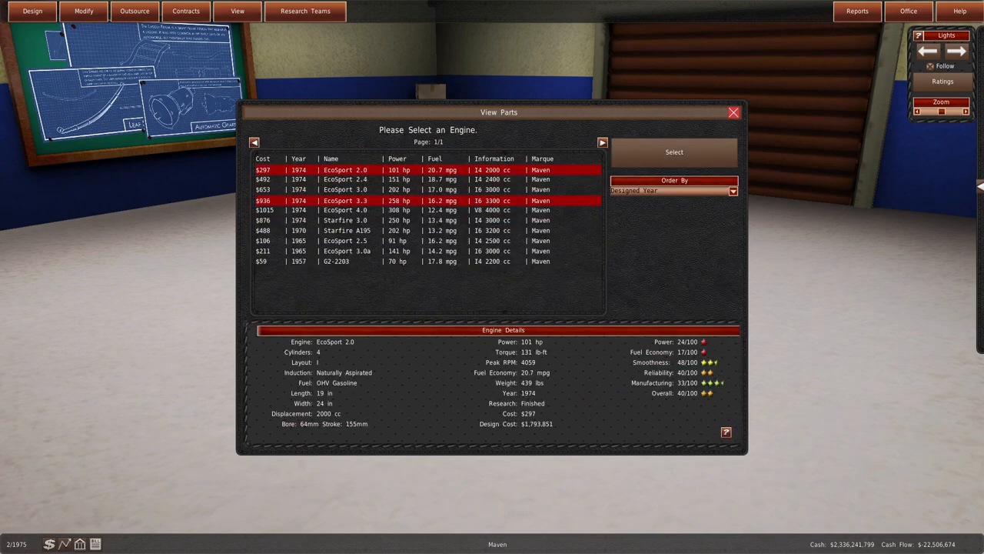
click(346, 190)
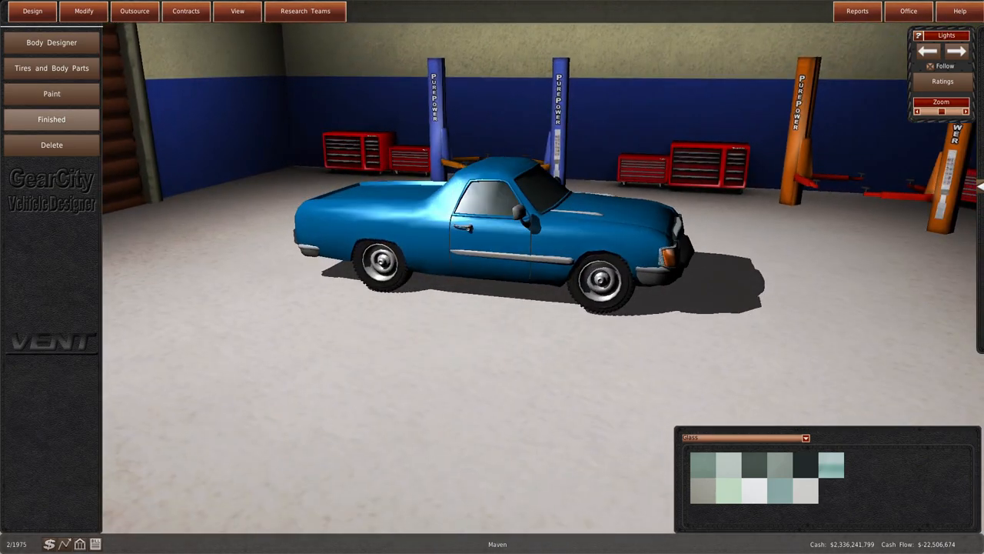
Finish the pickup's body design and start the build from its design overview.
click(52, 120)
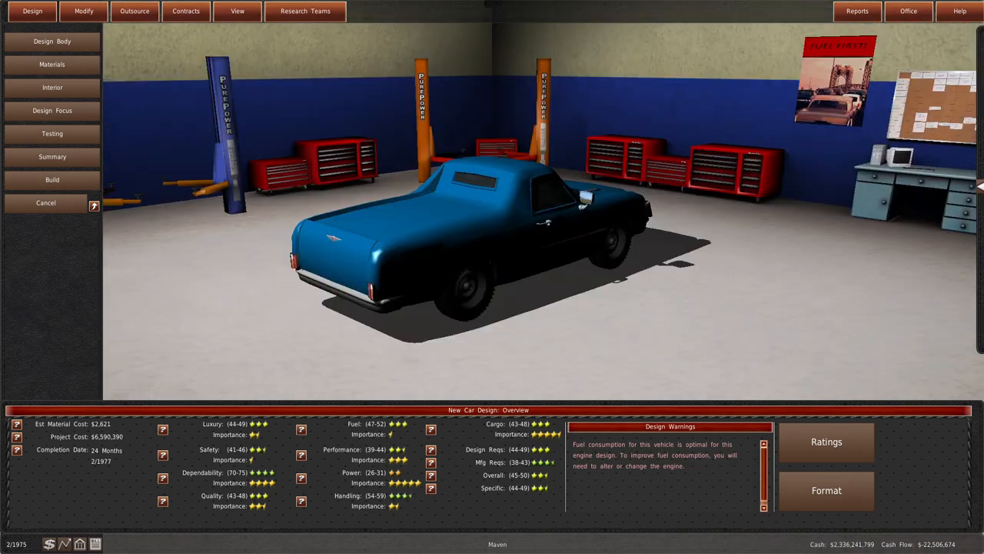
click(53, 178)
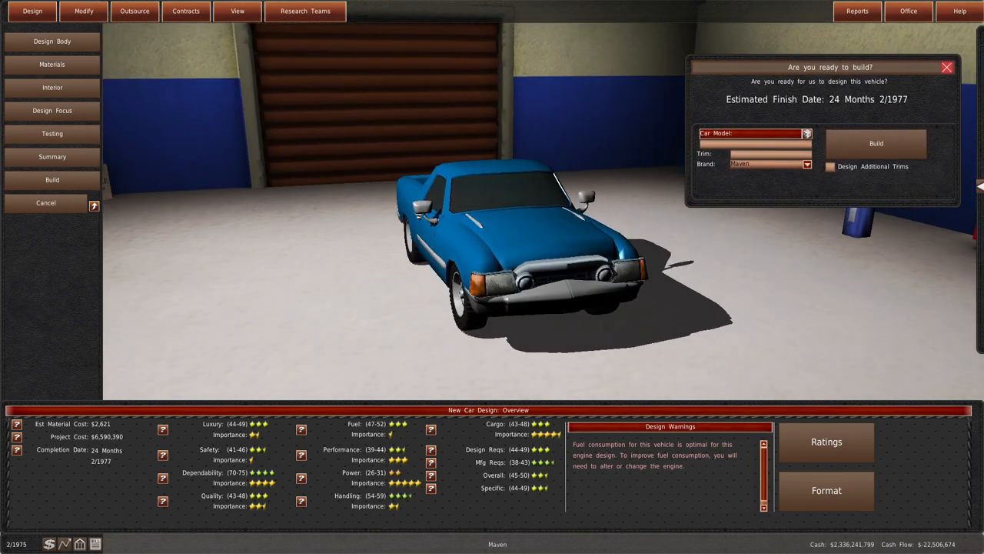
Name the pickup model 'Rebel' and adjust its testing and design focus settings.
text(Rebel)
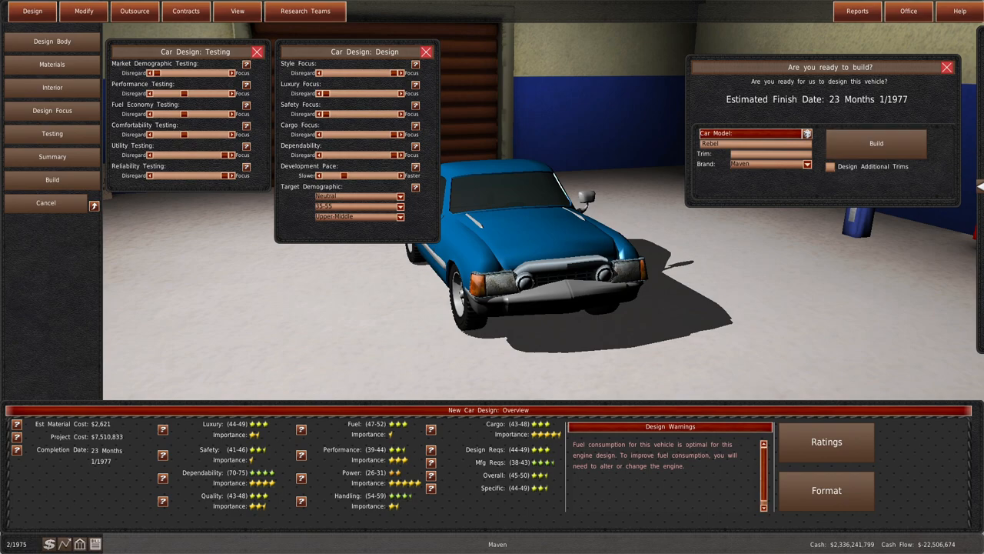
click(83, 10)
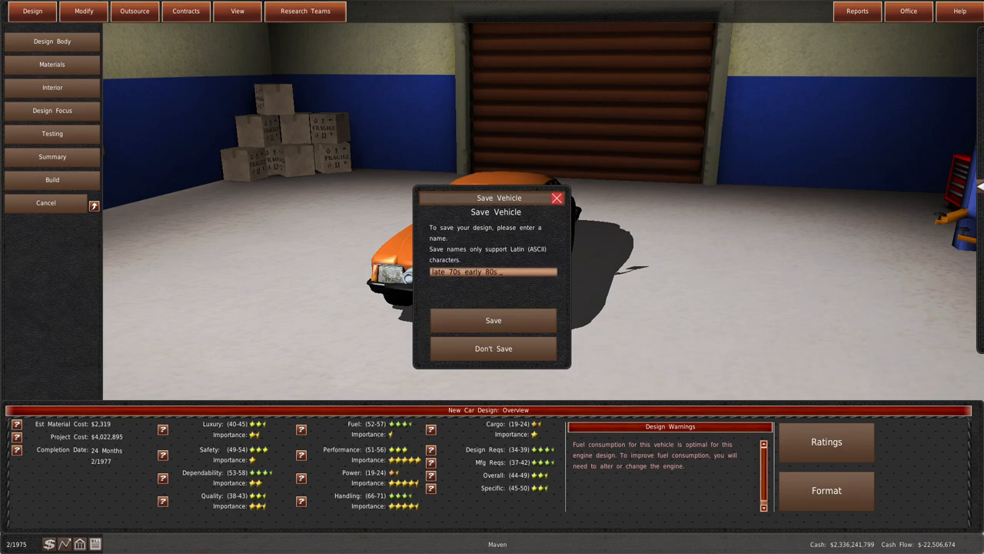
Save the design as 'sports car', start its build and enter 'Proto' as the name.
text(sports car)
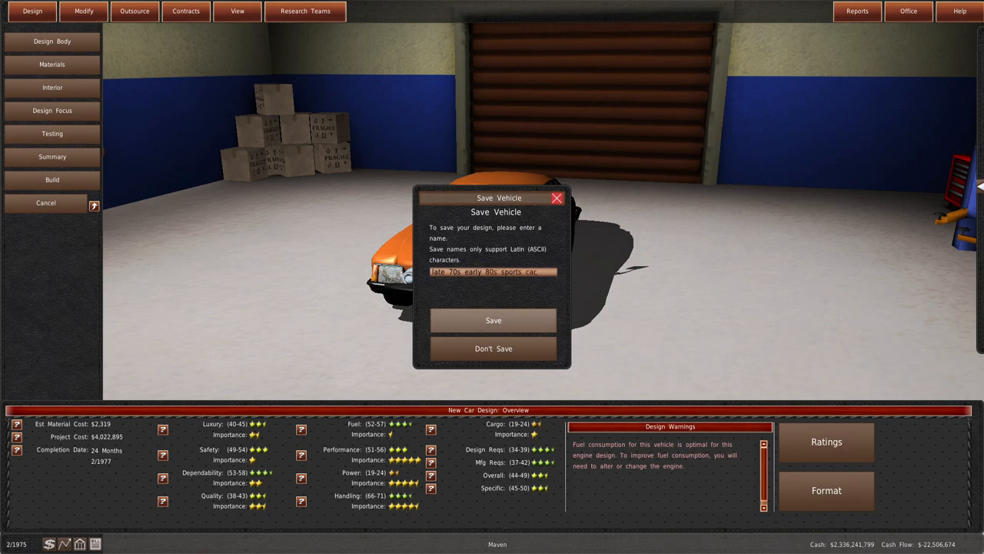
click(492, 320)
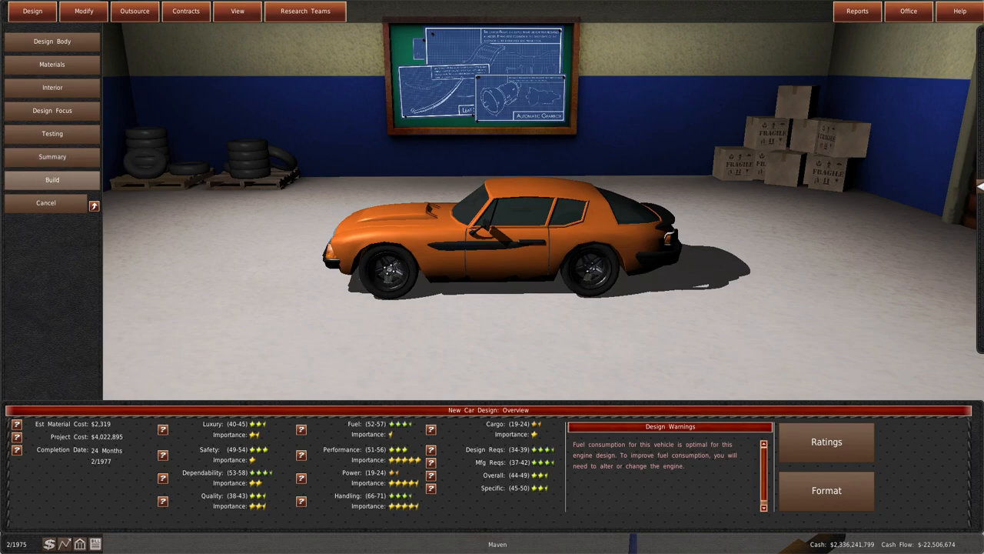
click(52, 178)
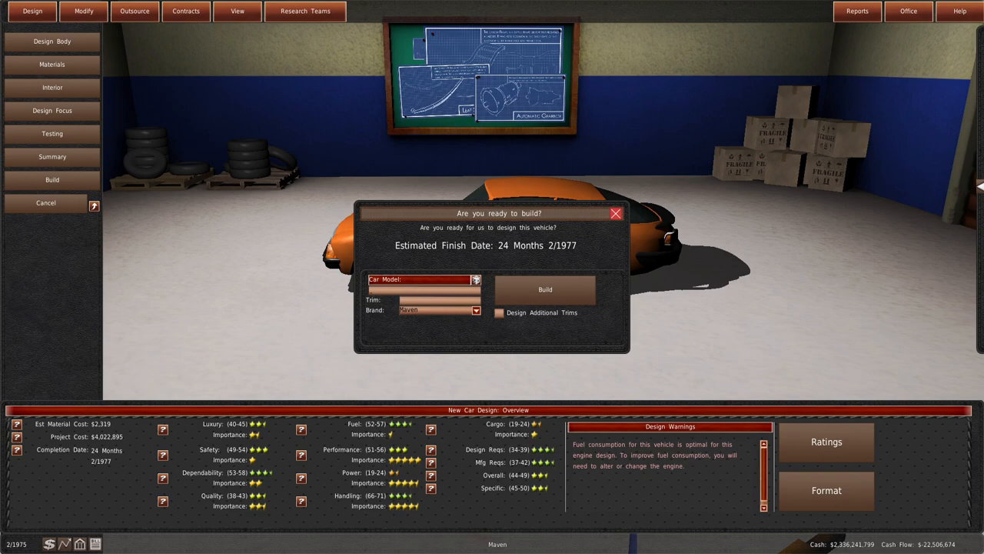
text(Proto)
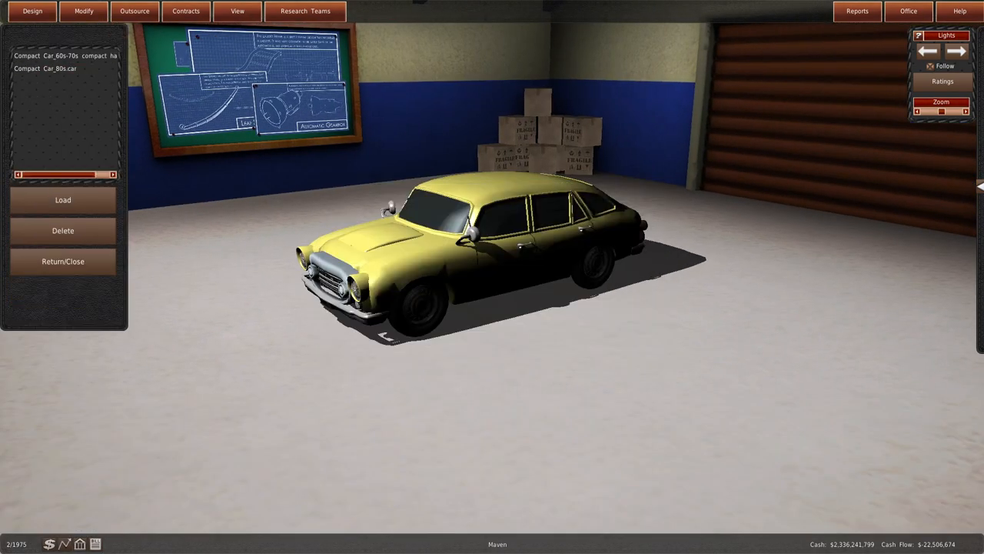
Preview the 80s and 60s–70s compact bodies and load the 60s–70s compact hatchback.
click(59, 67)
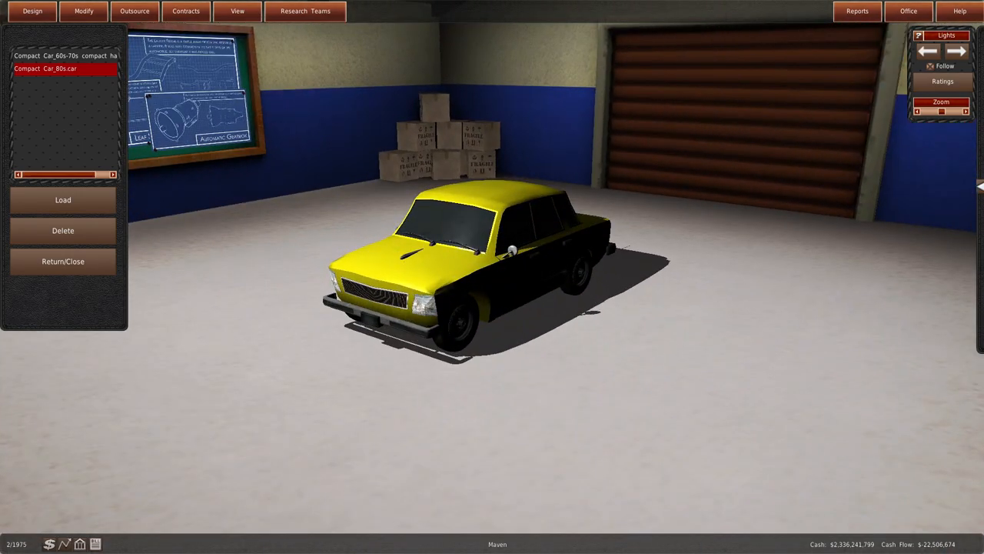
click(64, 56)
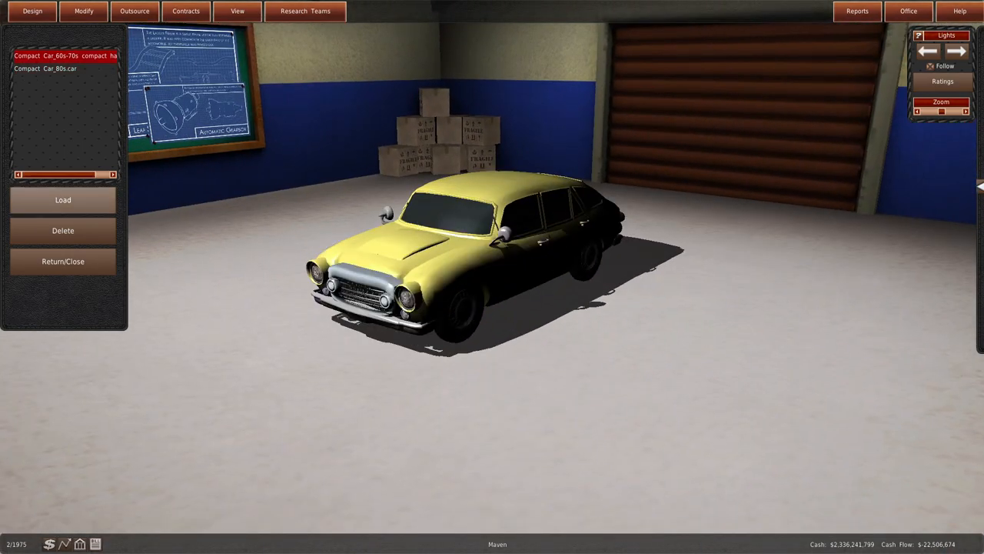
click(62, 200)
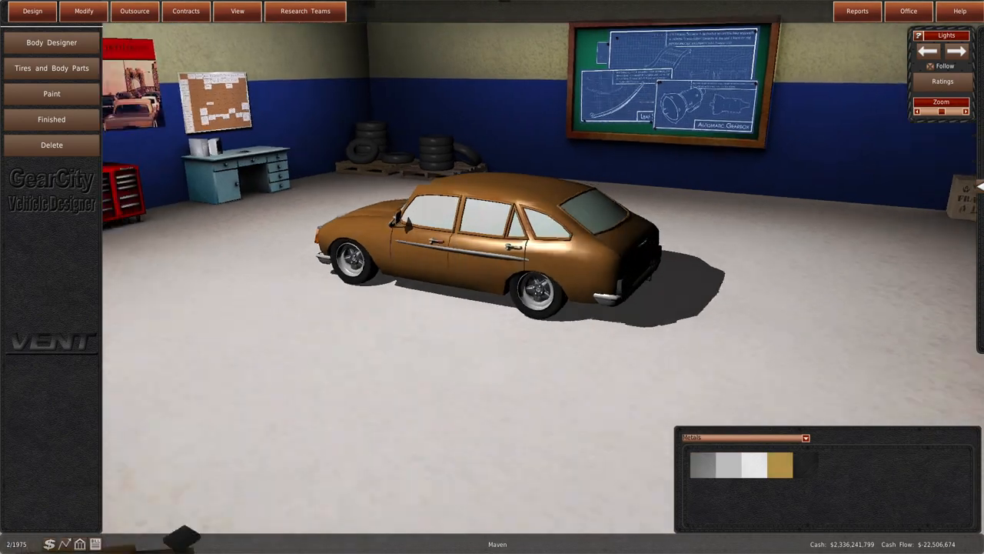
Finish the hatchback body, save it under the name 'FaceL', and bring up its design focus priorities.
click(52, 119)
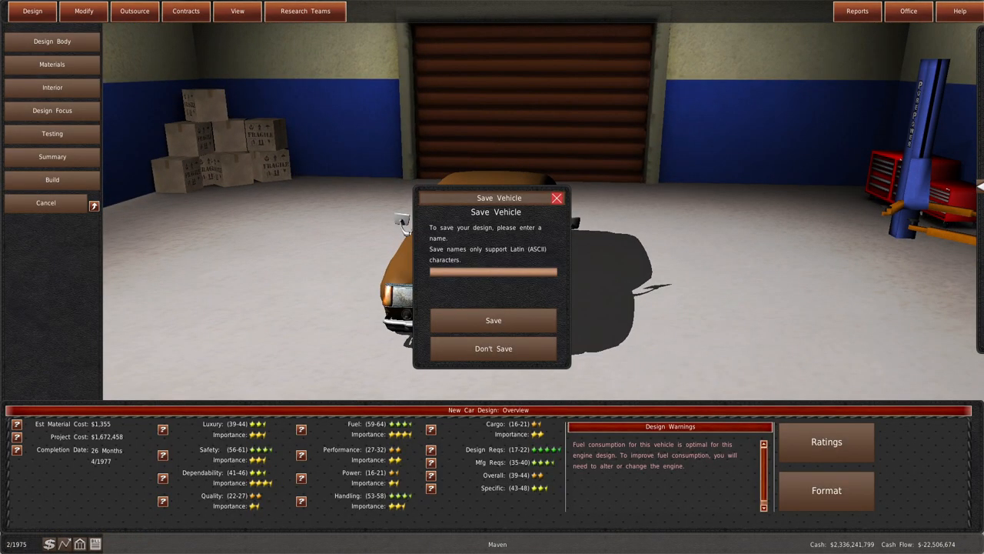
text(FaceL)
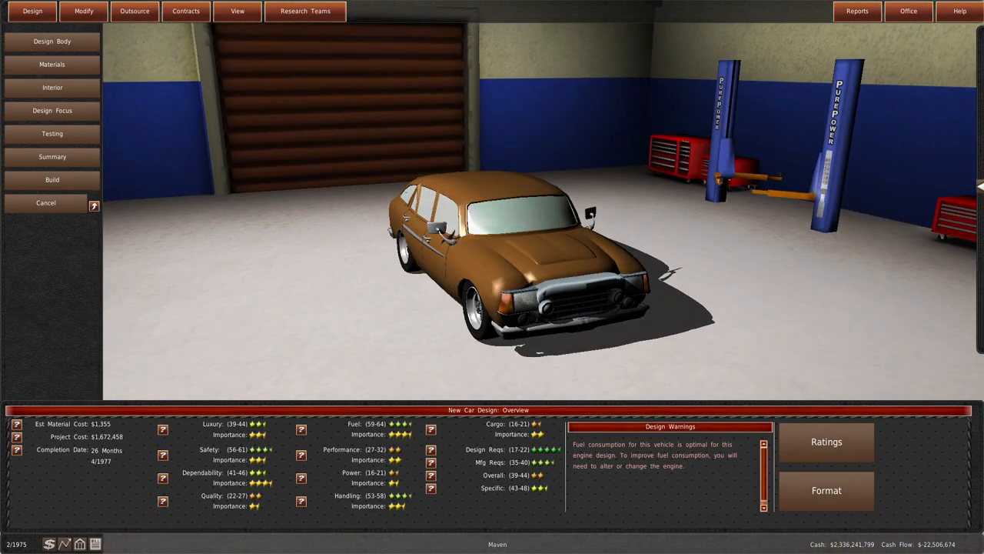
click(52, 110)
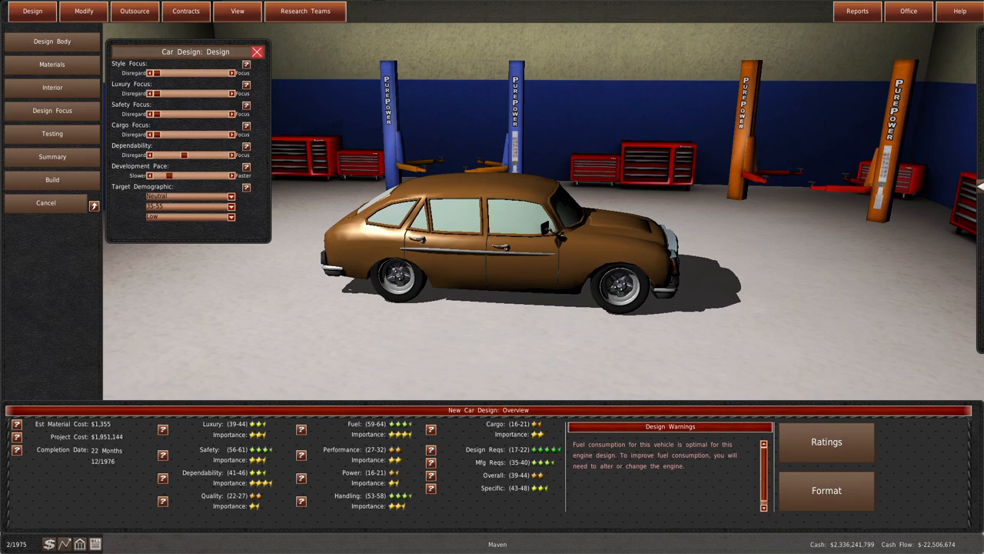
Tweak the design priorities, build the hatchback with additional trims, and end the turn to the office memos.
click(52, 179)
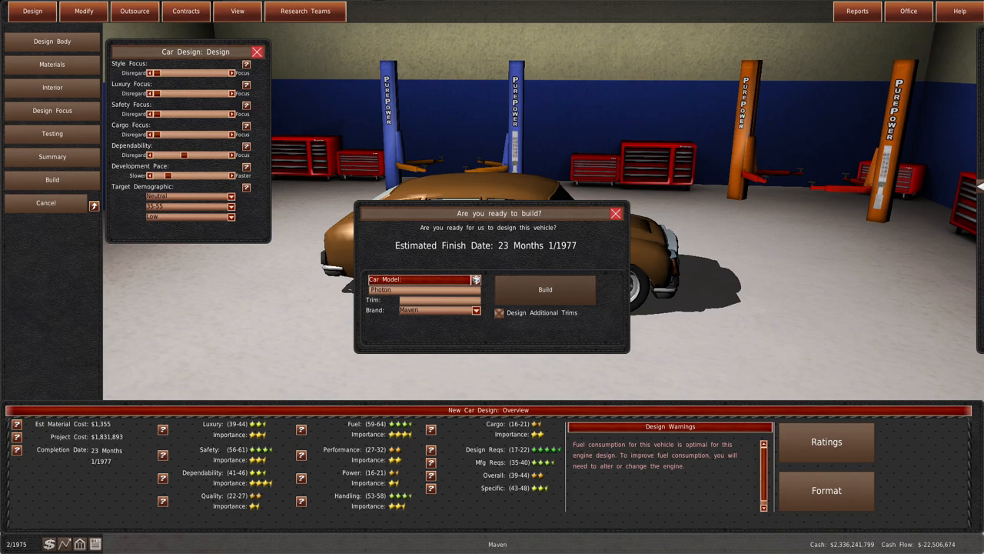
click(545, 289)
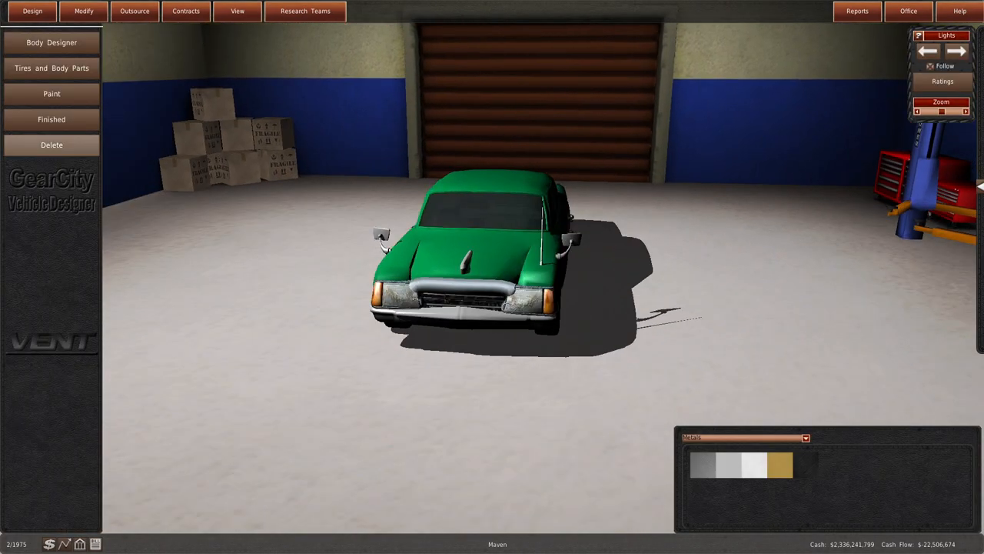
click(52, 120)
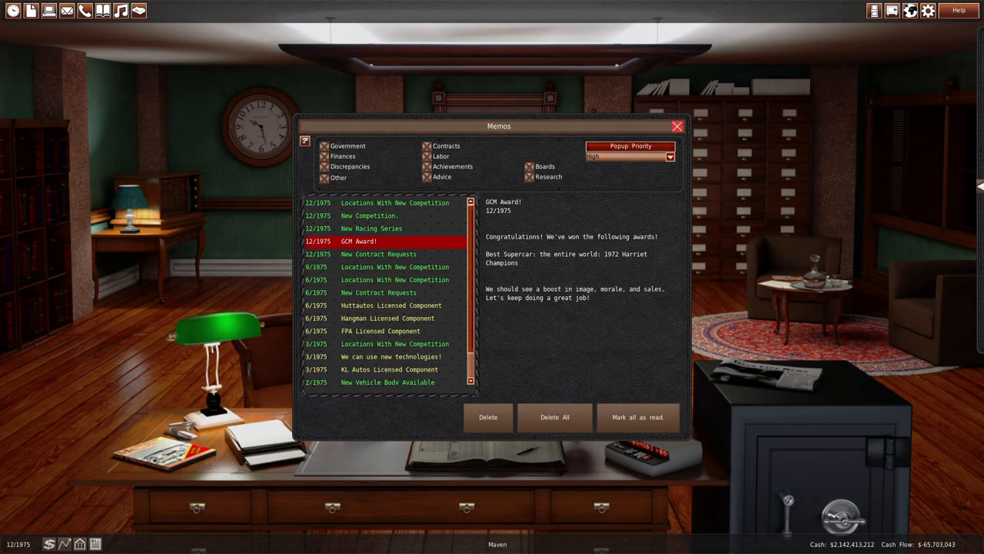
Read the new technologies memo, review the monthly financial summary report, then bring up the banking overview.
click(391, 304)
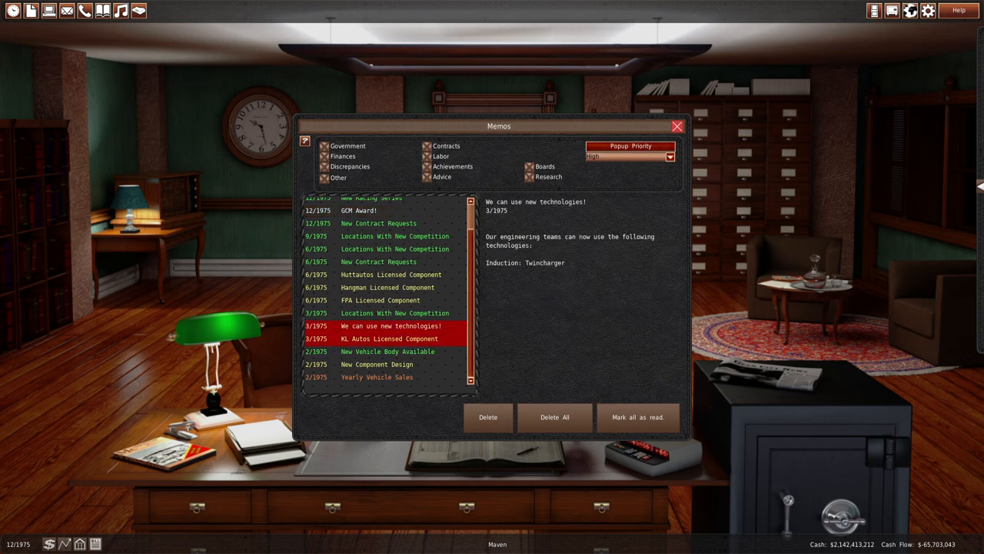
click(377, 377)
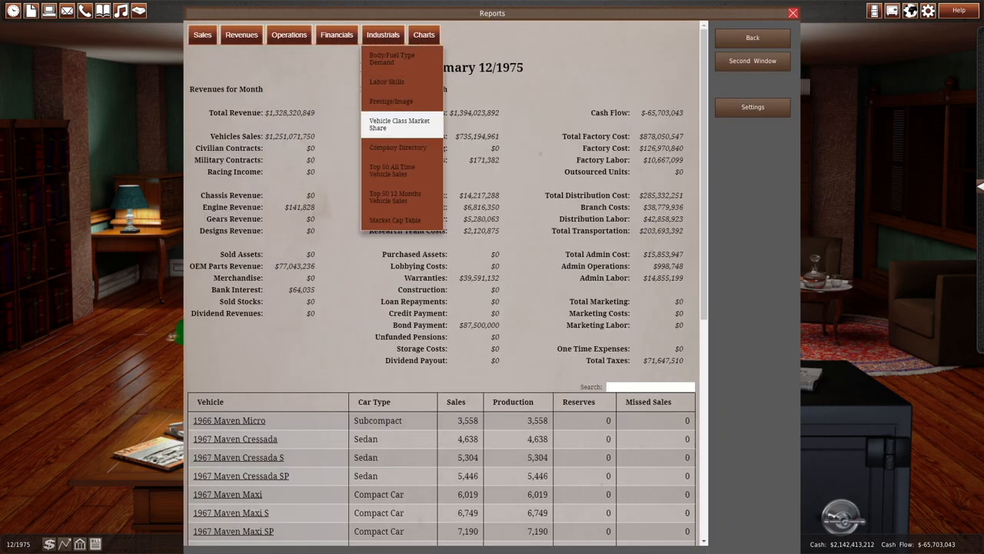
click(396, 148)
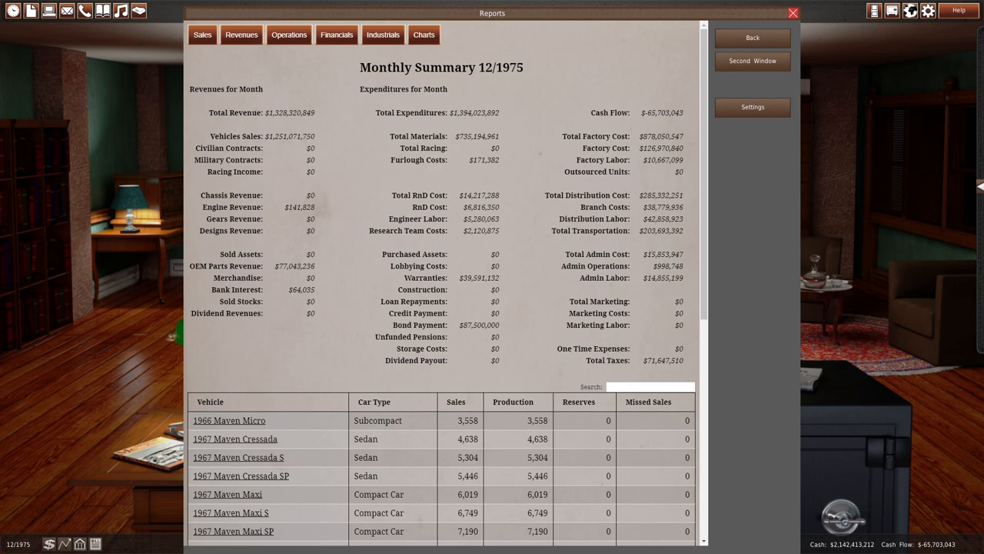
click(794, 12)
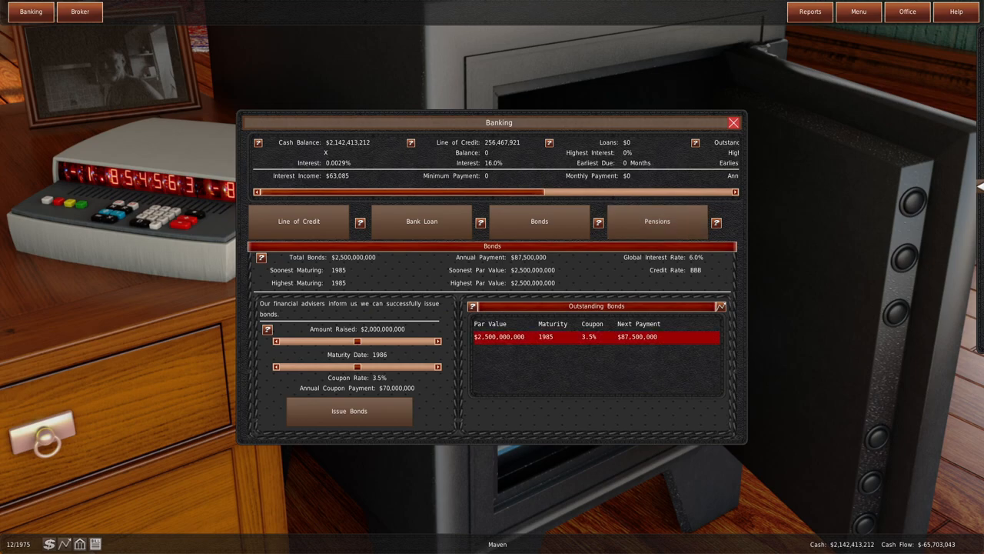
View the pension funding overview, then end the turn to advance into February 1976.
click(657, 221)
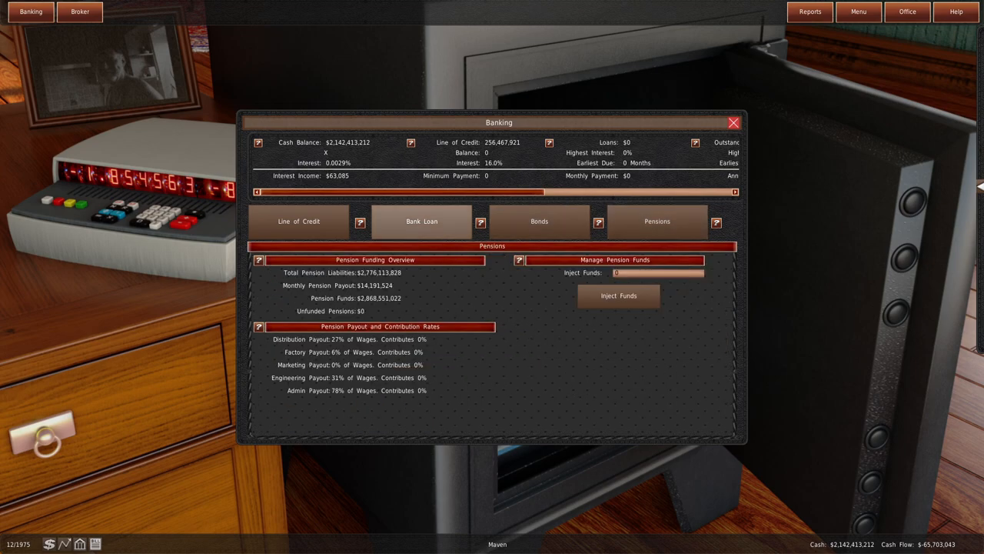
click(298, 222)
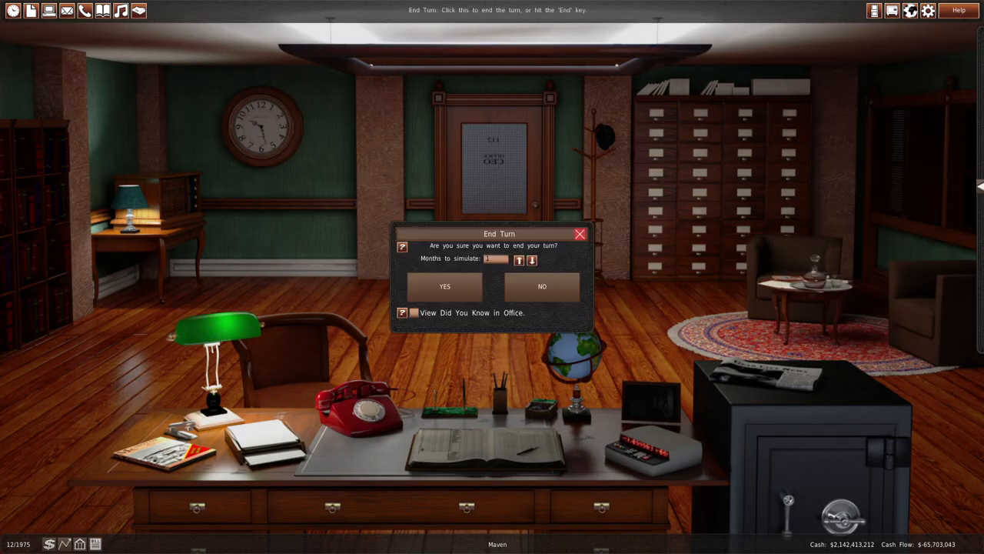
click(443, 286)
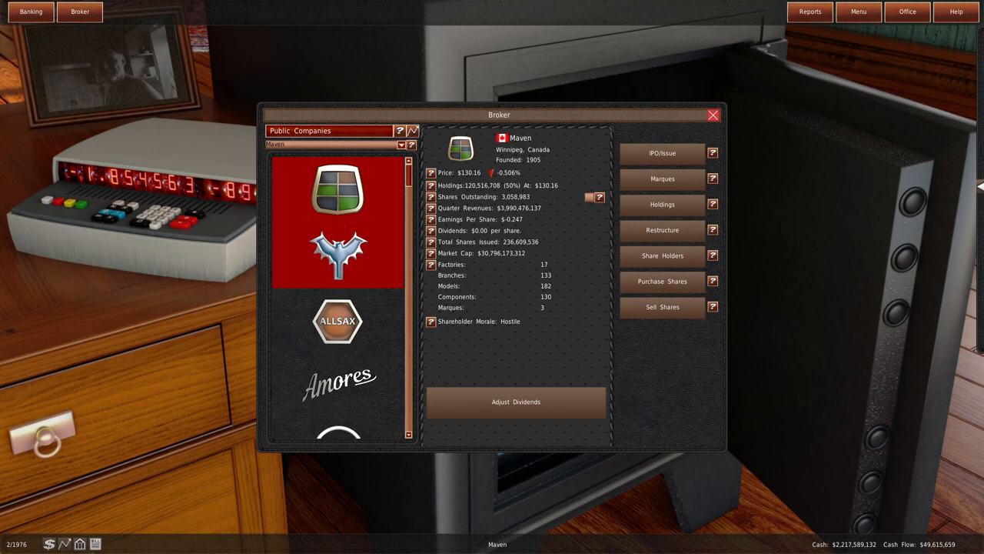
Toggle the Maven-only filter off and browse Allsax's and another public company's stock details.
click(661, 178)
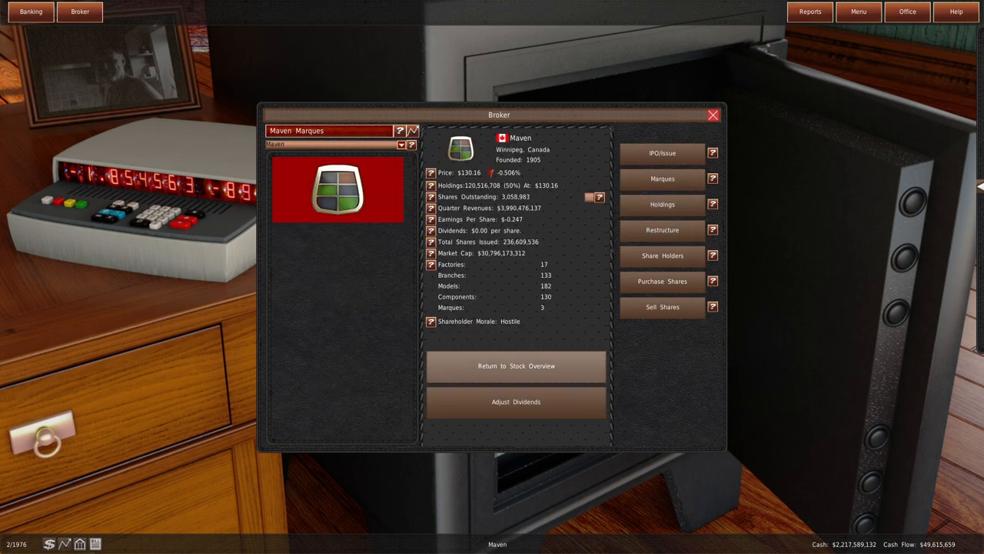
click(661, 178)
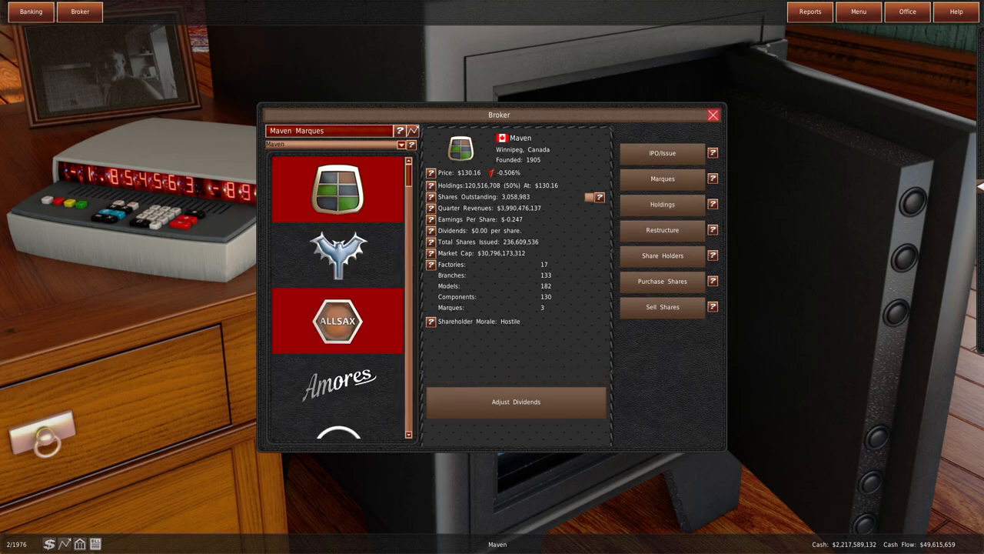
click(338, 321)
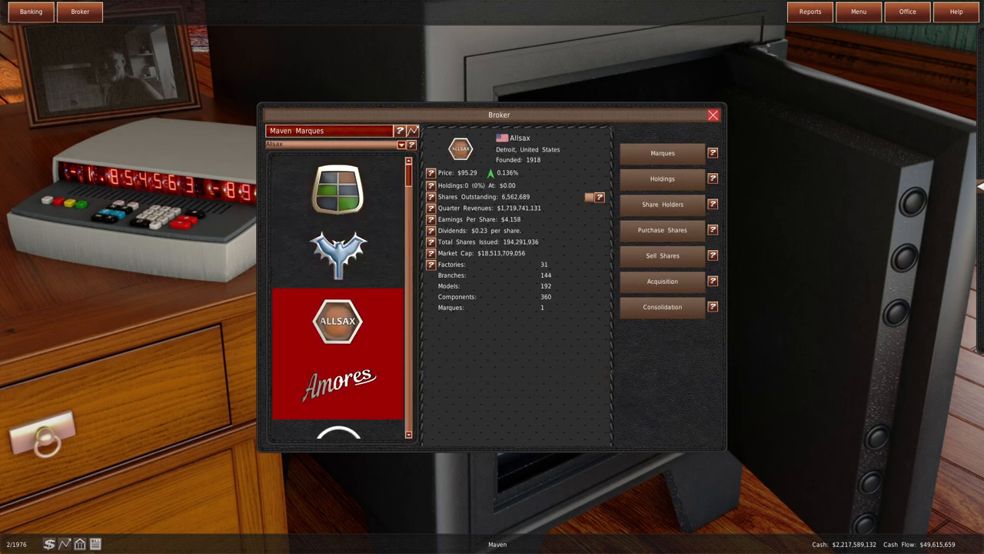
scroll(down, 3)
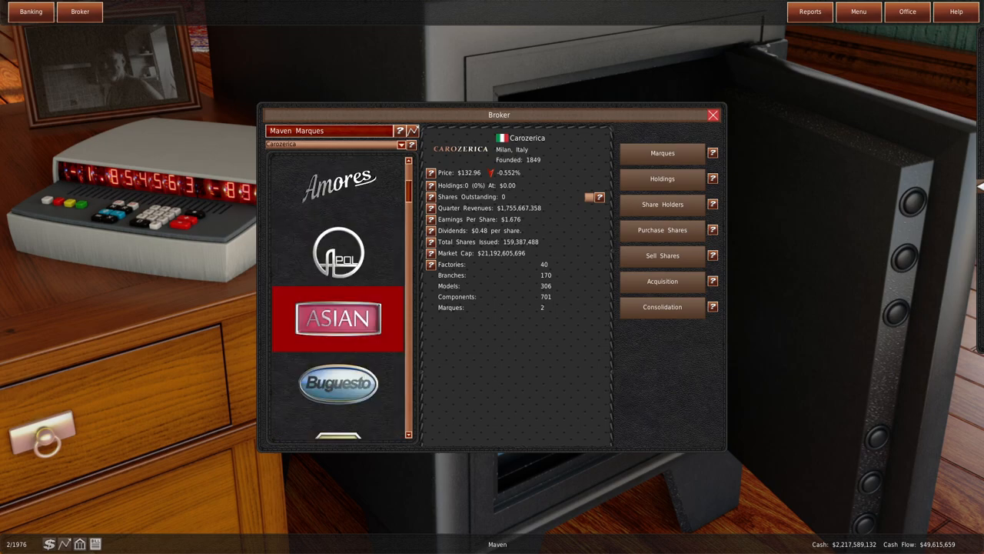
scroll(down, 3)
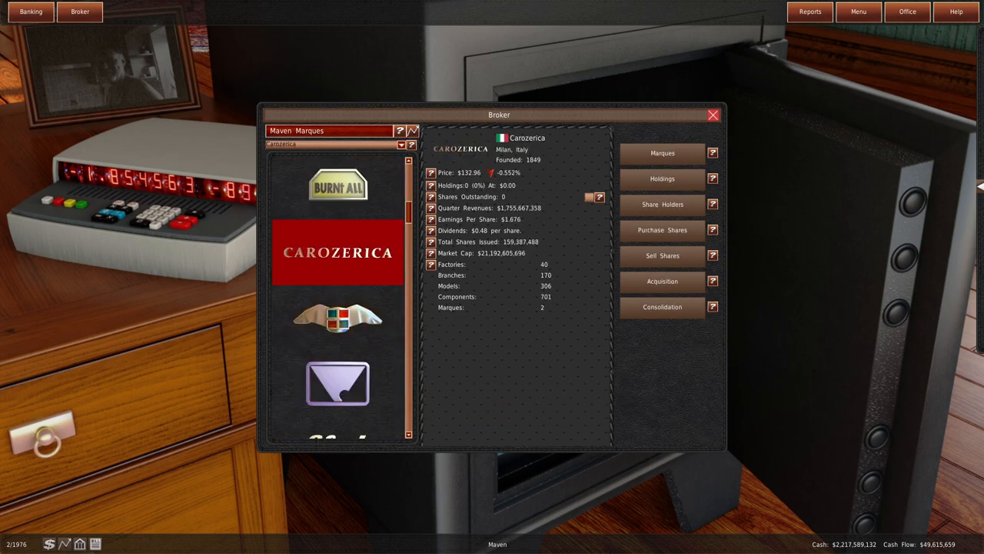
click(336, 318)
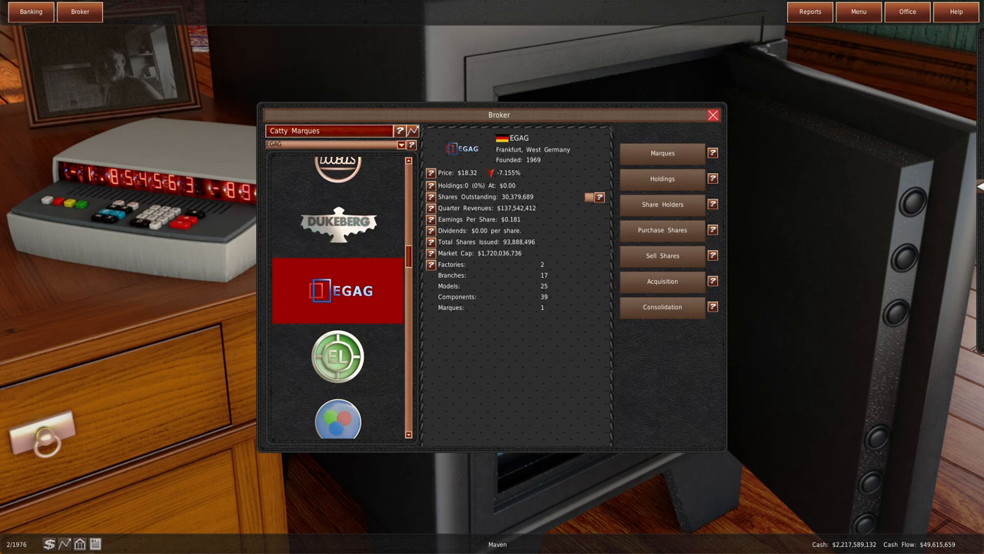
scroll(down, 3)
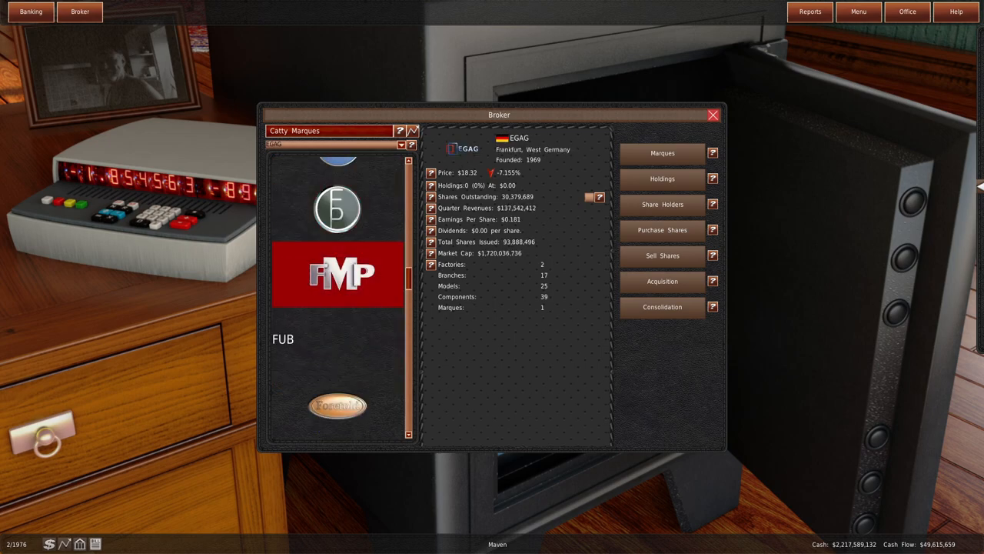
Review the stock details of Handasumi, Hinduman and Neyho, then bring up Hunggang's stock profile.
click(337, 406)
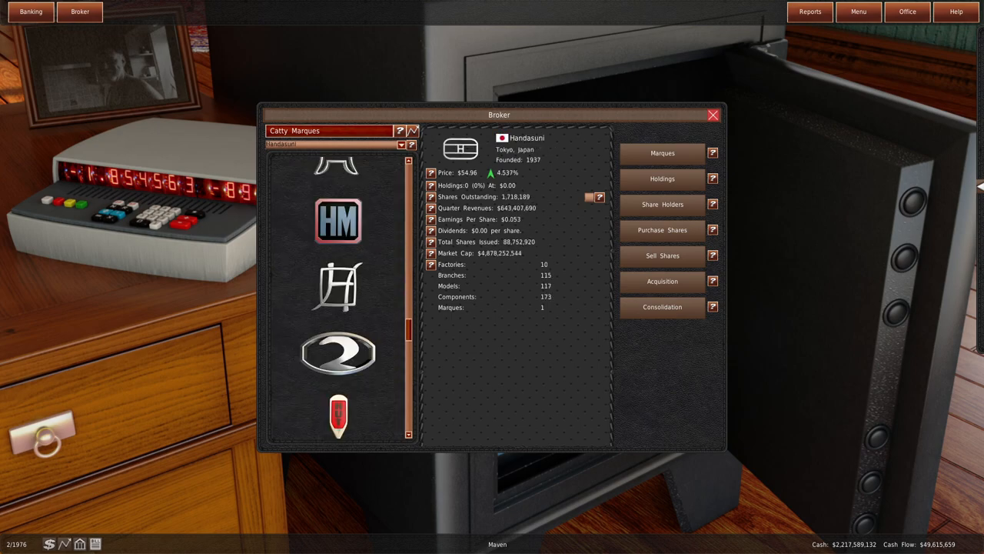
click(338, 399)
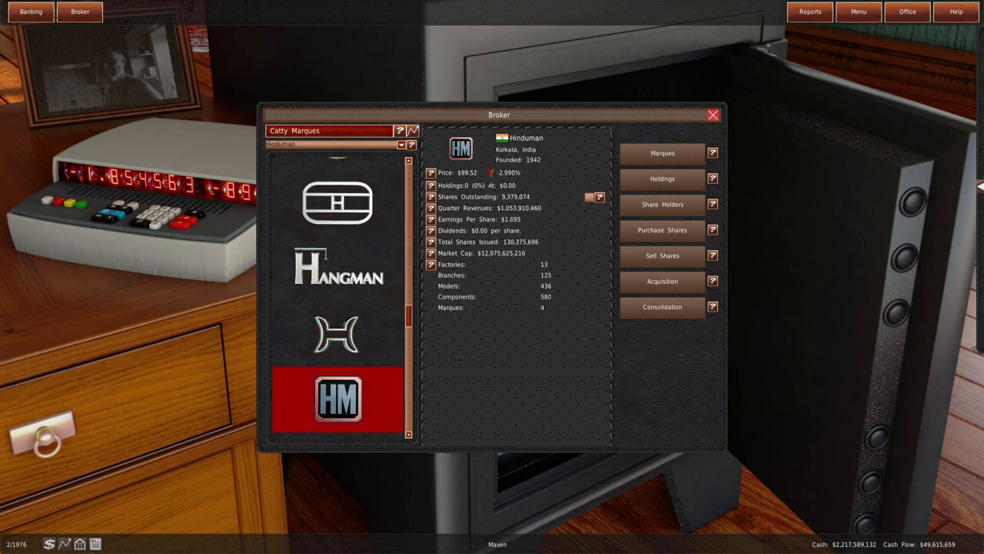
click(339, 336)
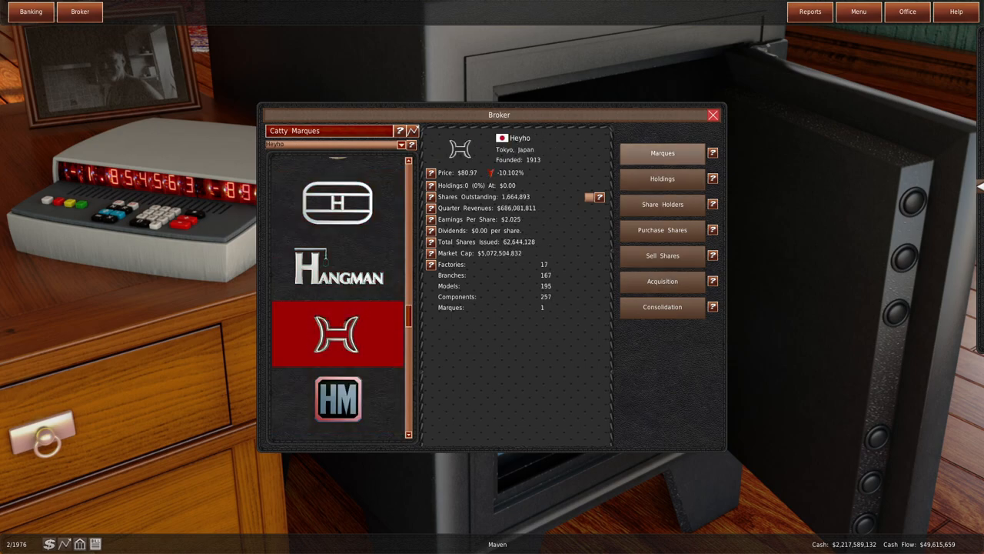
click(661, 307)
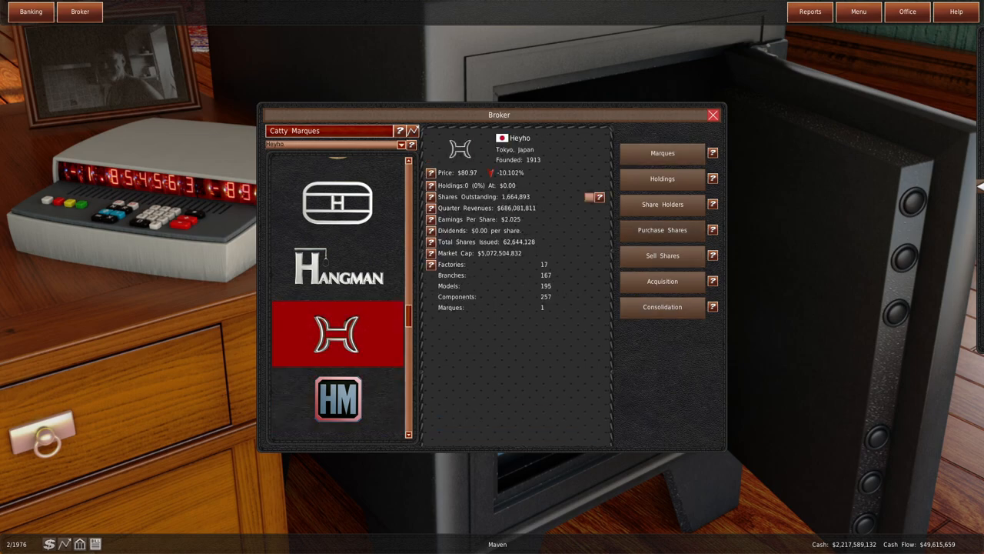
click(661, 229)
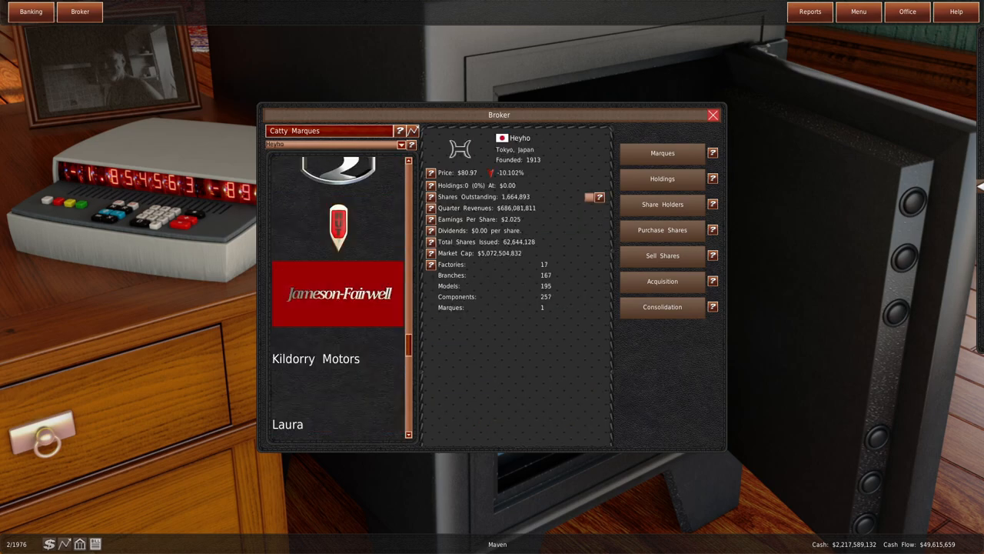
click(661, 308)
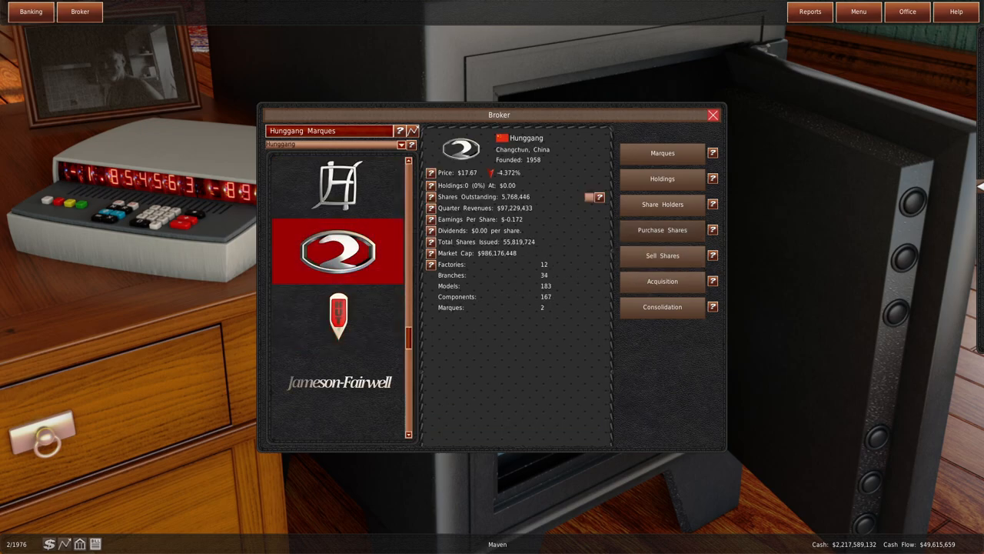
Buy all outstanding Hunggang shares, then bring up the end-of-turn confirmation.
click(661, 230)
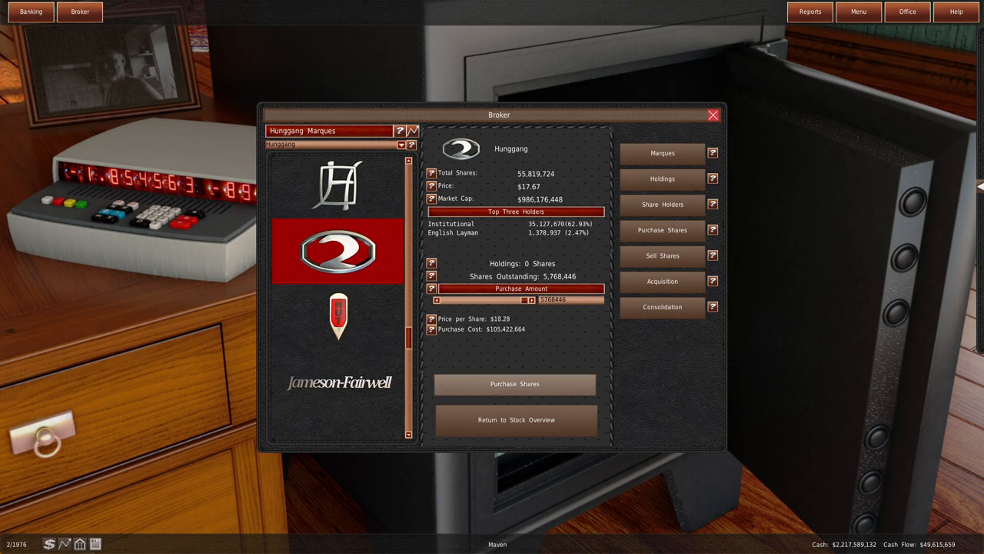
click(662, 308)
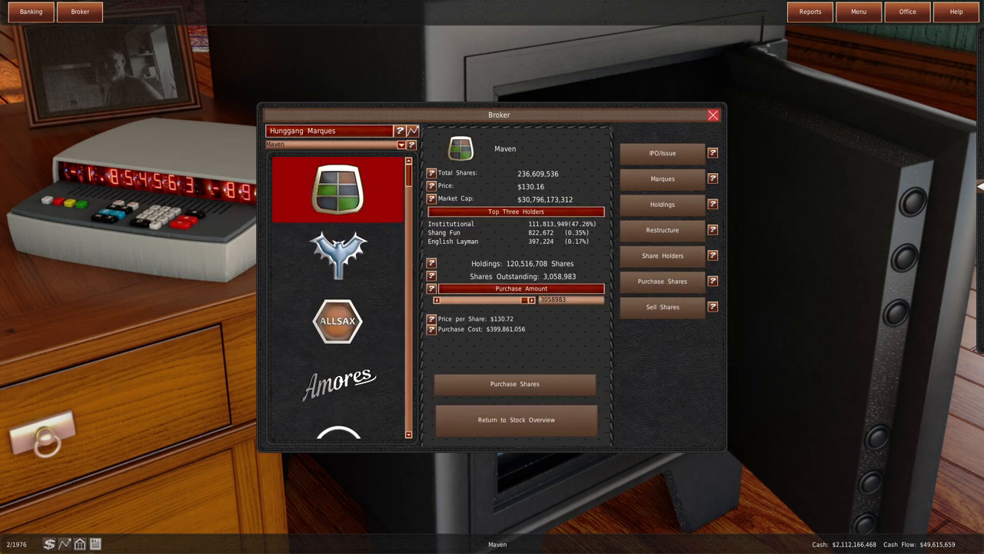
click(661, 178)
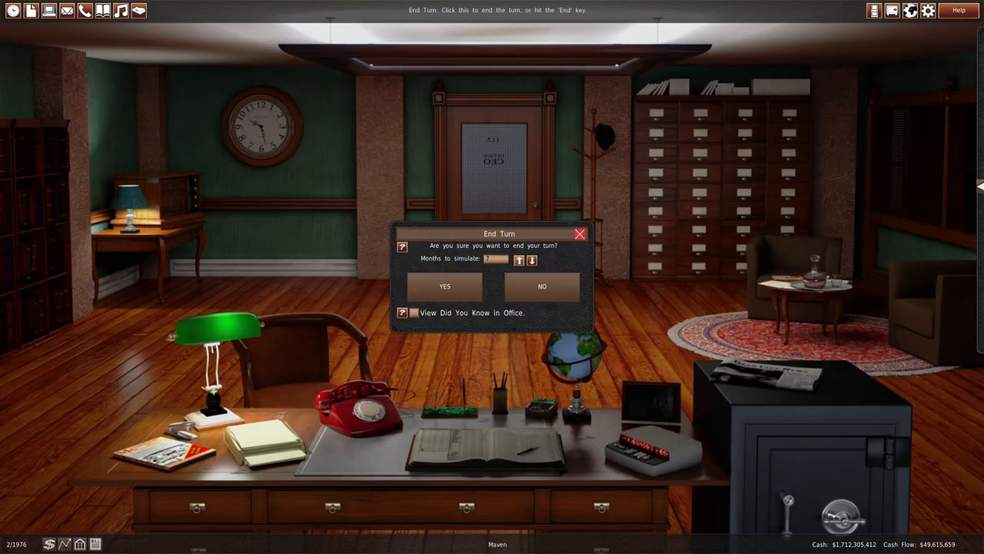
End the turn into March 1977 and review district sales, internal memos and the monthly summary.
click(444, 286)
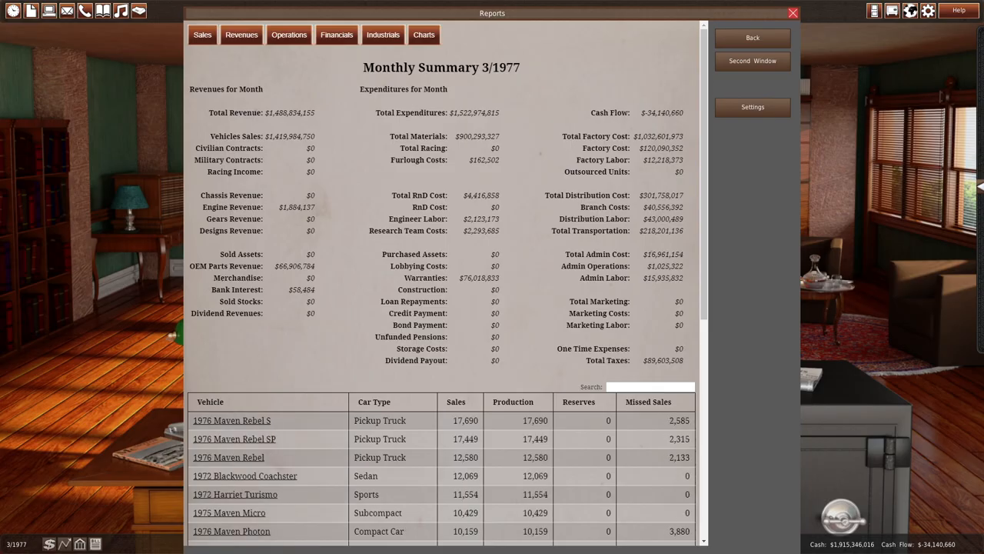
click(203, 34)
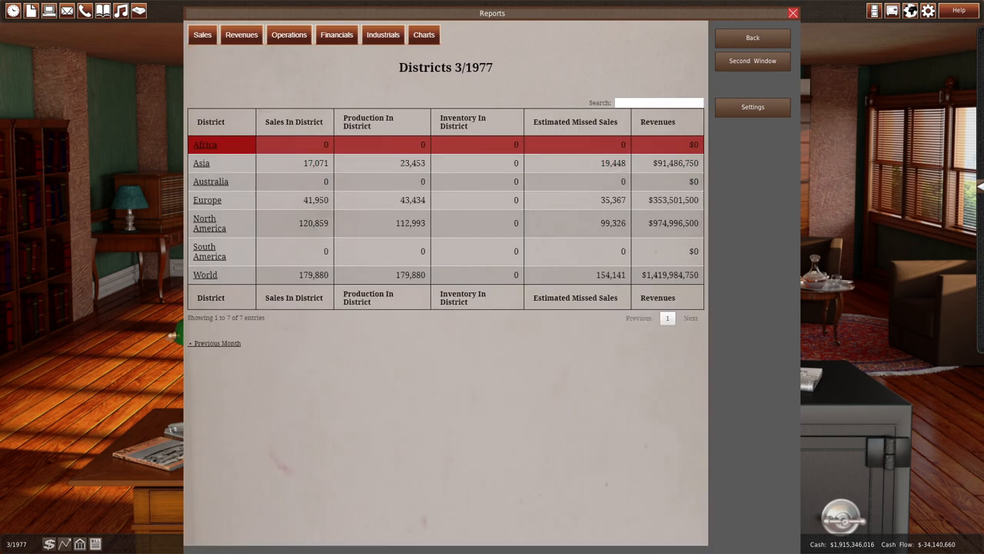
click(294, 121)
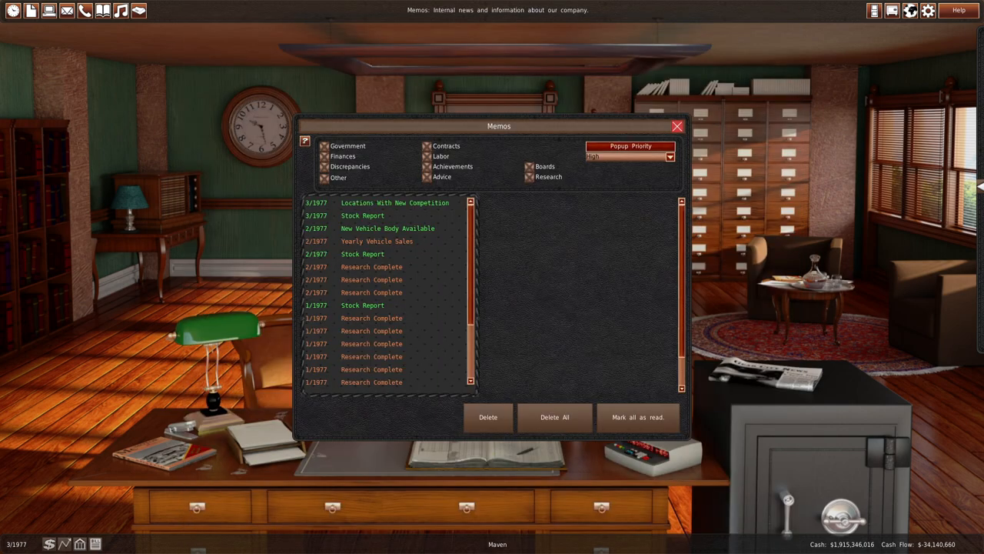
click(677, 126)
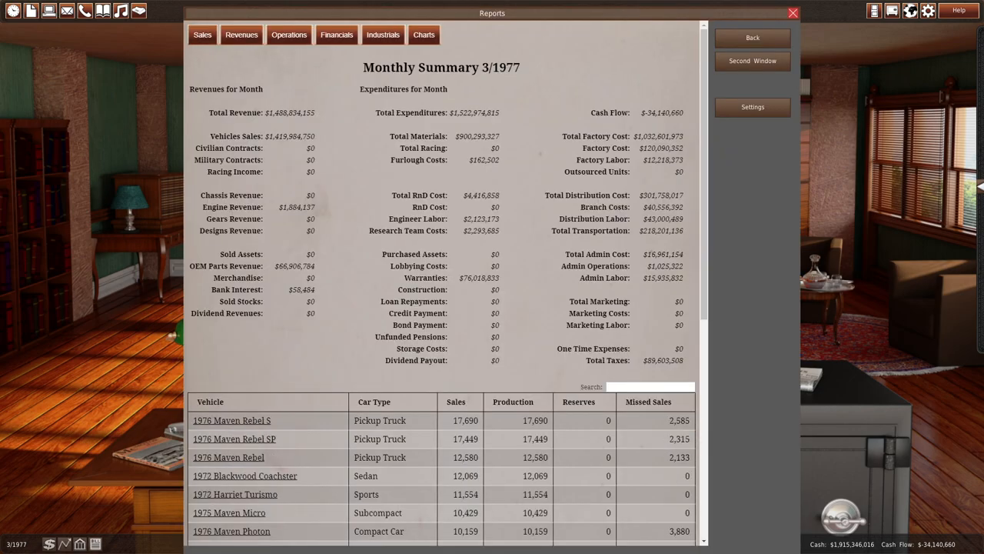
Check the Hunggang shareholding and Maven's own stock in the broker, then bring up the world map.
click(793, 13)
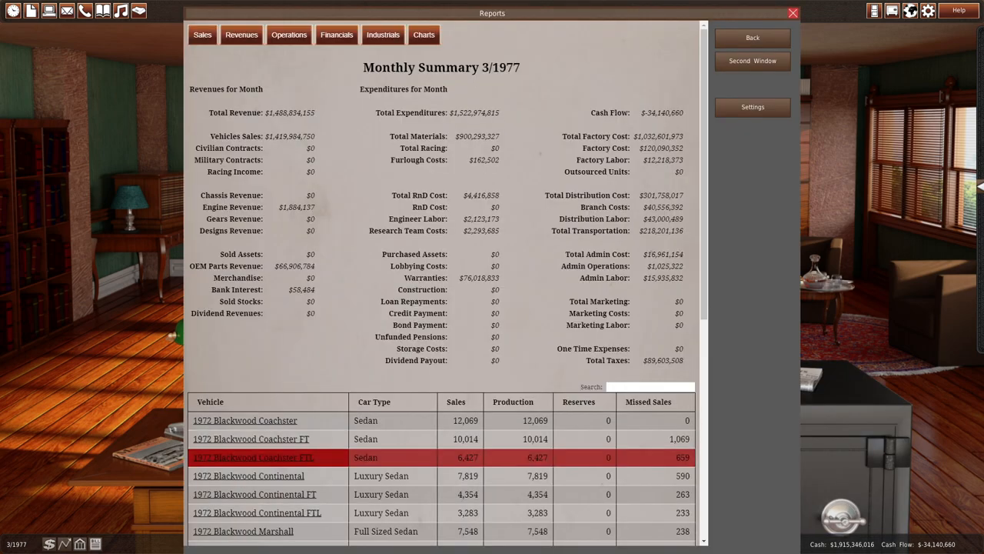
click(253, 457)
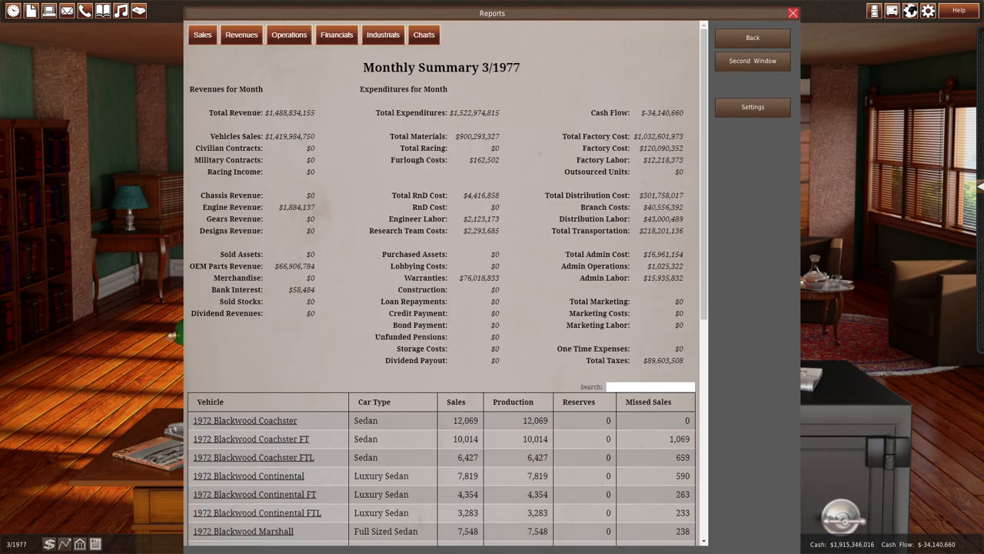
click(793, 12)
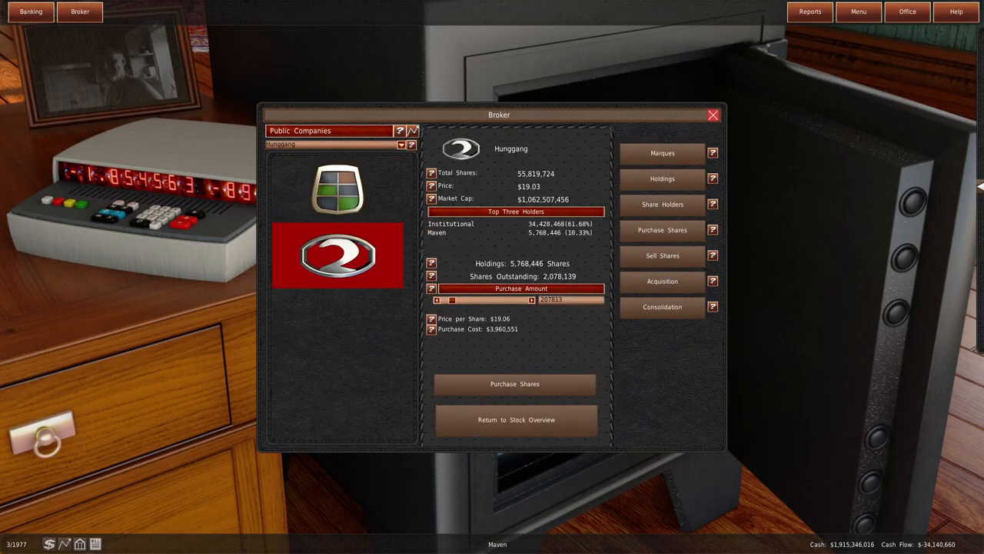
click(513, 419)
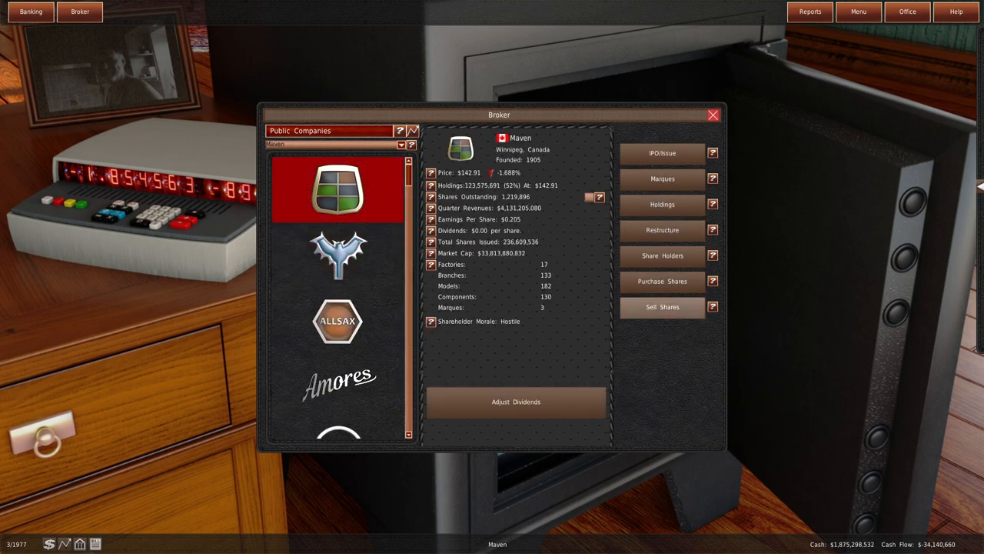
click(661, 280)
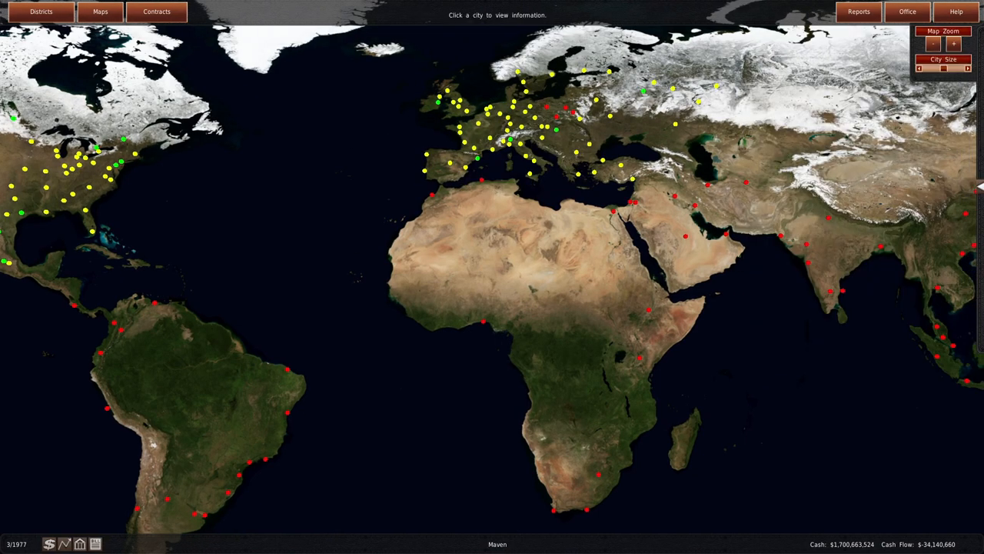
Redesign the Mexico City factory with increased production capacity and confirm it.
click(908, 11)
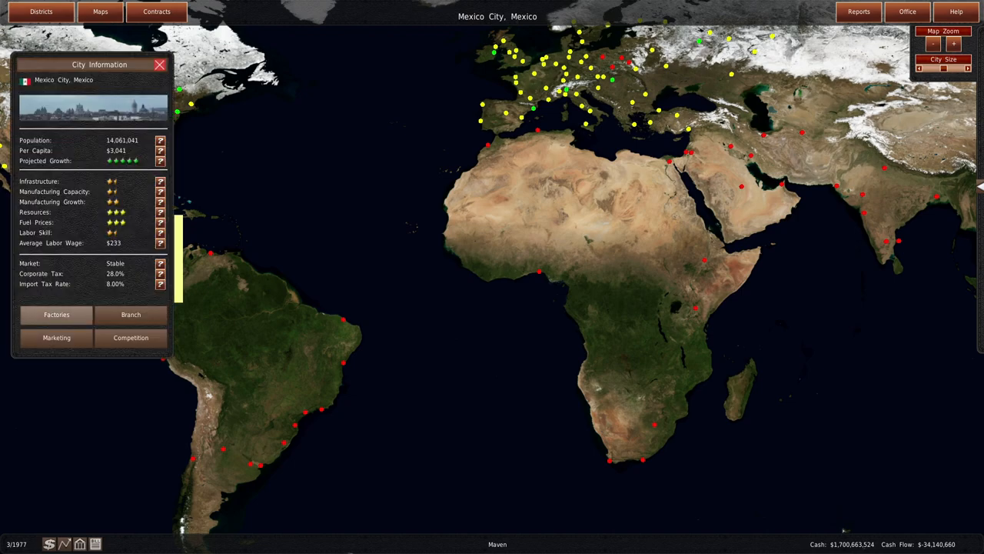
click(55, 314)
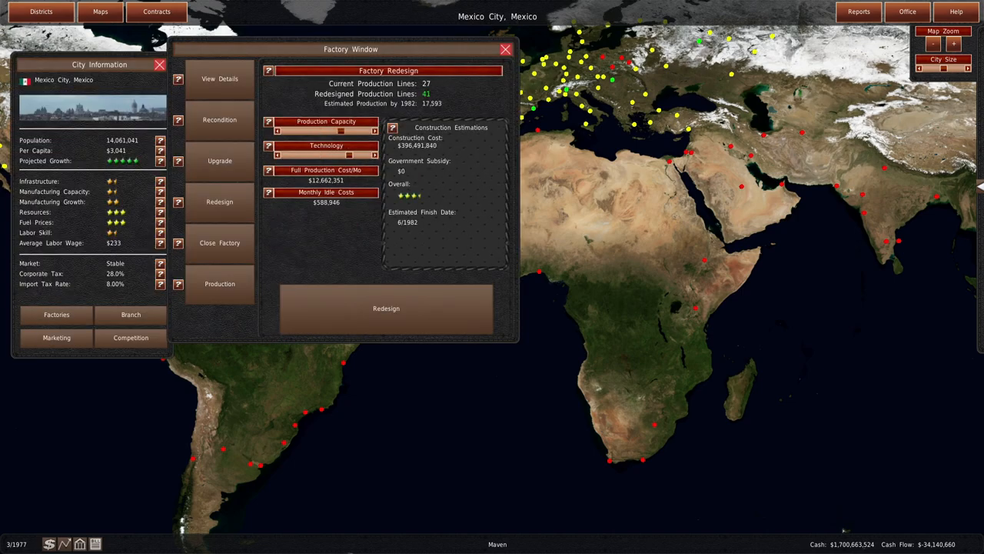
click(376, 126)
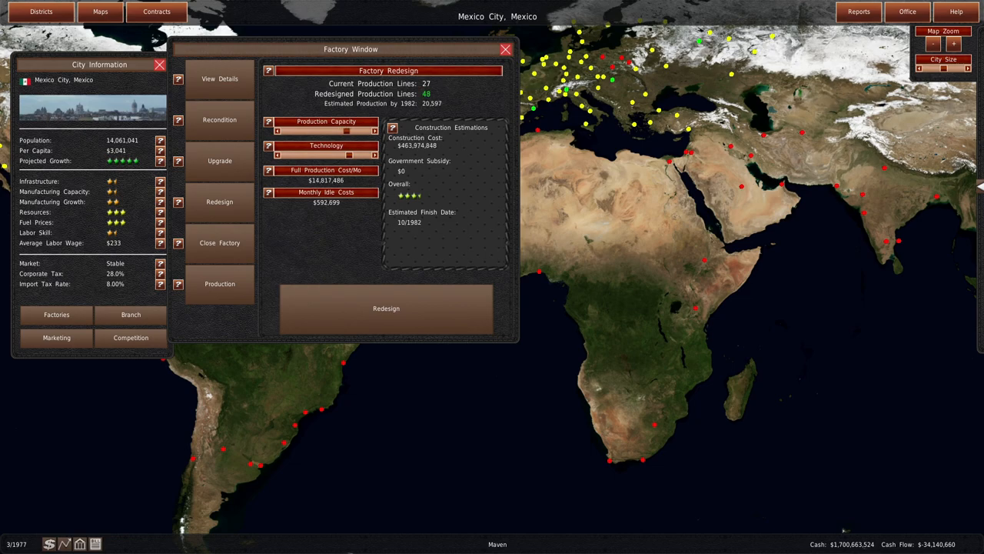
click(218, 77)
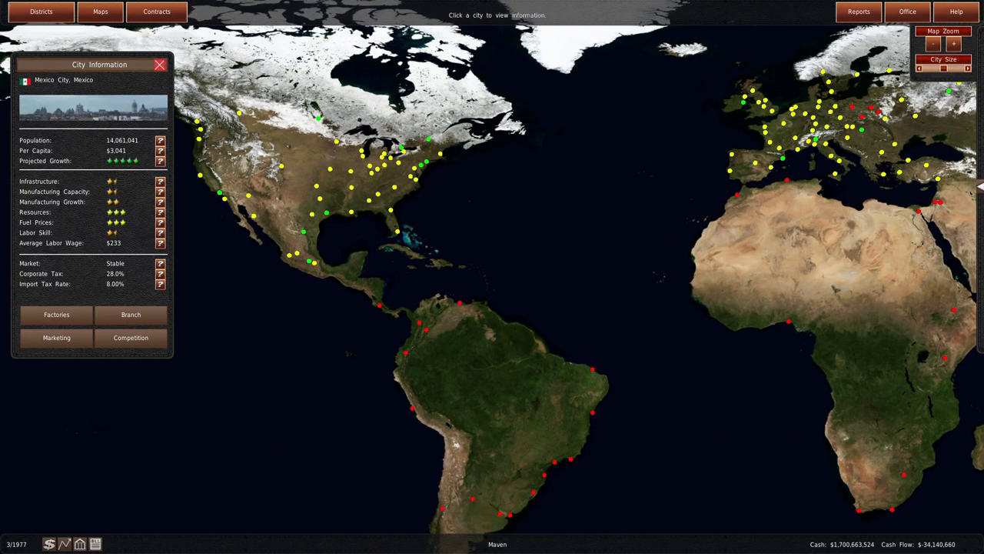
mouse_move(403, 151)
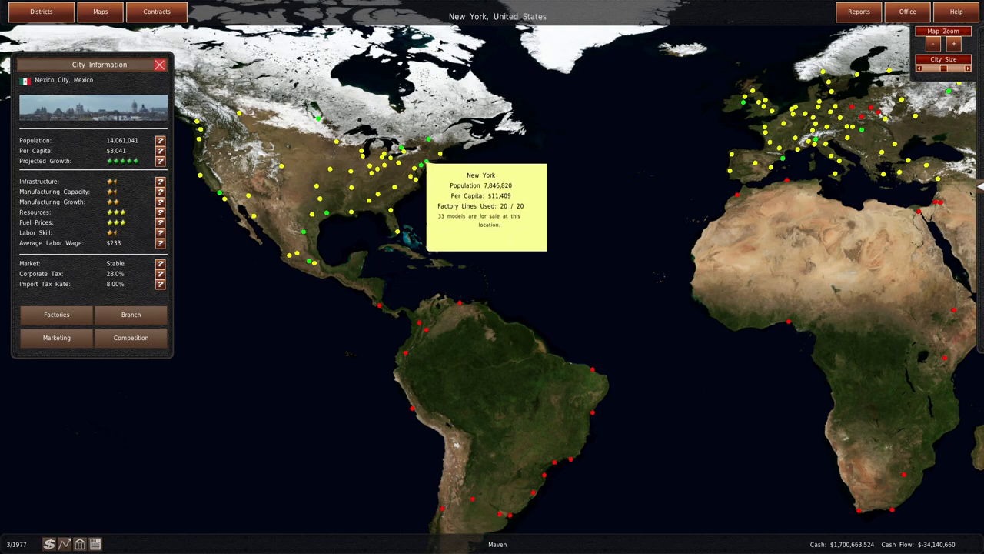
Compare the New York factory's max upgrade, then redesign it for about 45 production lines and confirm.
click(55, 313)
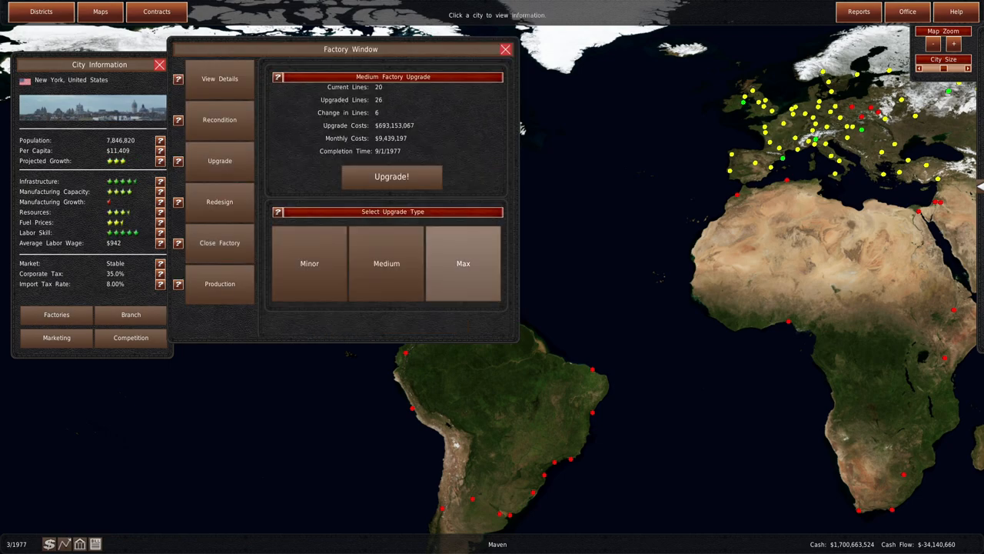
click(463, 263)
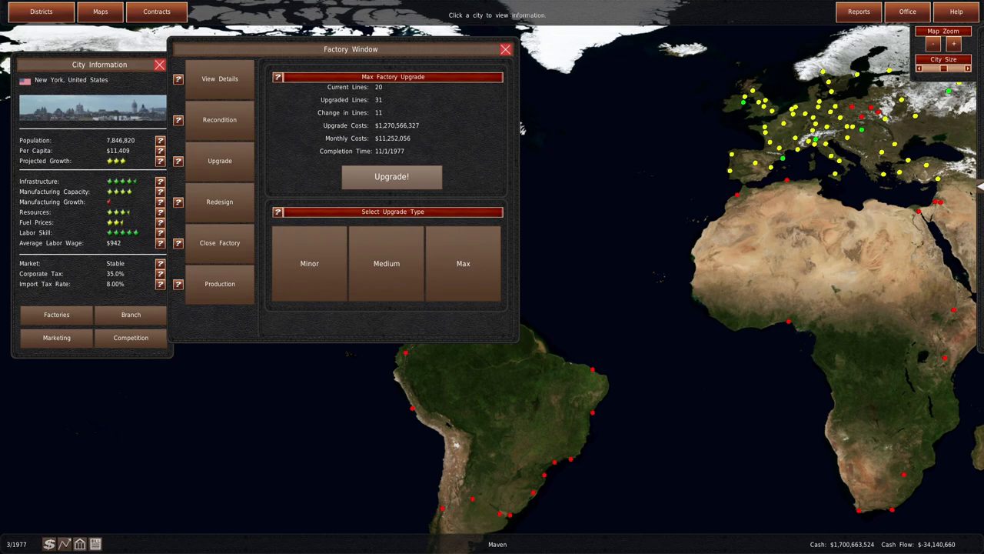
click(220, 201)
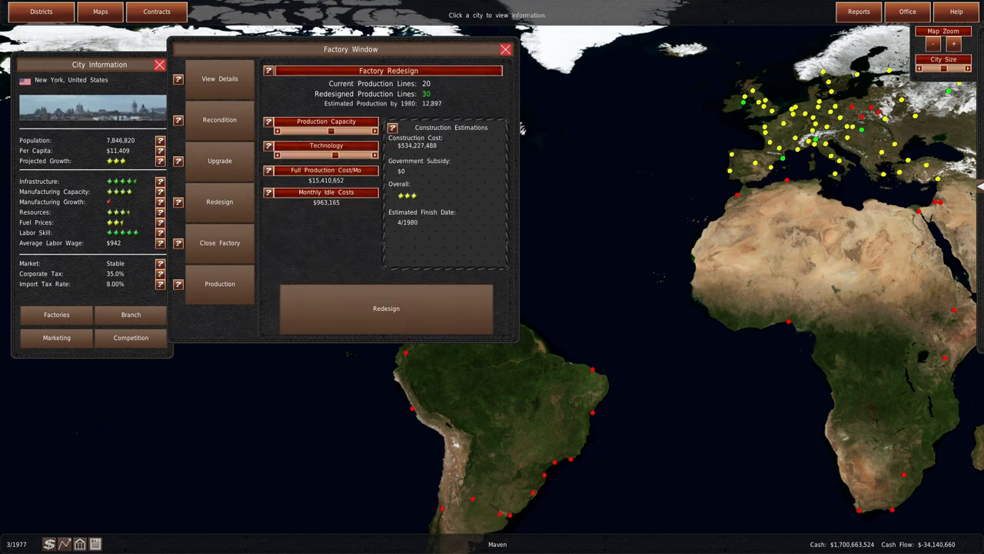
drag(331, 131, 344, 131)
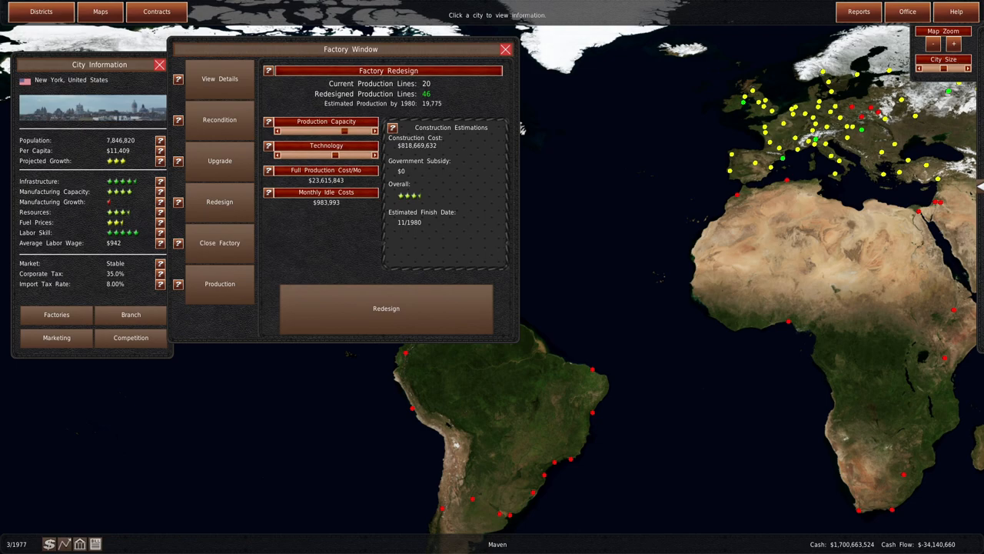
click(277, 131)
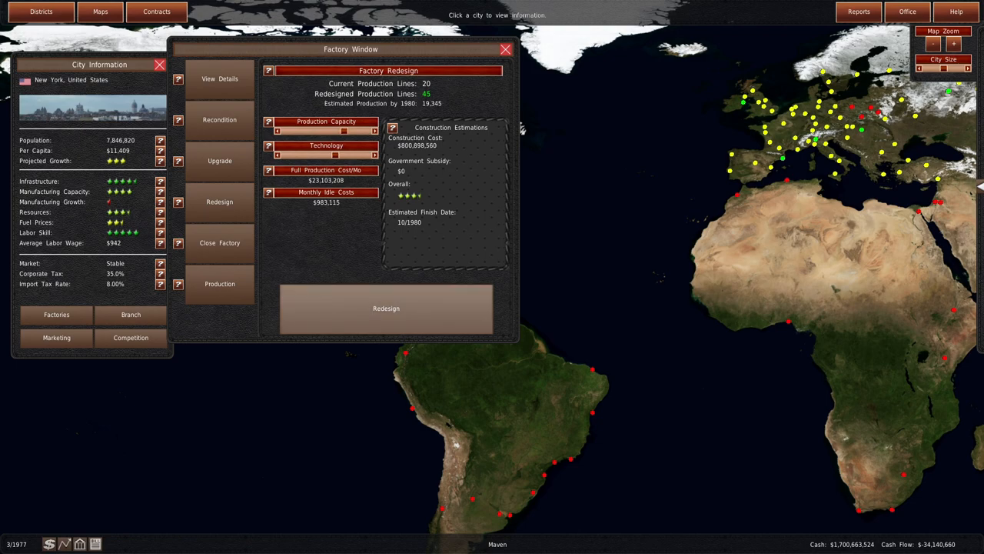
click(858, 13)
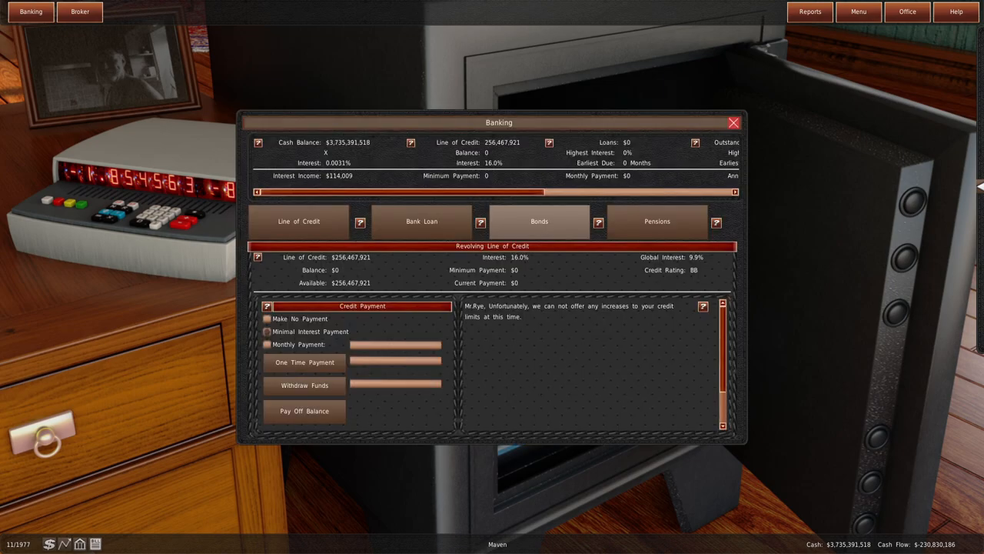
Review the company's outstanding bonds and line of credit, then bring up the end-of-turn confirmation.
click(538, 222)
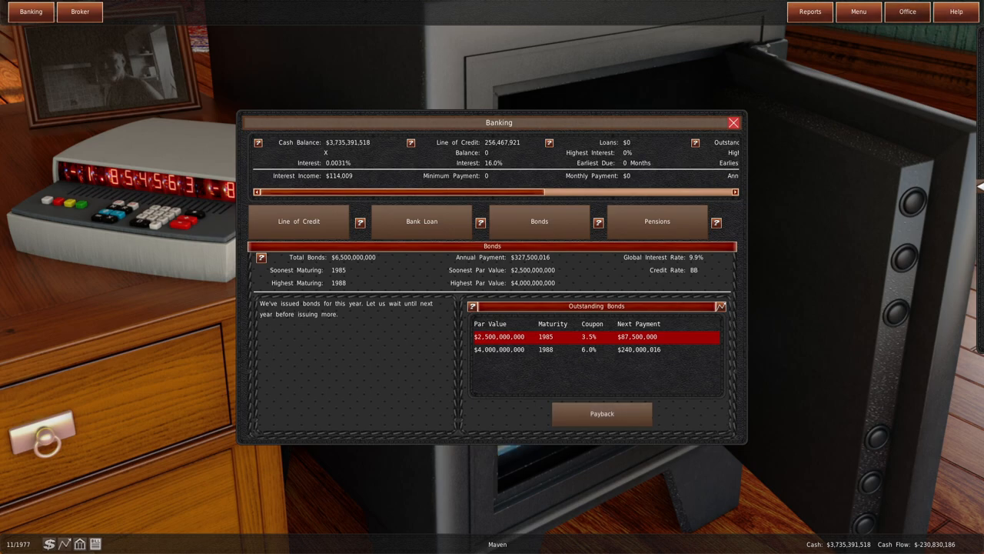
click(809, 13)
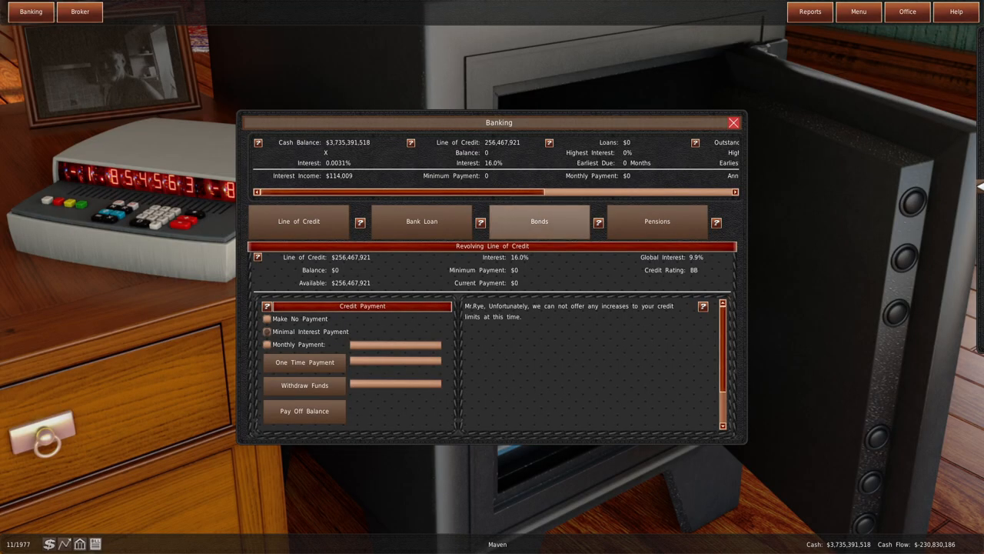
click(538, 221)
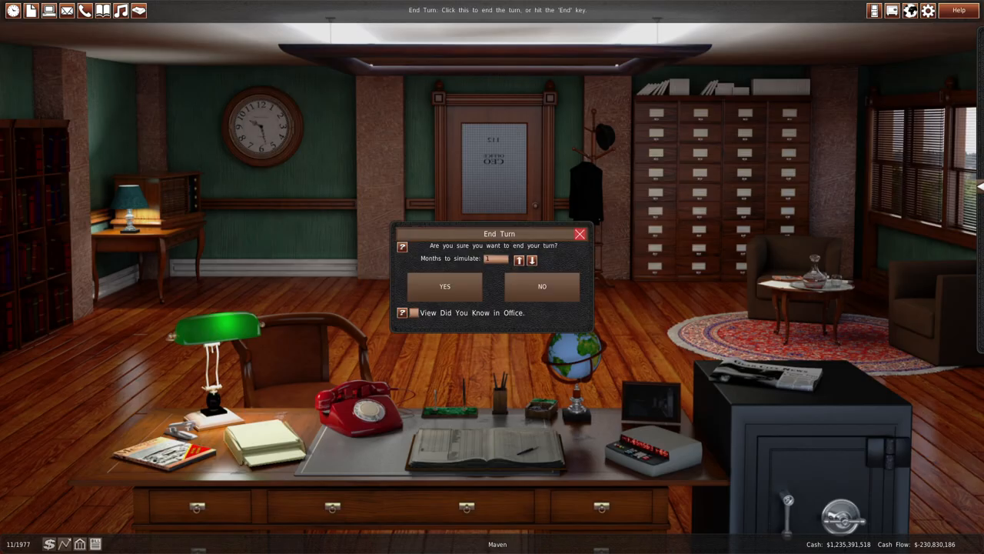
Confirm ending the turn so the game advances to September 1978.
click(445, 286)
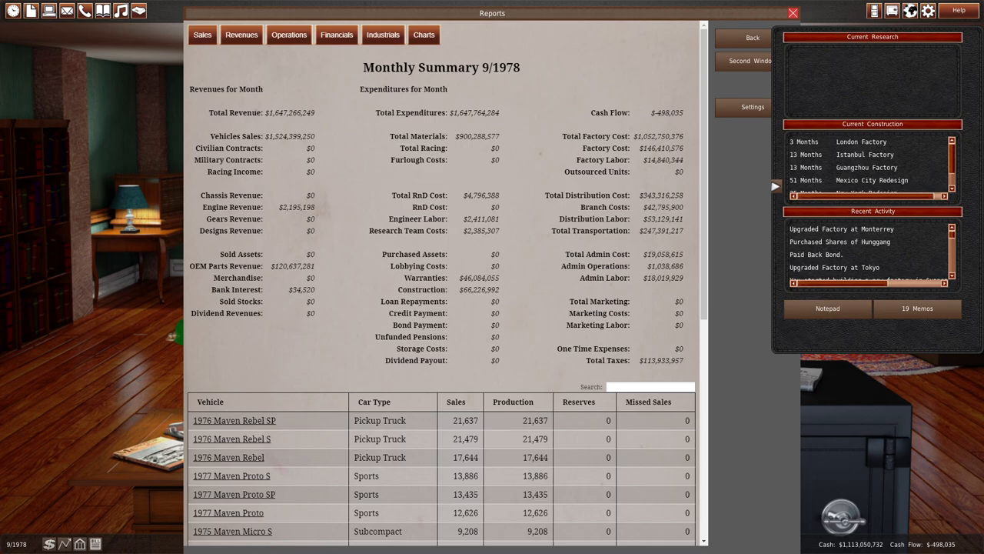
Review the bank loan, line of credit and pension panels, then bring up Maven in the broker.
click(793, 12)
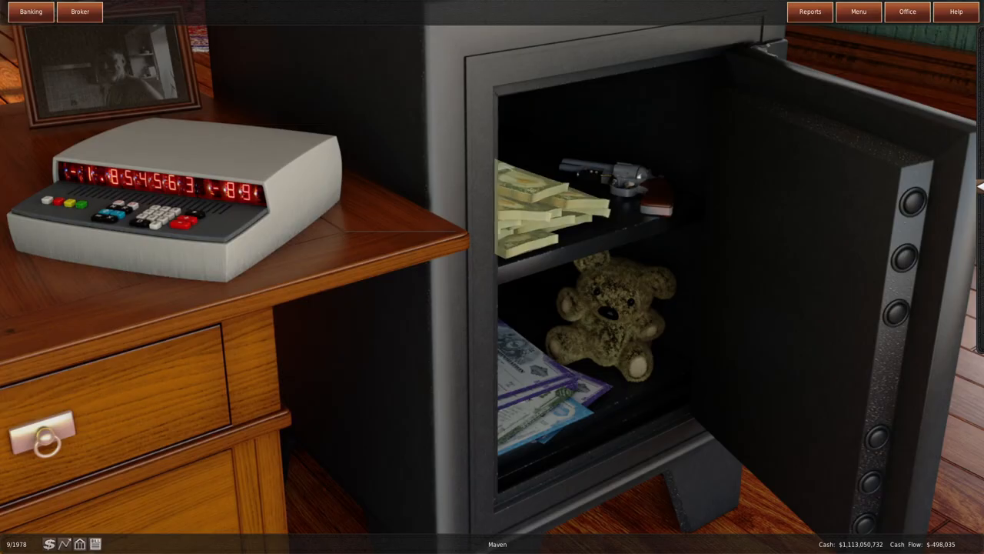
click(31, 12)
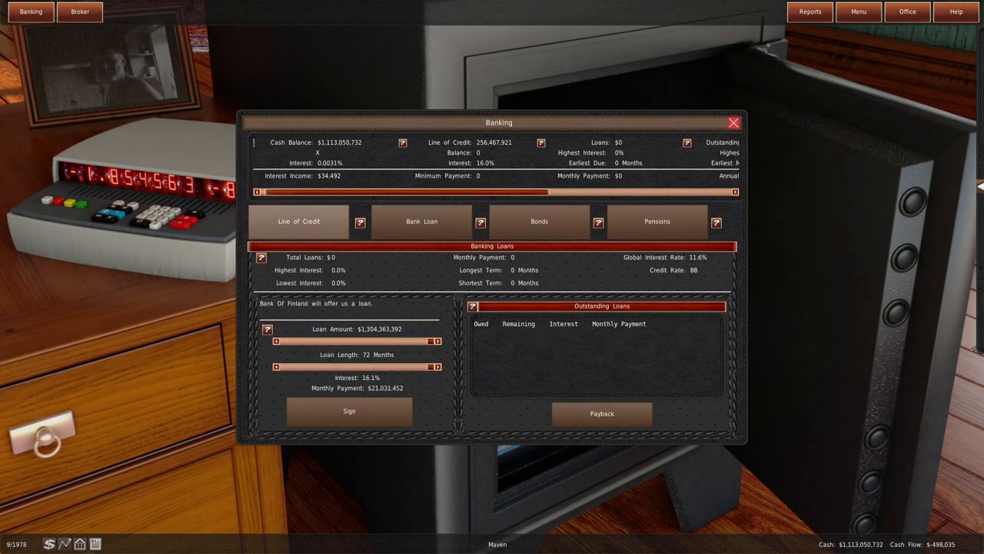
click(298, 221)
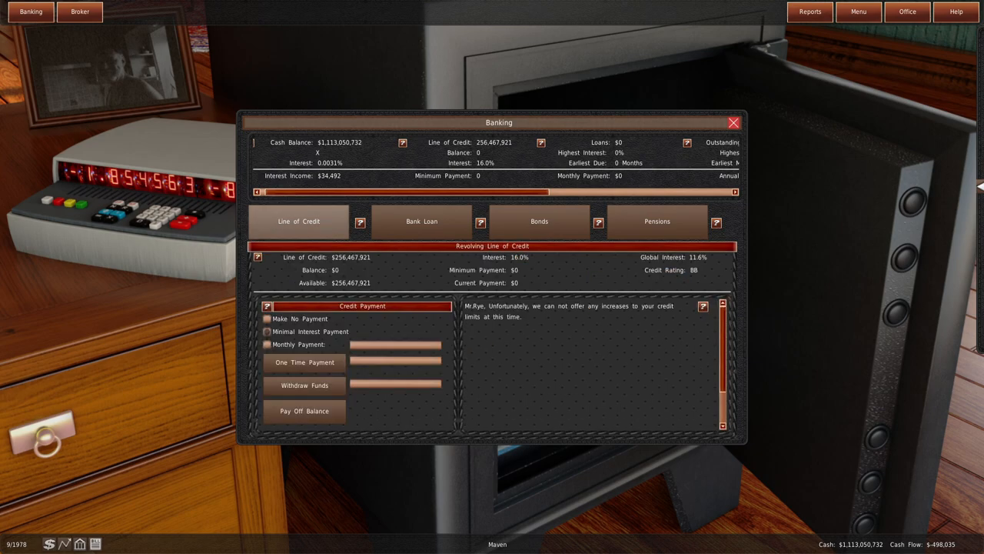
click(656, 221)
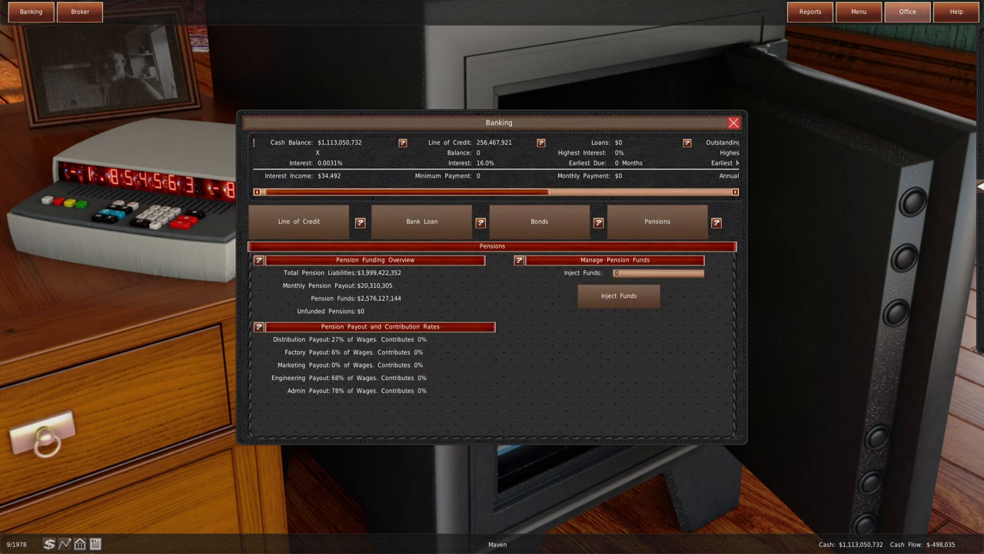
click(80, 12)
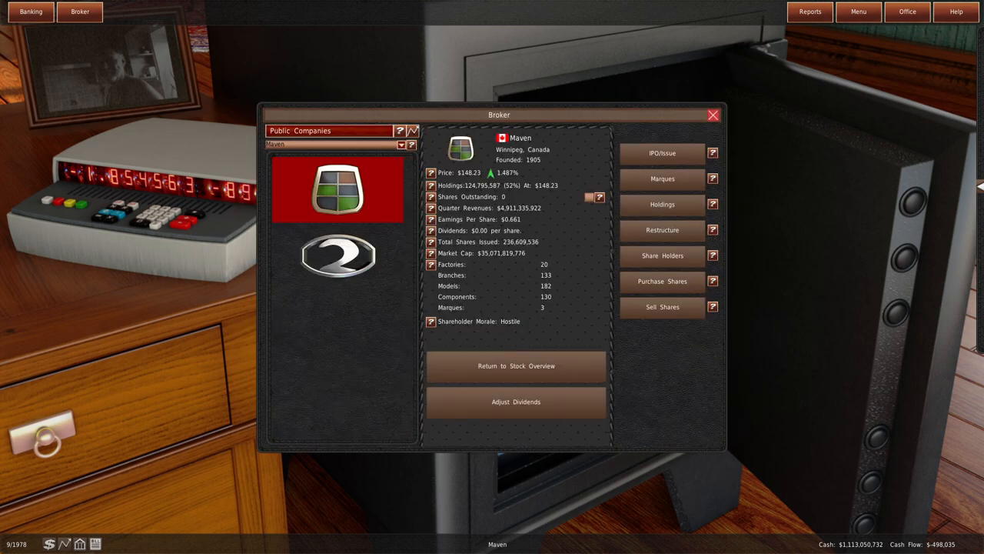
Check Hunggang's acquisition cost and its Asaladini marque, then bring up the company reports.
click(338, 255)
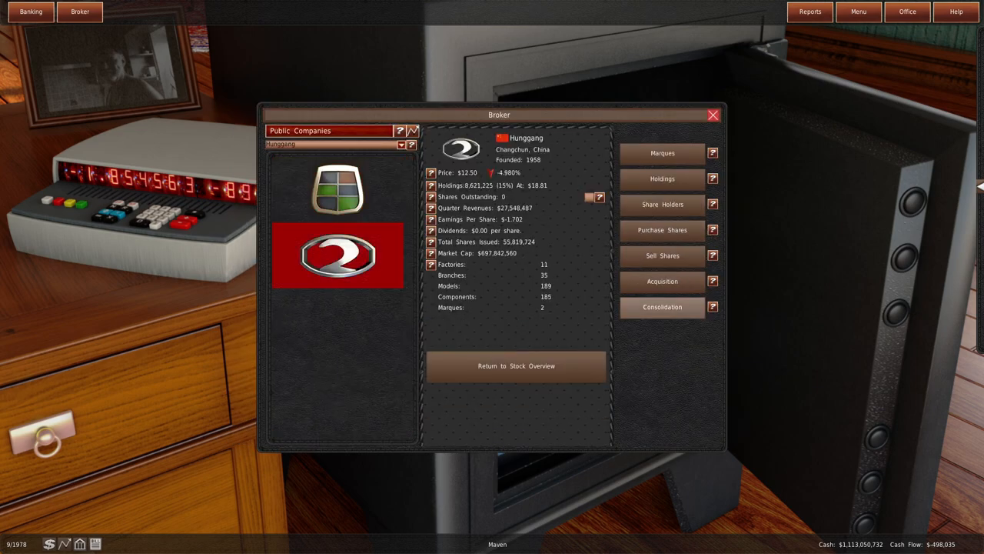
click(661, 280)
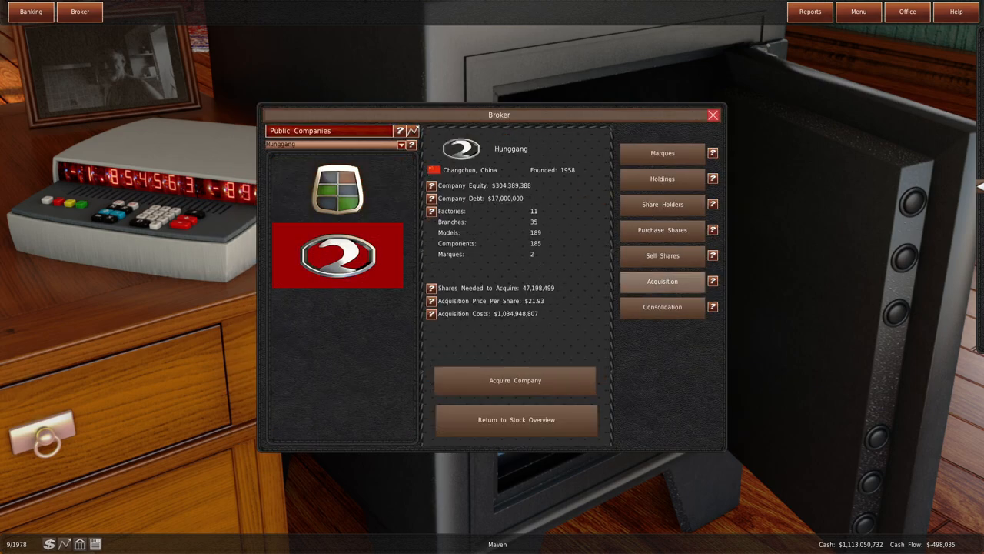
click(336, 188)
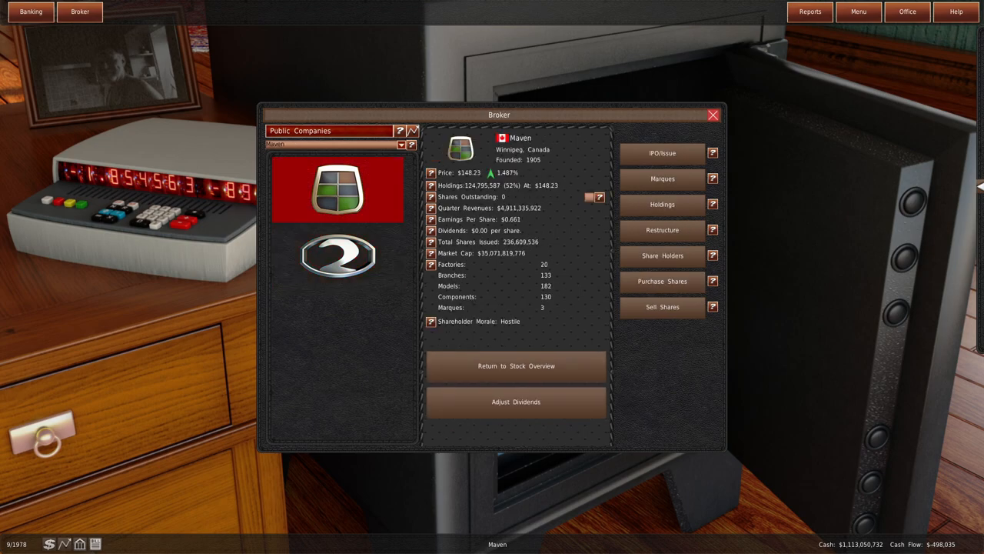
click(662, 178)
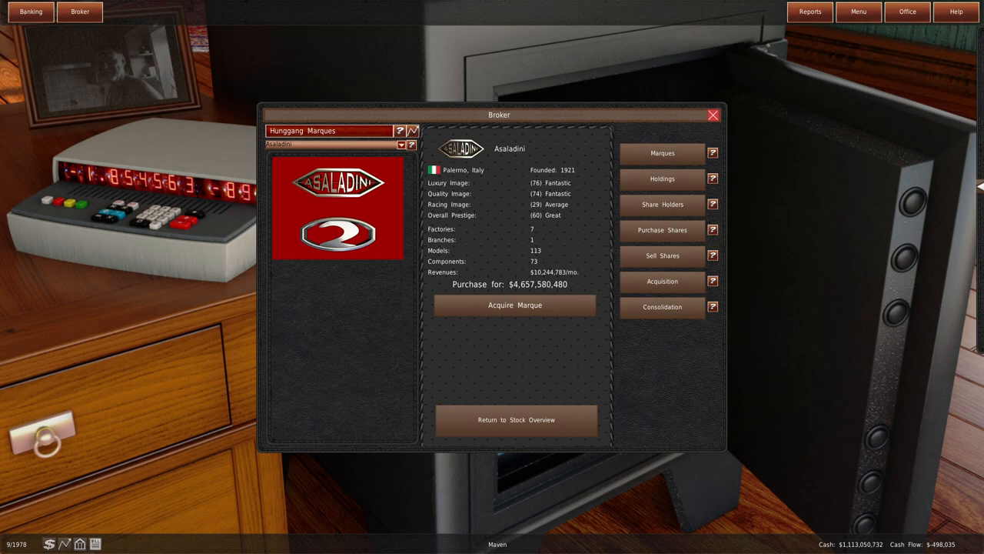
click(809, 13)
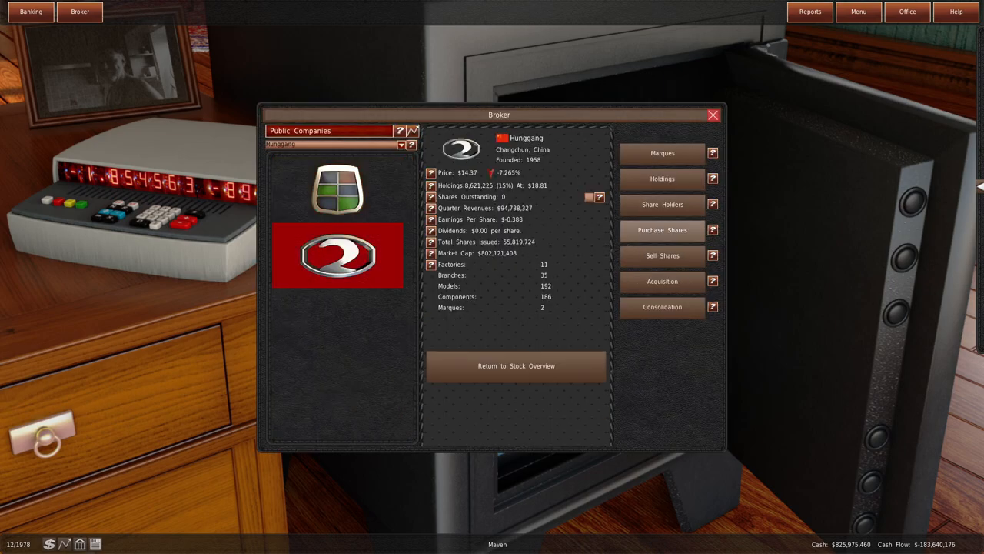
click(661, 280)
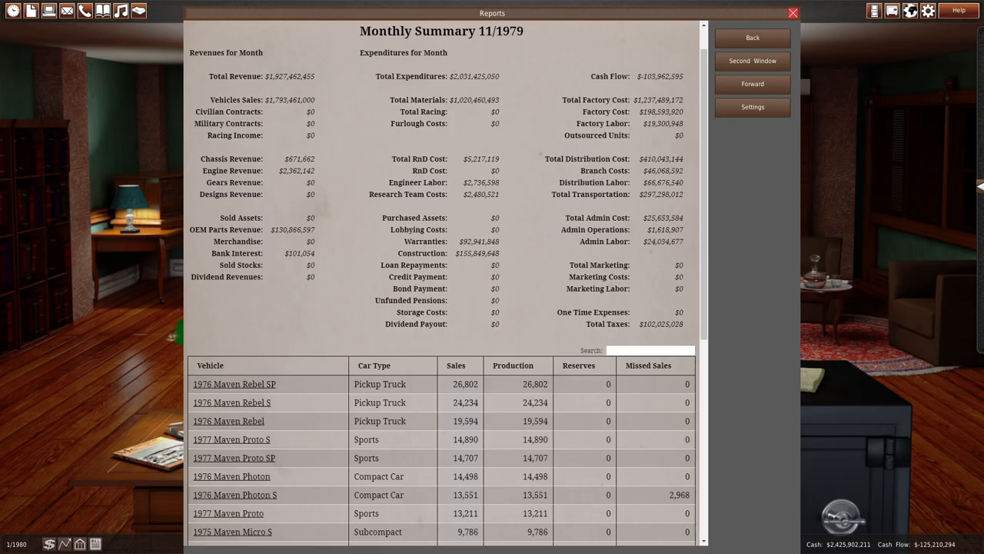
Review 1980 sales by district, then bring up the broker's public company list.
click(752, 83)
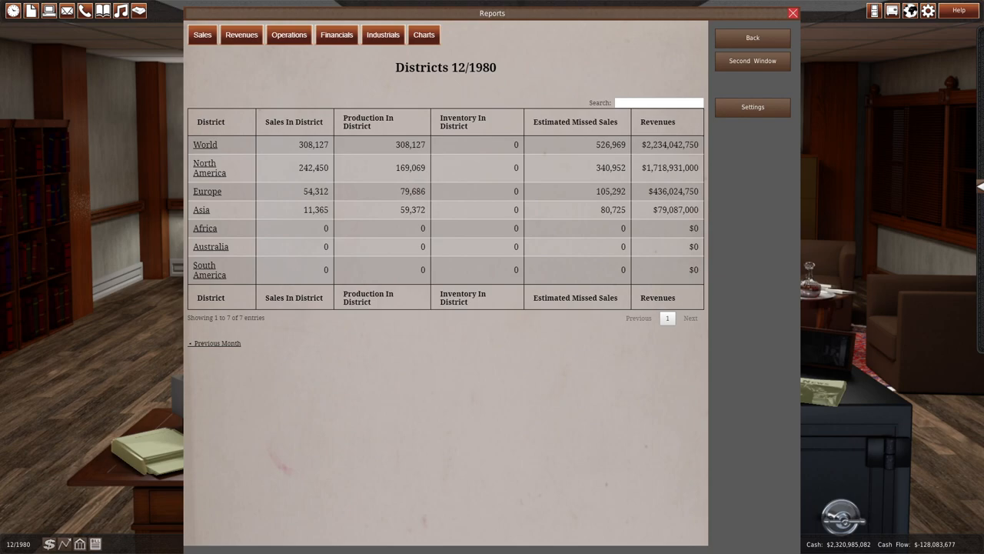
click(794, 13)
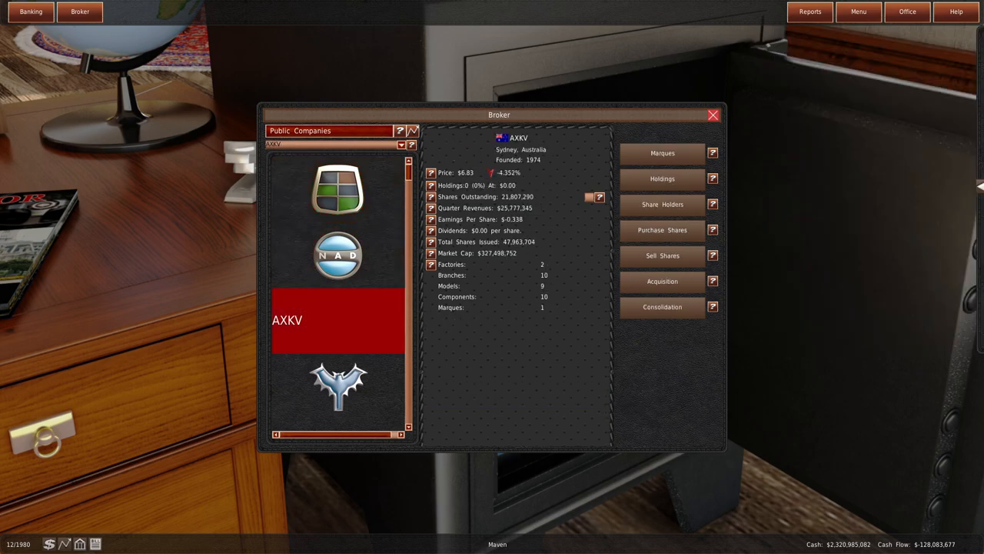
Check Maven's stock overview, outstanding bonds and credit line, then the December 1980 summary.
click(338, 191)
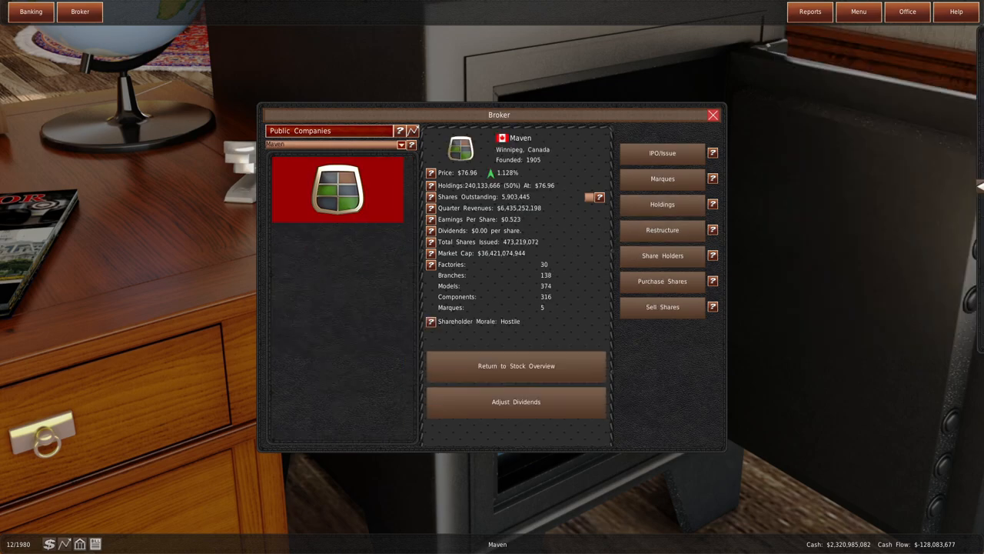
click(31, 11)
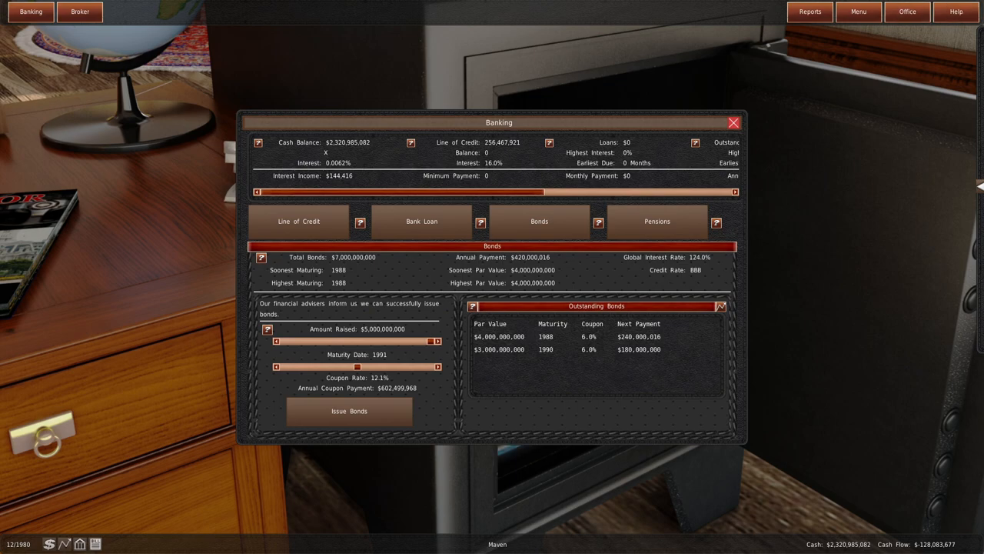
click(299, 221)
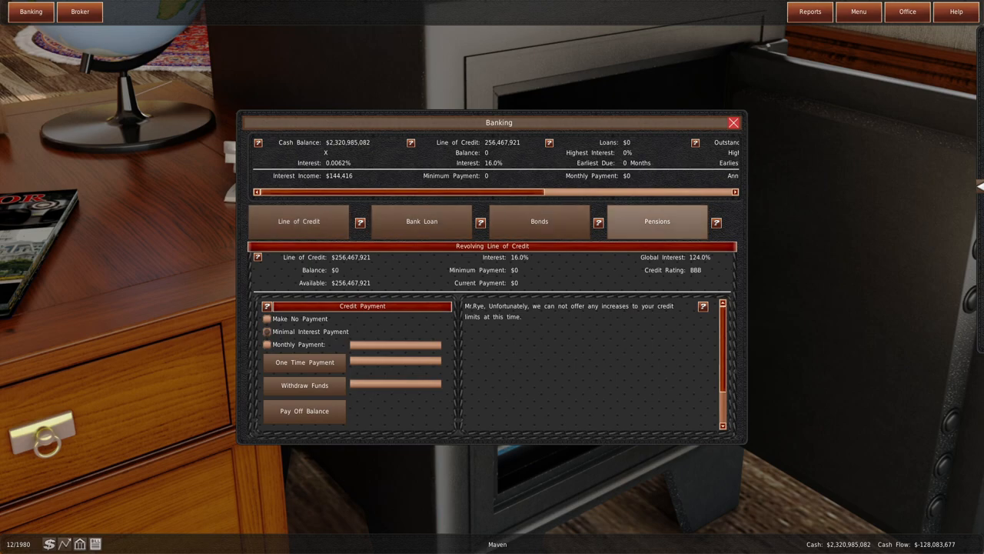
click(808, 12)
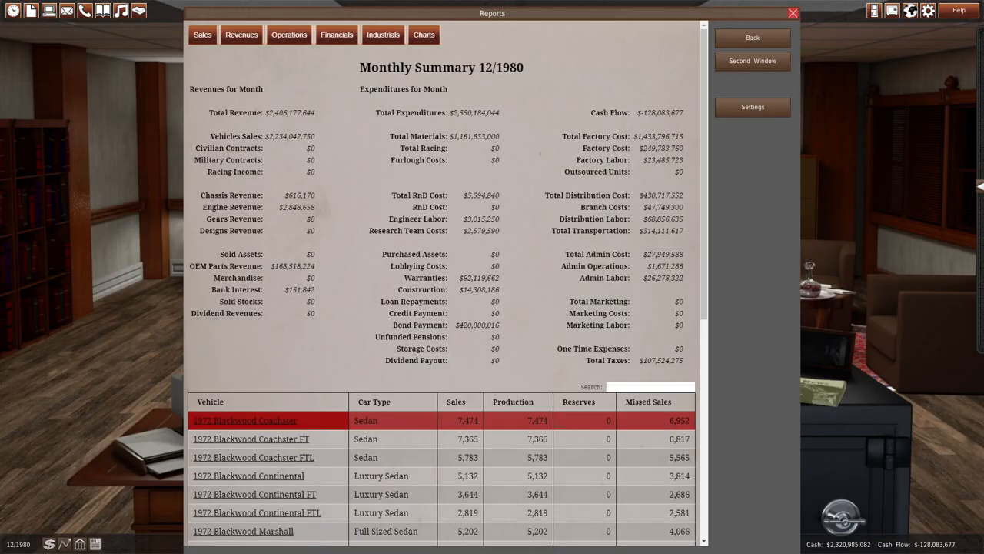
Sort the vehicle table by units sold and bring up the all-in-one controller for Winnipeg.
click(244, 419)
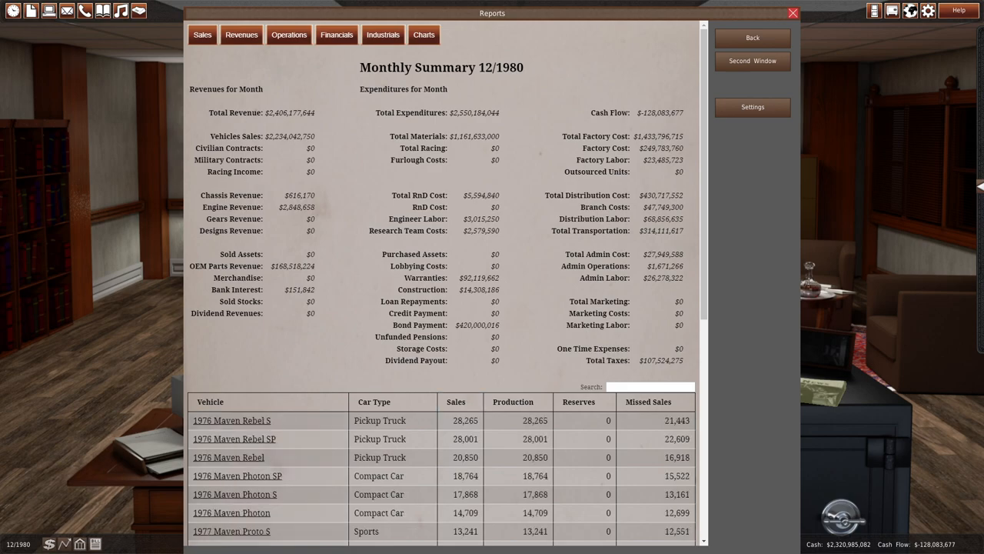
click(793, 12)
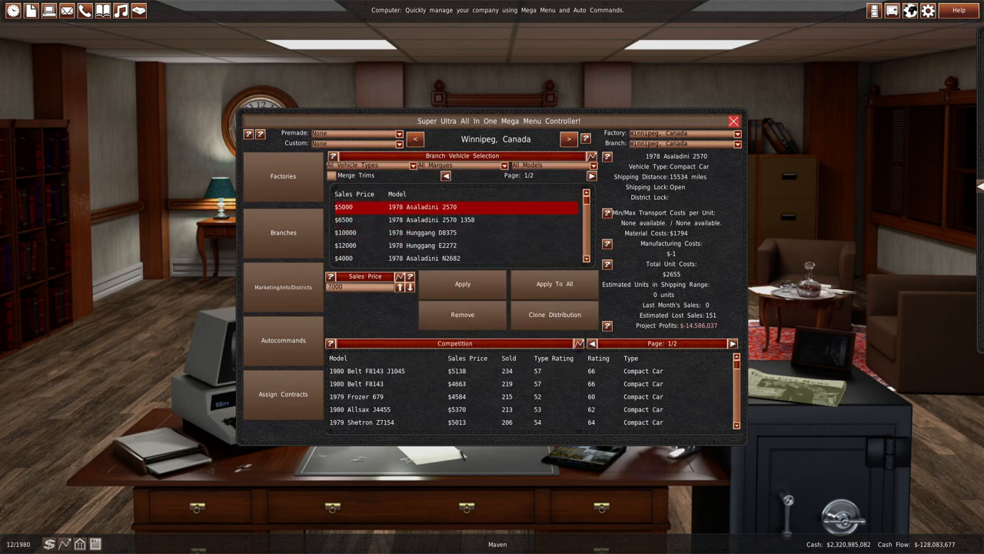
Inspect costs of the Asaladini 2570 1358 and Hunggang D8375, then the 1980 company directory.
click(431, 218)
text(9000)
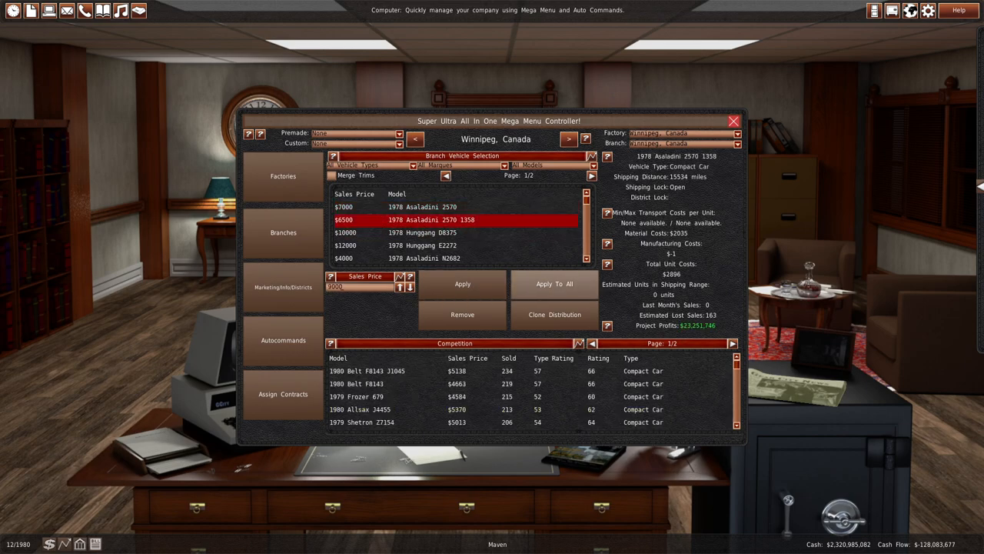
click(428, 229)
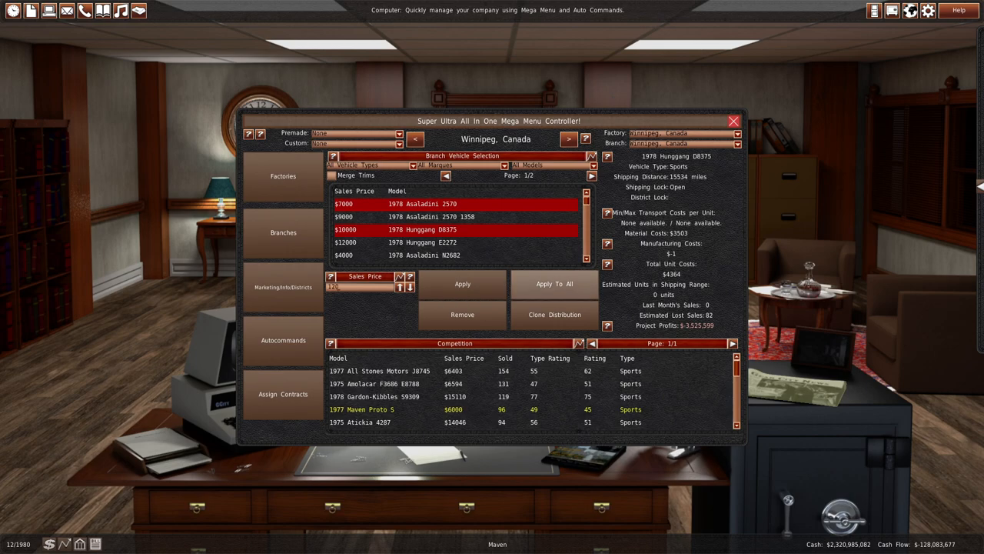
click(423, 243)
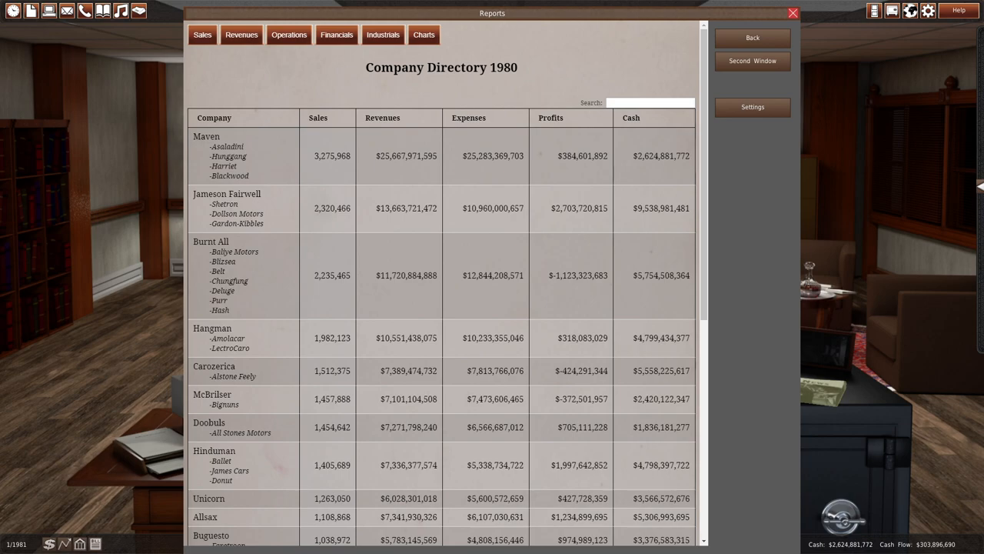
View the lifetime revenues and expenses chart from the reports, twice.
click(383, 34)
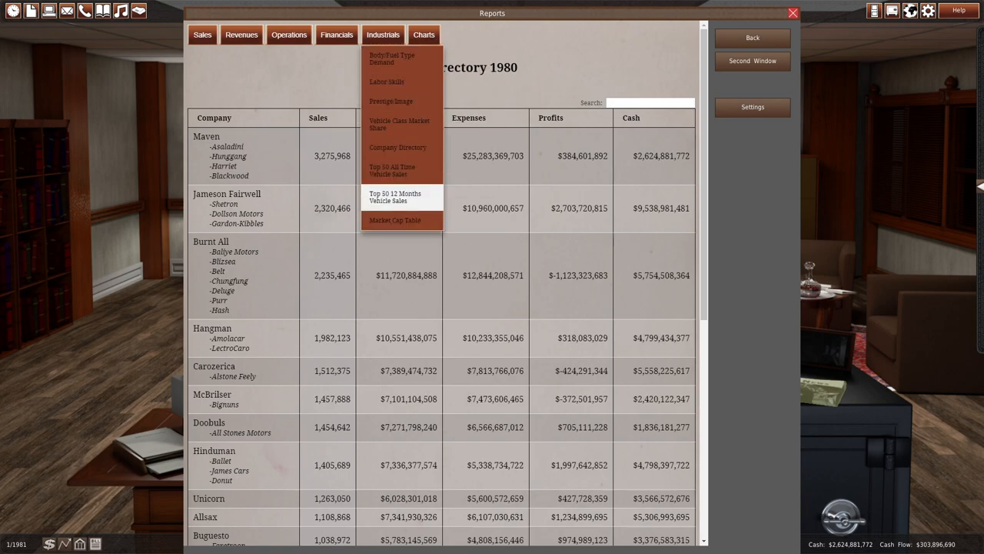
click(425, 33)
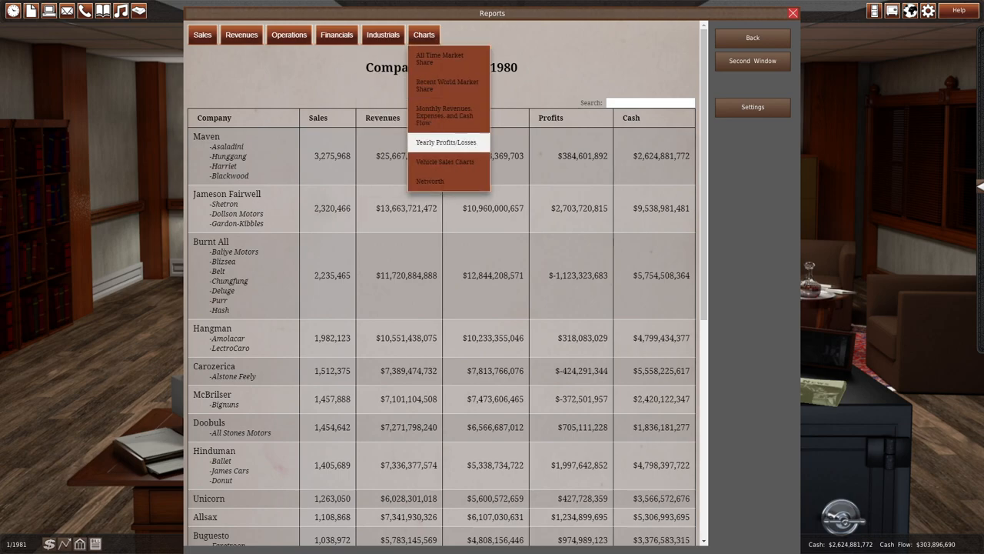
click(446, 111)
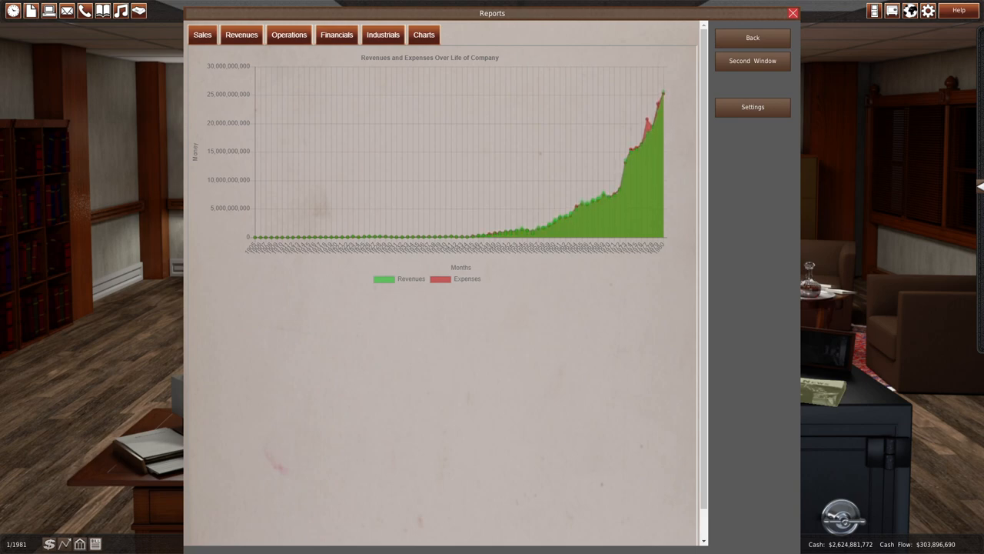
mouse_move(624, 162)
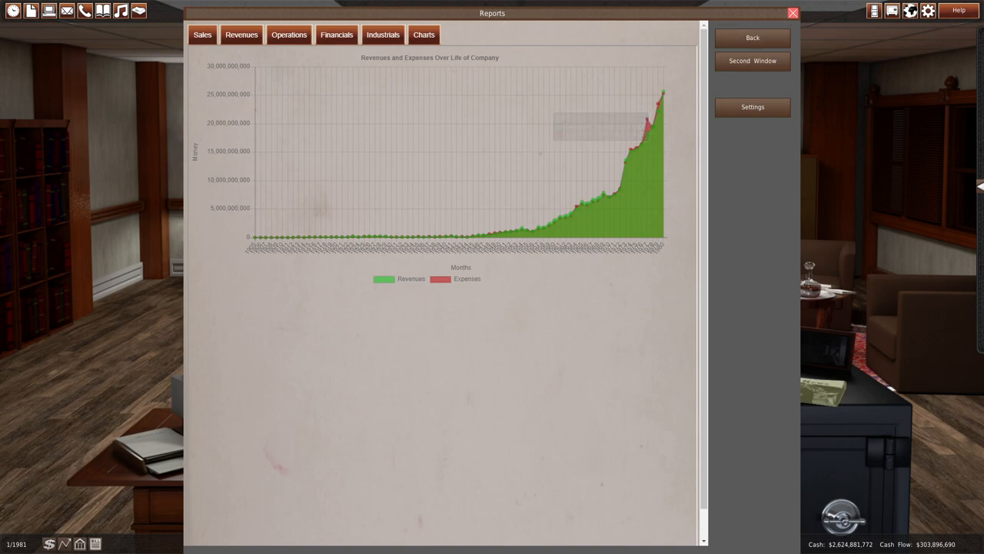
click(794, 12)
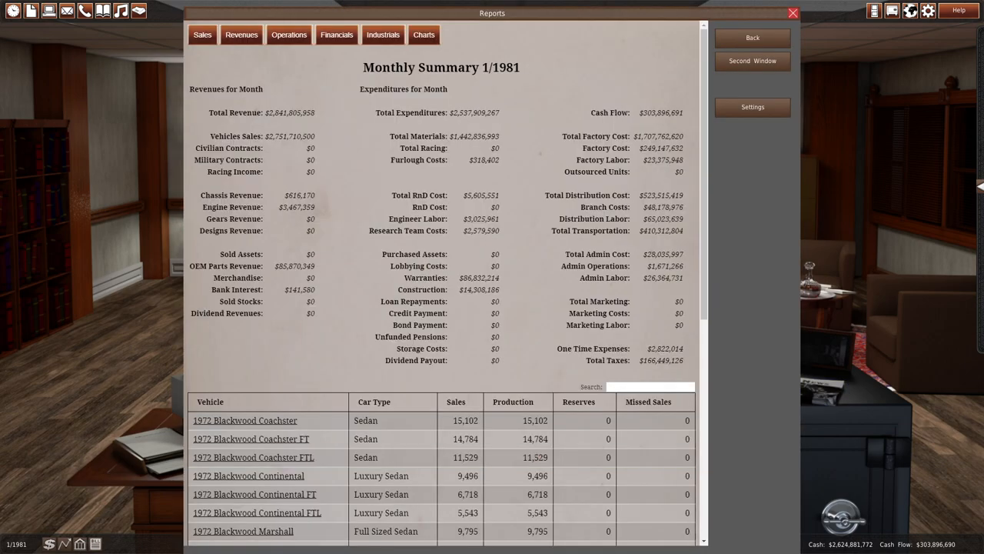
click(383, 34)
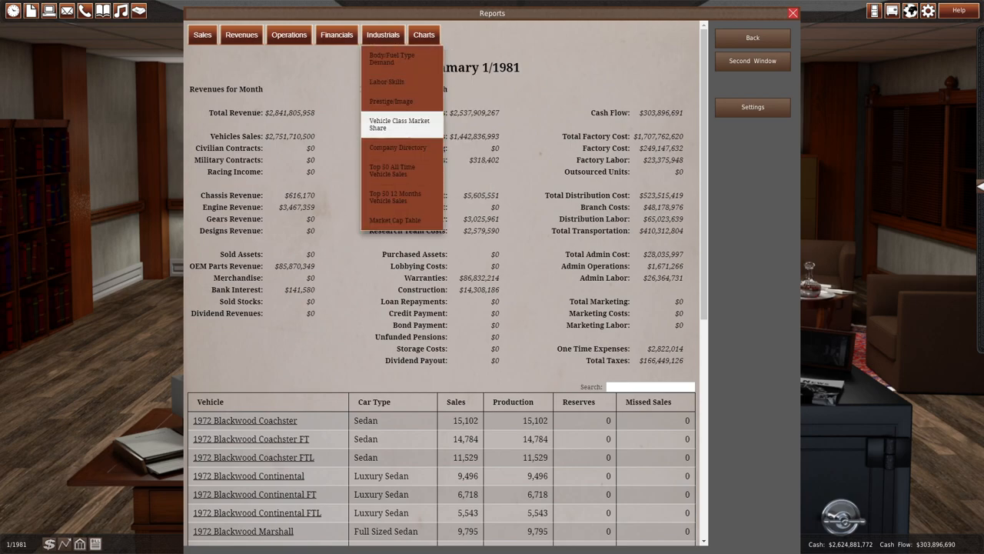
click(424, 34)
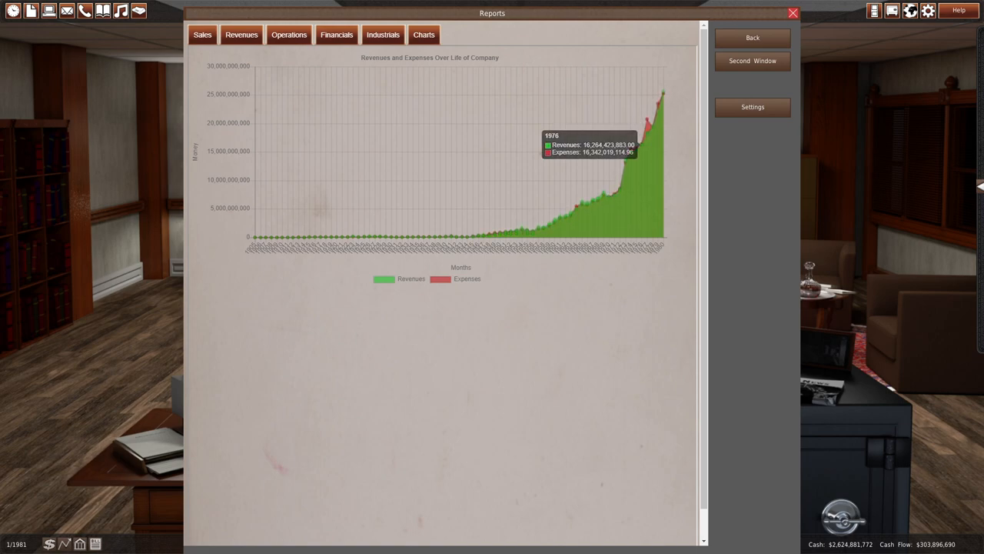
Review Maven's marques in the broker, then bring up the world map of cities.
click(793, 12)
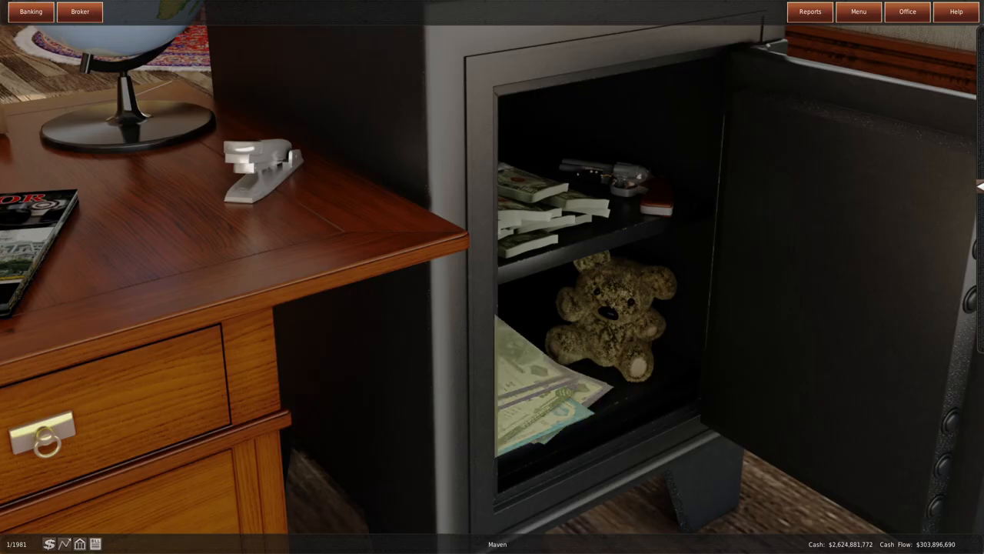
click(80, 10)
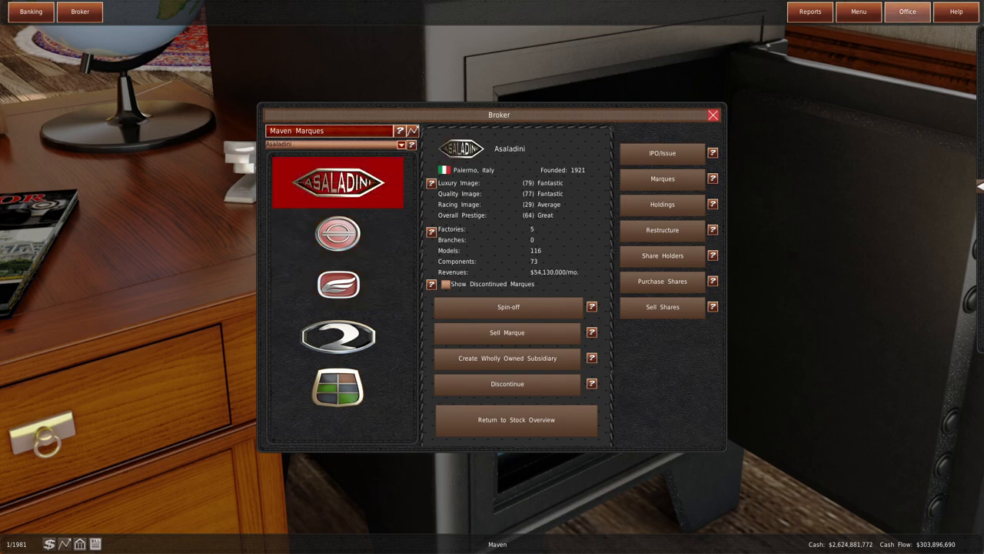
click(712, 113)
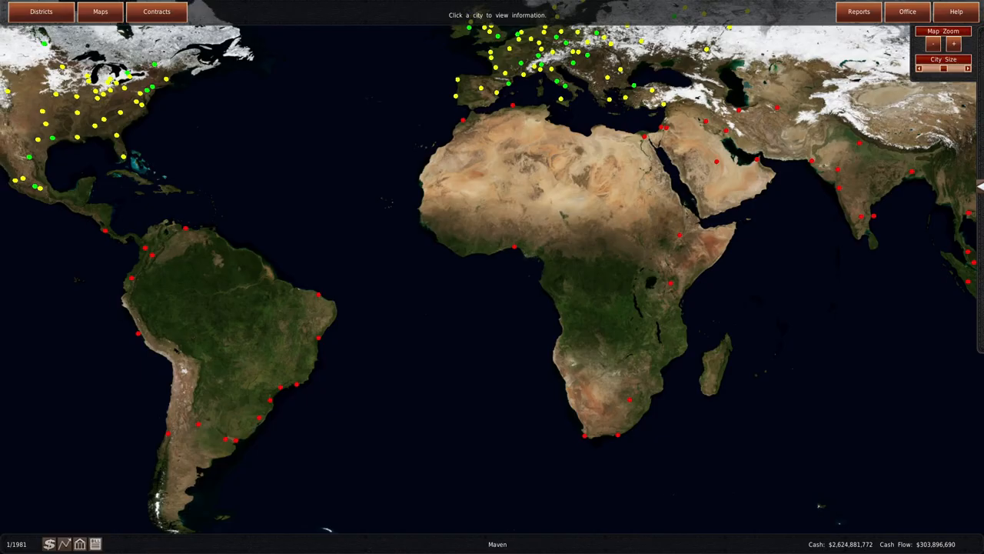
Confirm the Taipei and Seoul factories are each mid-upgrade with about six months left.
click(907, 11)
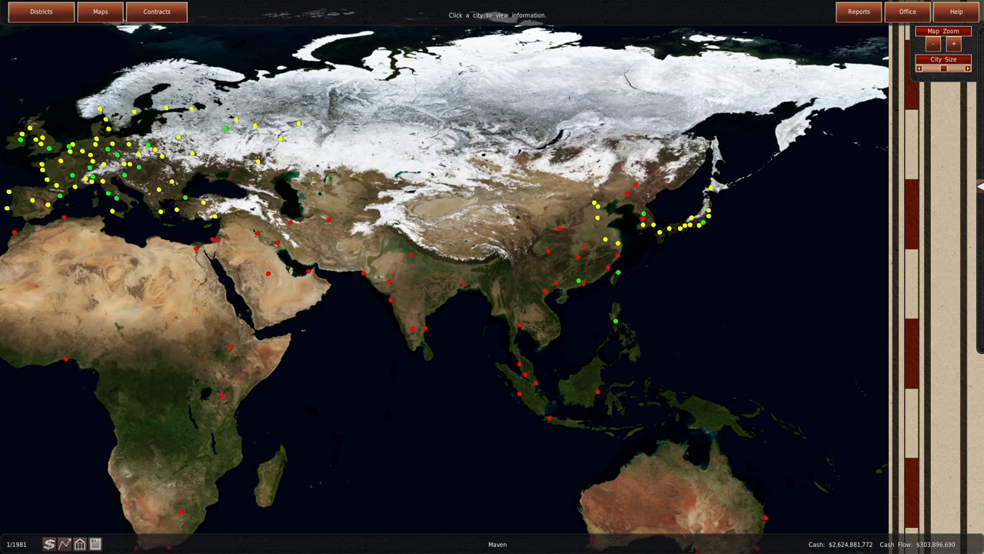
click(618, 271)
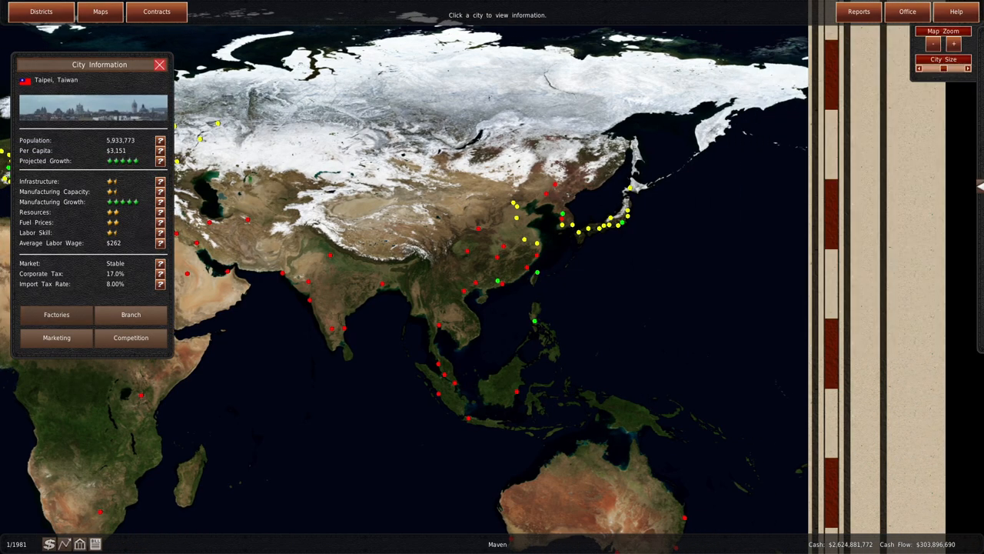
click(55, 314)
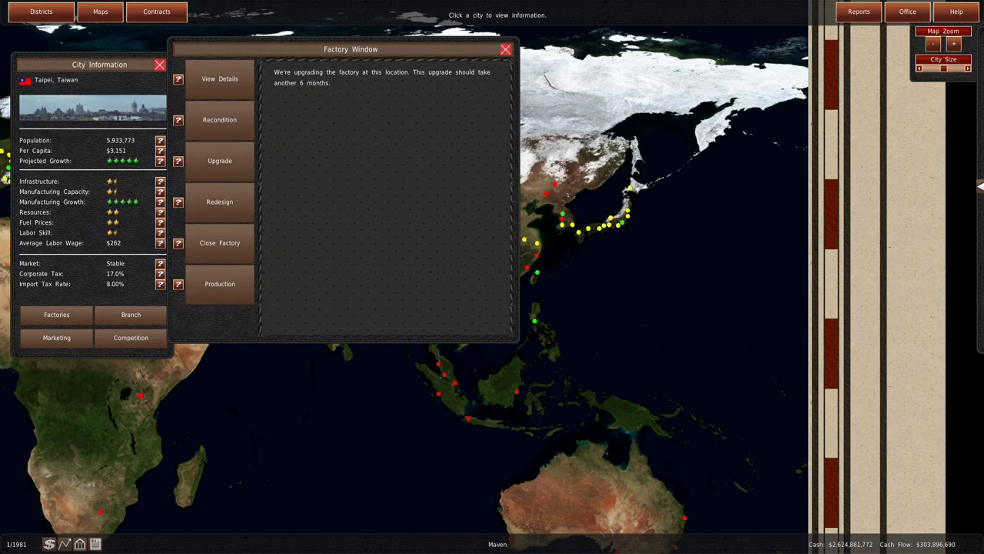
click(504, 50)
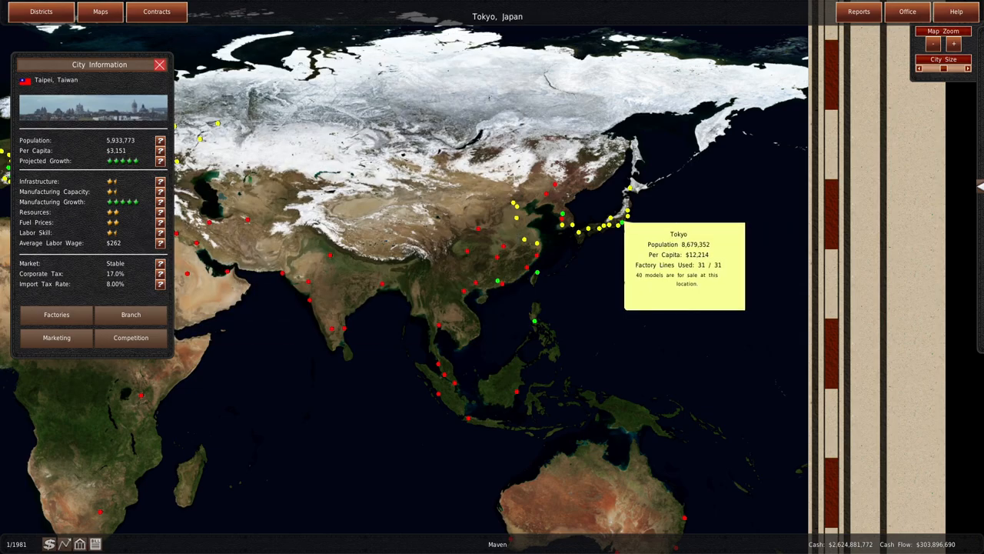
click(572, 206)
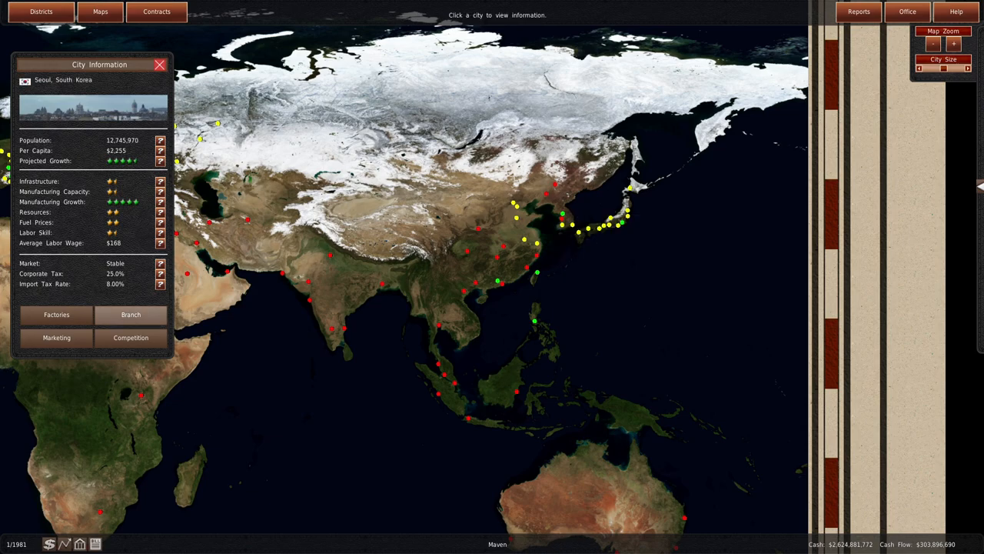
click(55, 314)
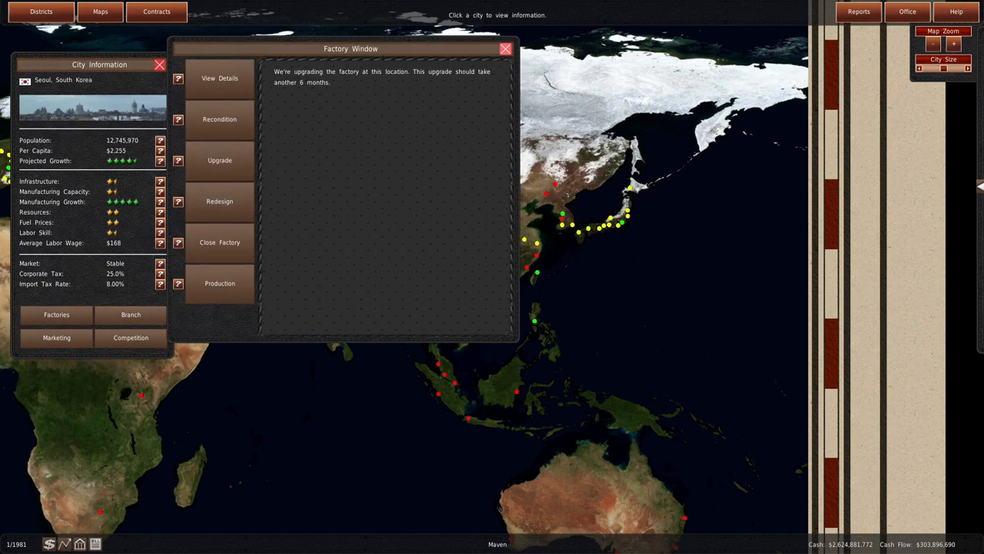
click(504, 47)
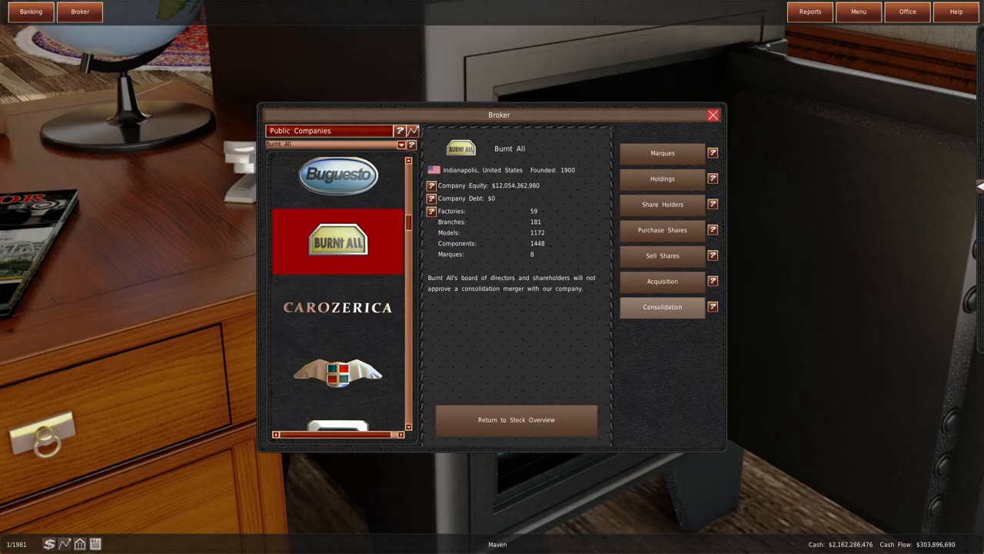
Purchase all outstanding Burnt All shares, reaching a 31% stake, and return to the office.
click(661, 230)
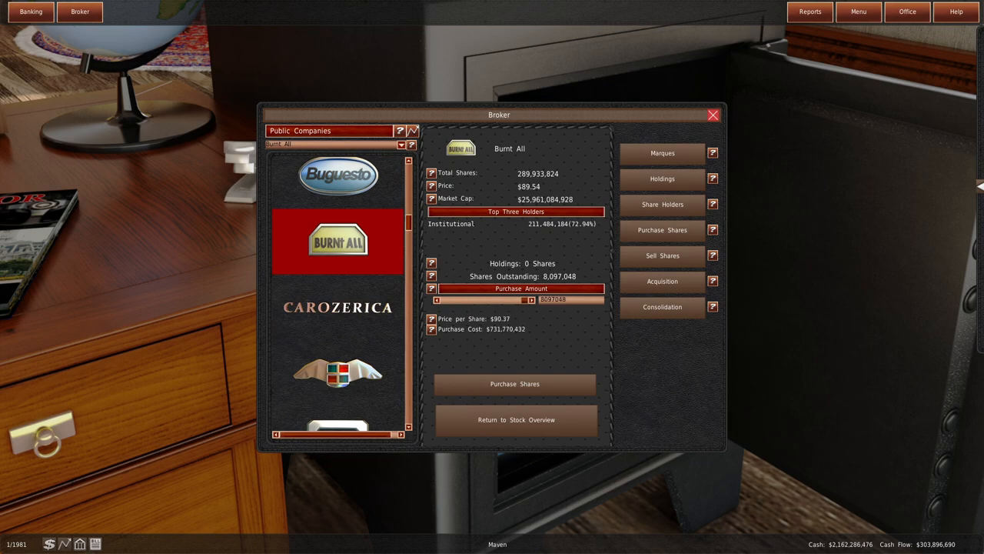
click(661, 308)
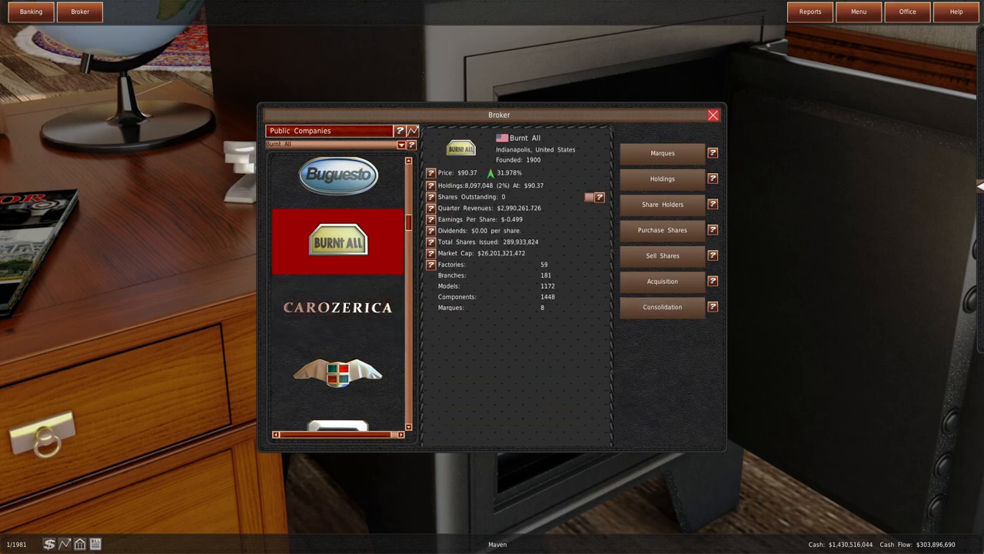
scroll(down, 3)
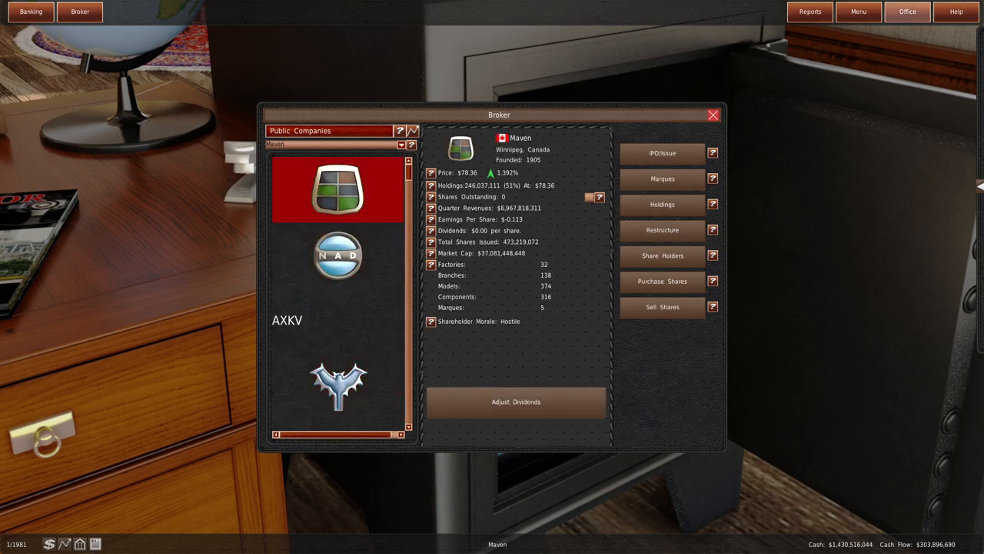
click(339, 254)
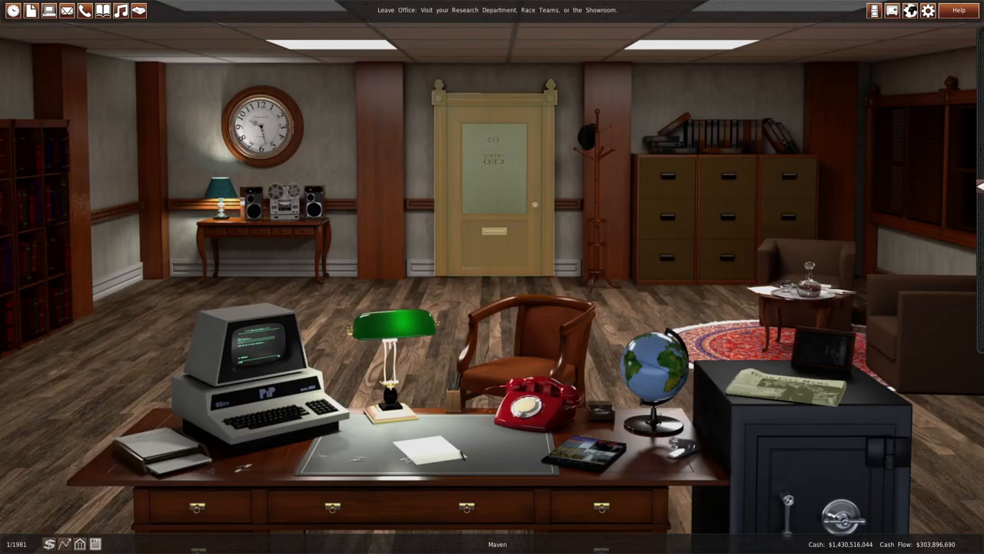
Save the game as Maven Motors and head to the design department.
click(31, 9)
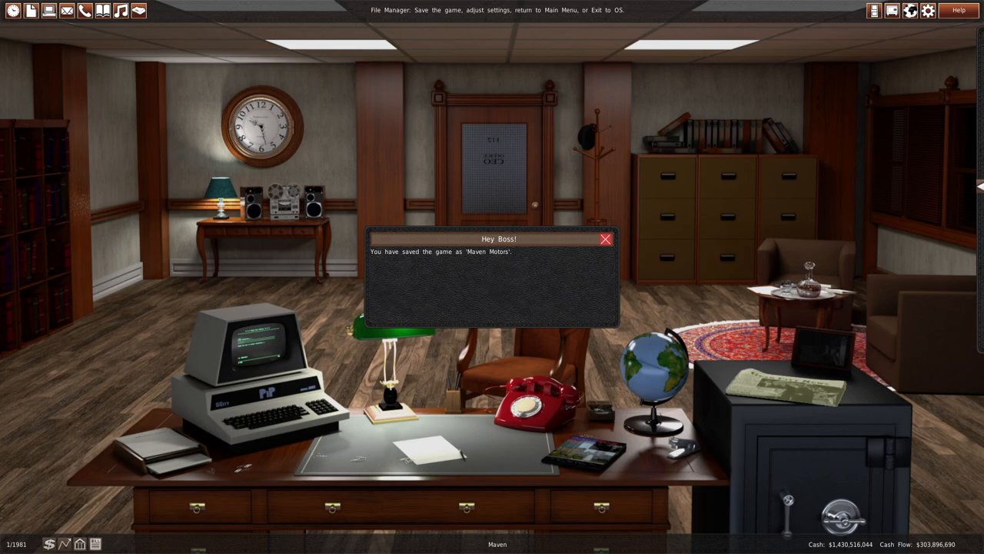
click(606, 240)
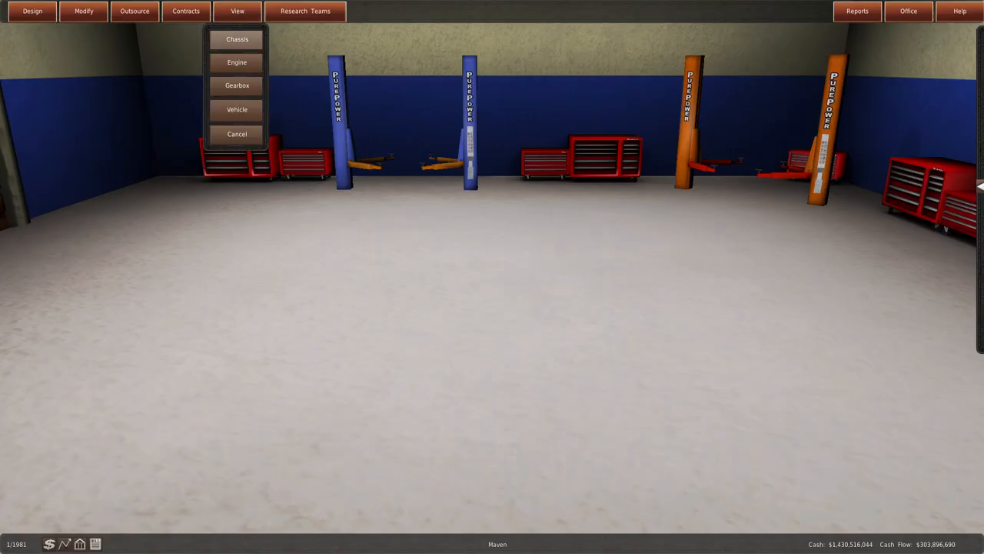
Preview a Significant Modification for the Starfire A195 engine, then bring up the engine parts catalogue.
click(236, 62)
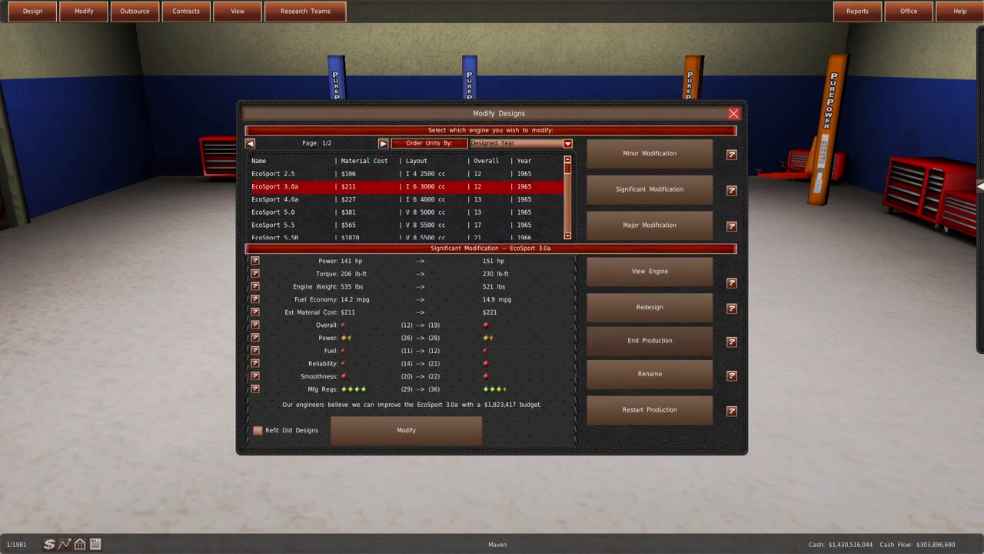
click(648, 340)
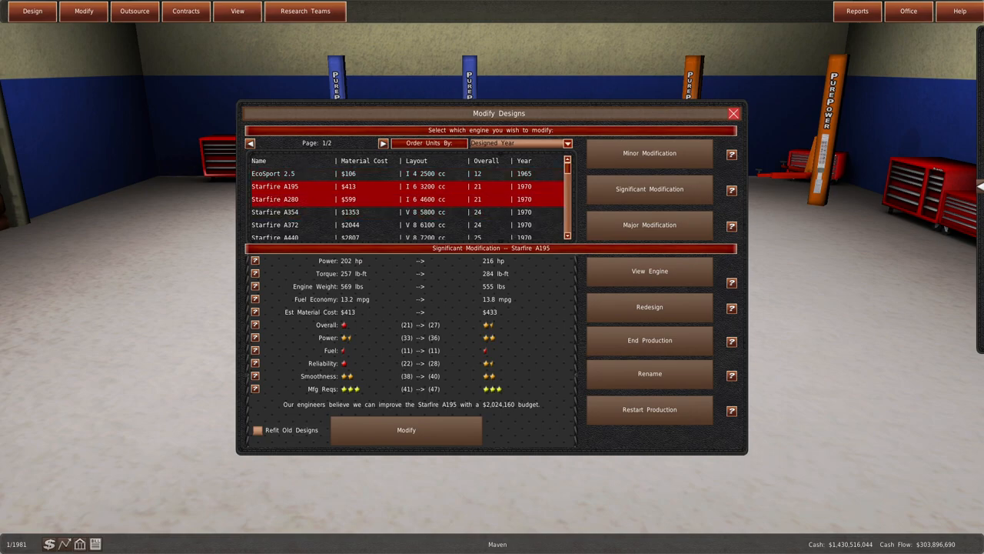
scroll(down, 3)
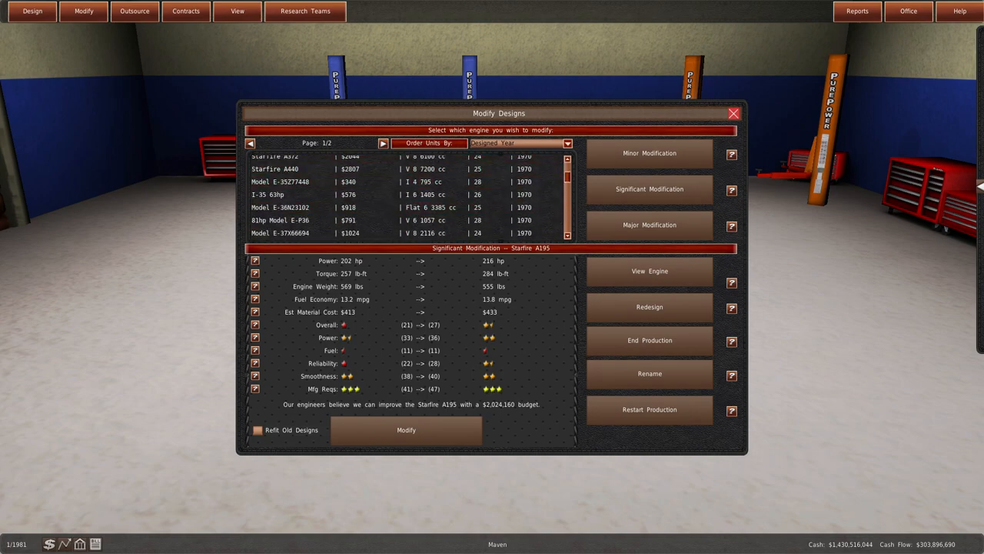
click(649, 270)
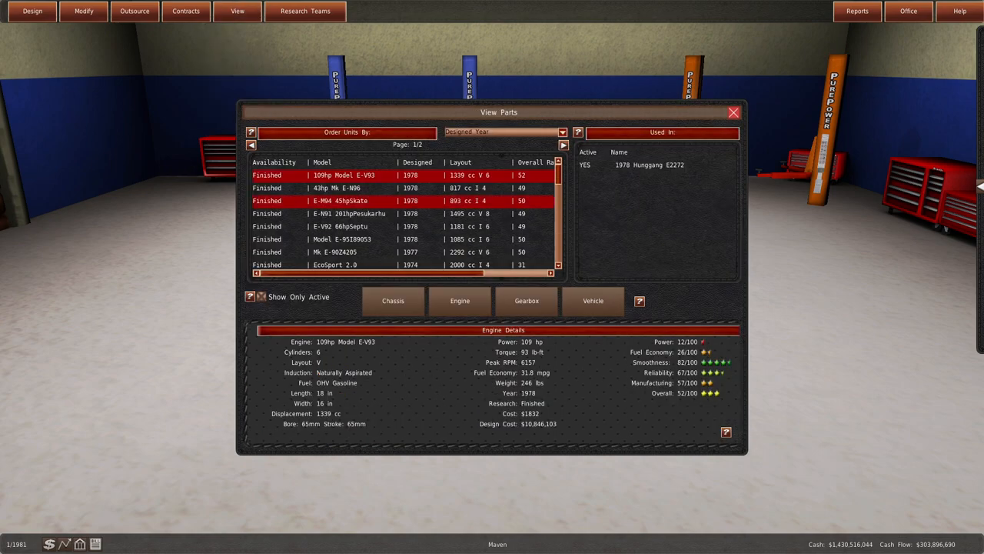
Inspect the Starfire A372, Starfire A440 and EcoSport 4.0 engine details in the parts viewer.
scroll(down, 3)
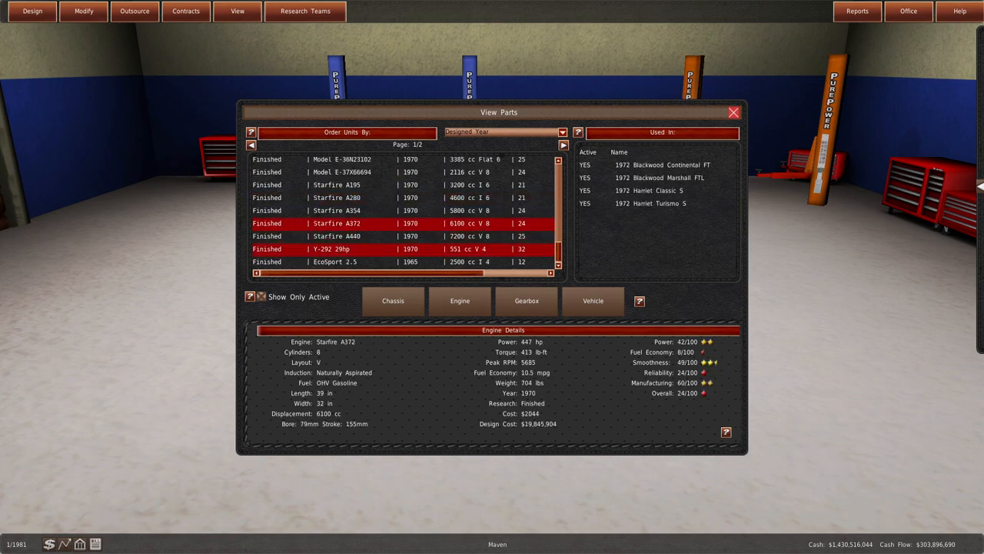
click(338, 197)
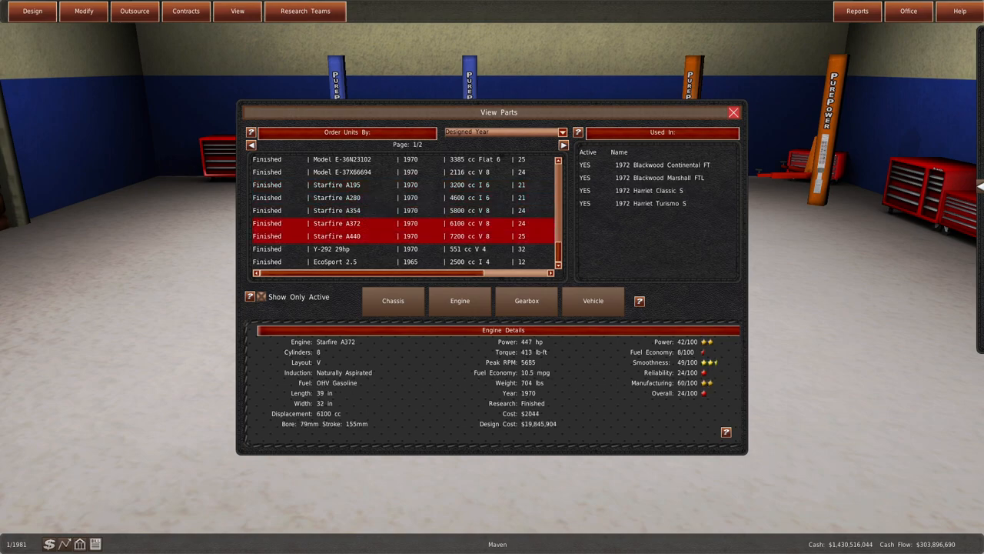
click(335, 237)
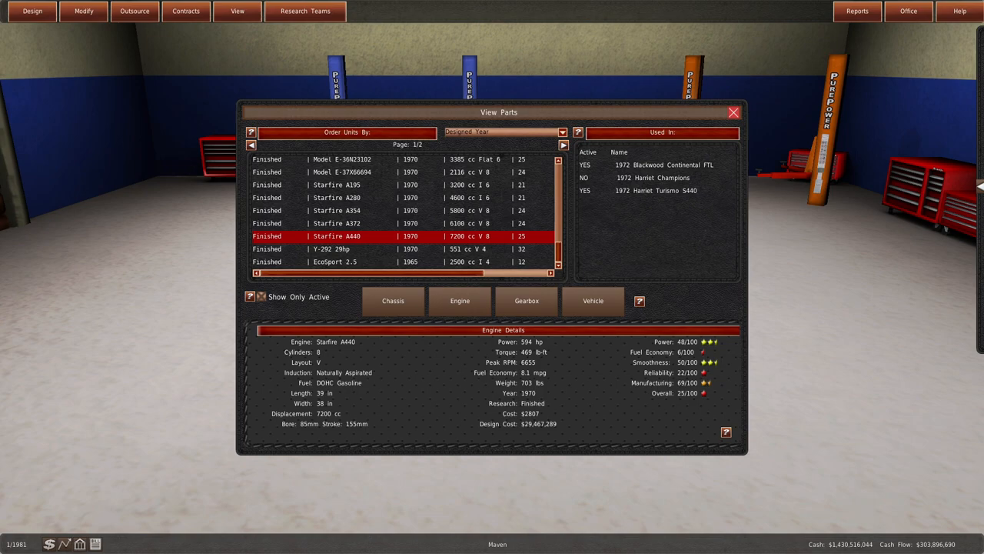
scroll(up, 3)
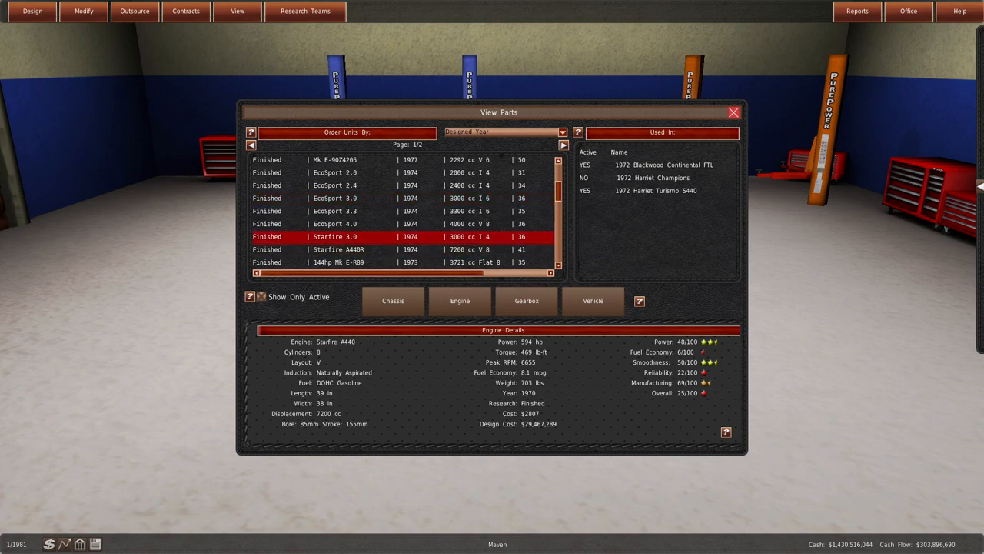
click(336, 225)
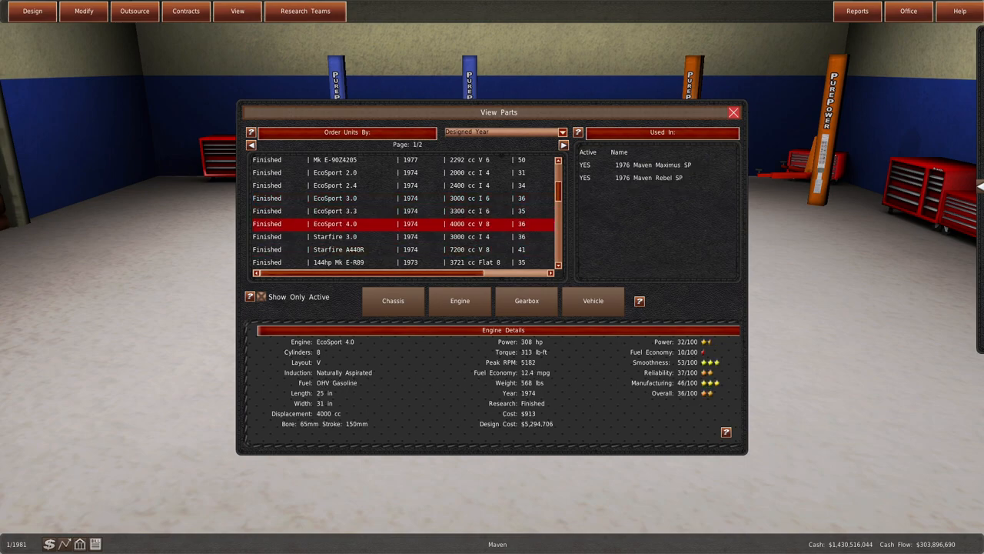
Check the vehicle sales report, then save the game again back at the office.
click(856, 11)
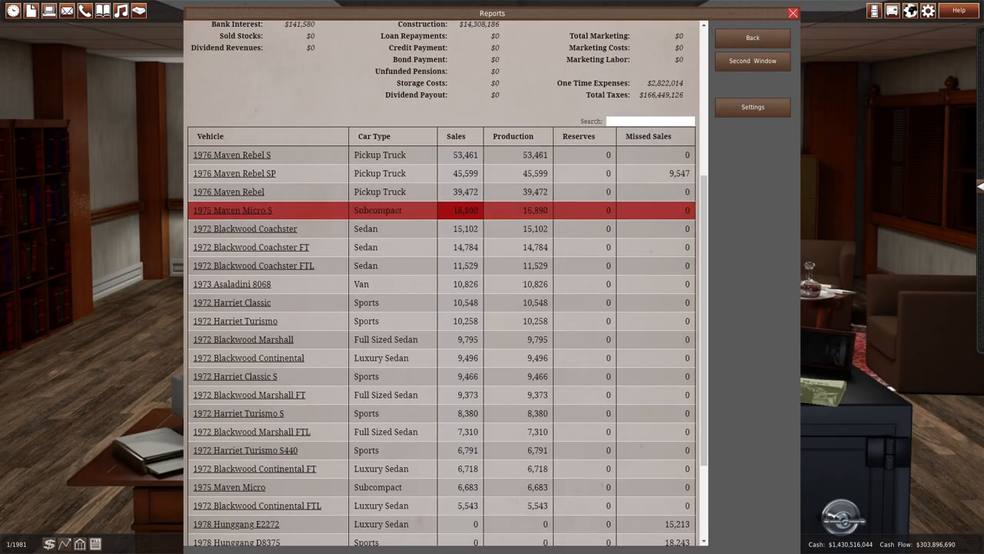
click(231, 154)
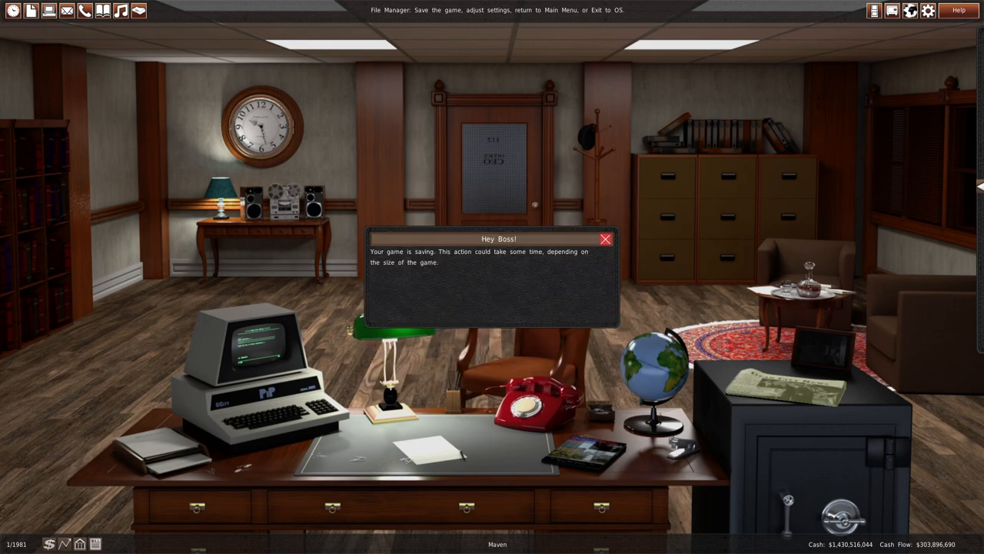
click(606, 240)
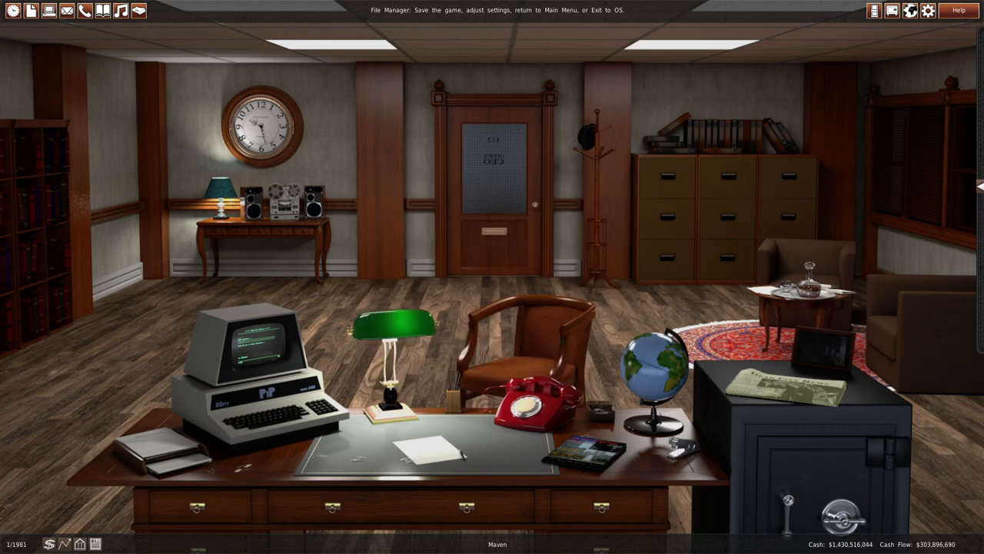